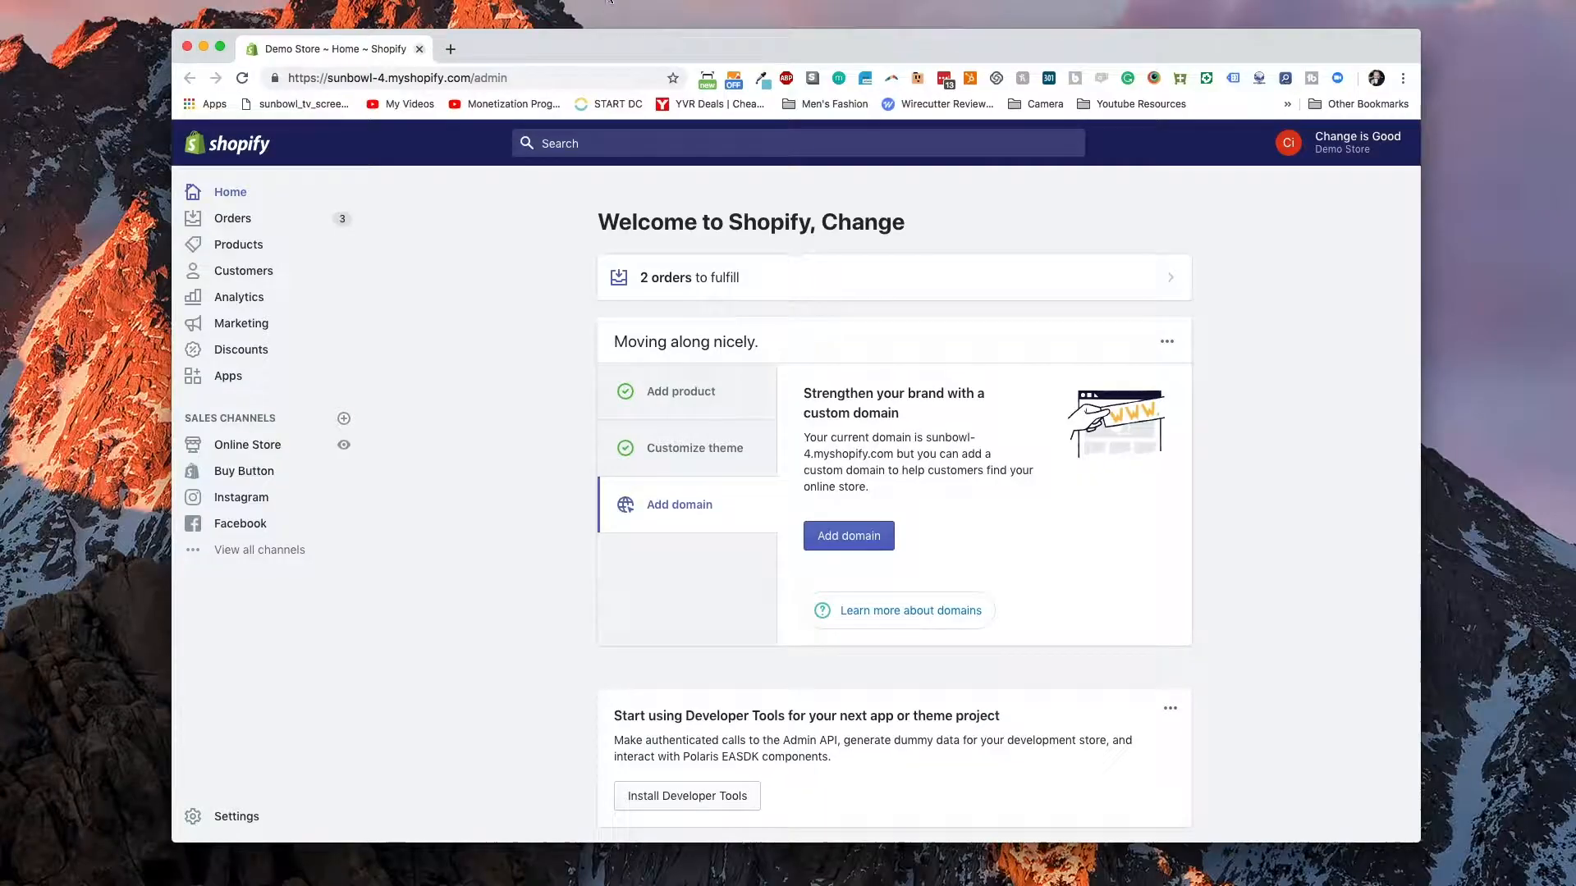
pyautogui.moveTo(370, 427)
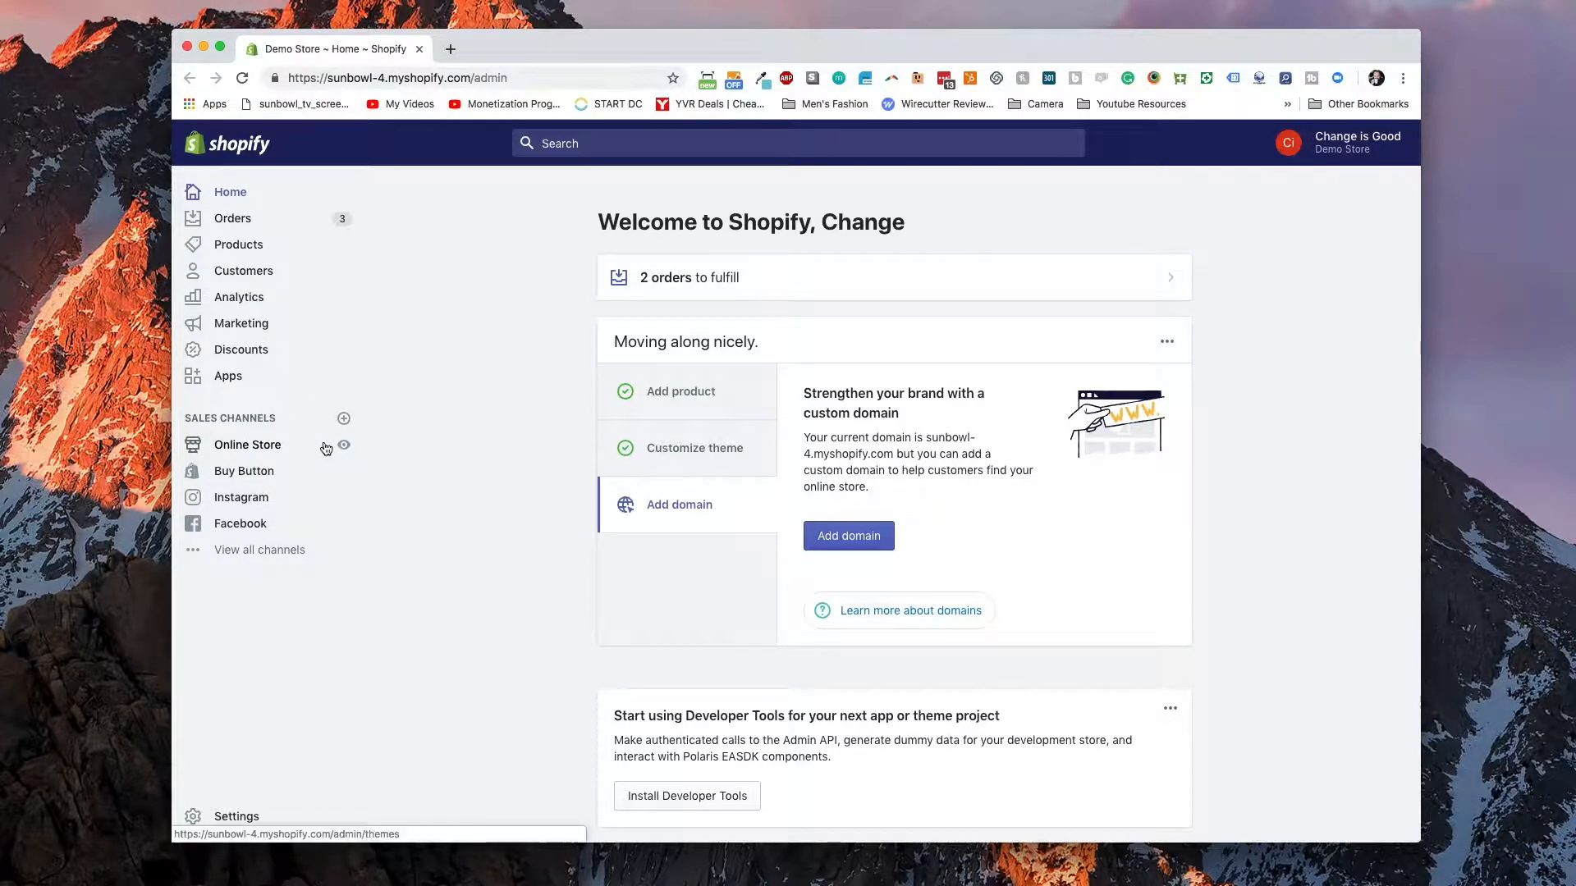
# - Open the live storefront in a new tab and the two-order customer's admin record
pyautogui.click(343, 445)
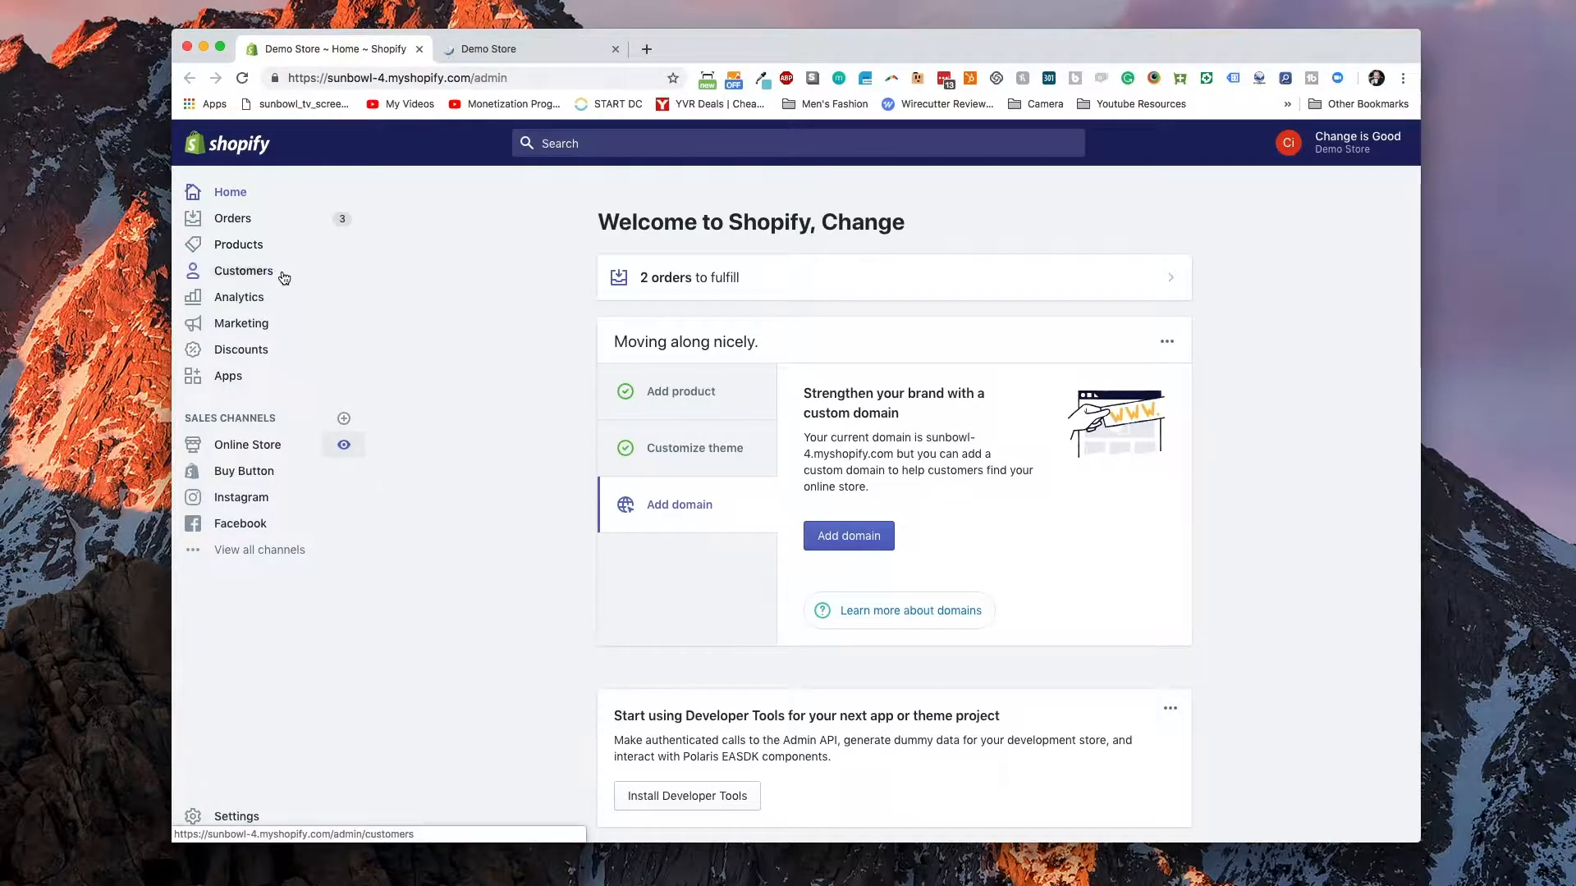
pyautogui.click(243, 270)
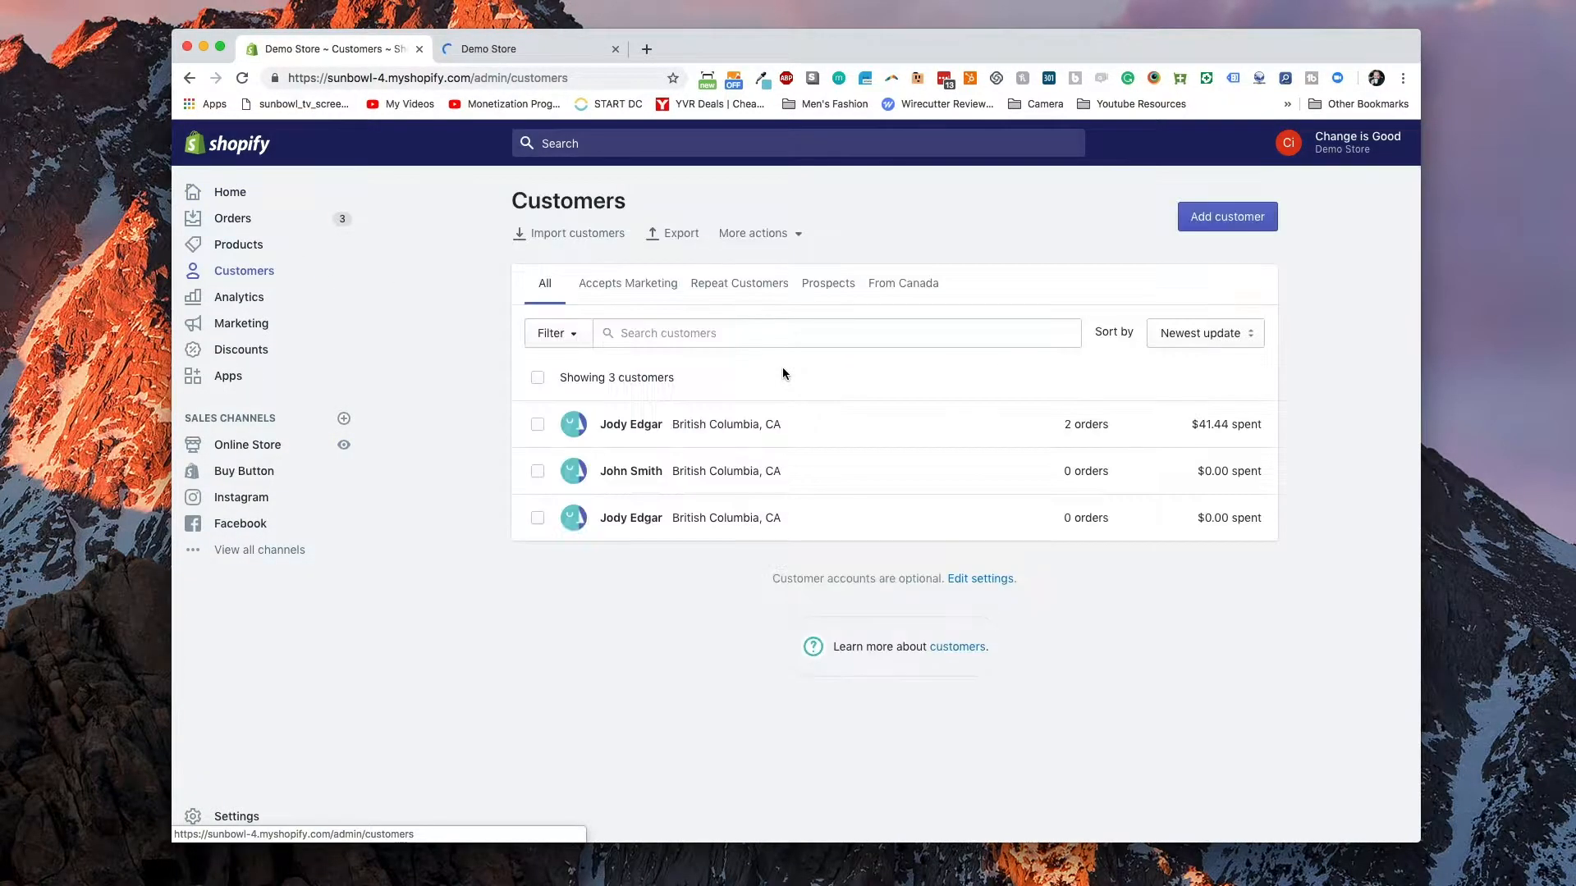
pyautogui.click(630, 425)
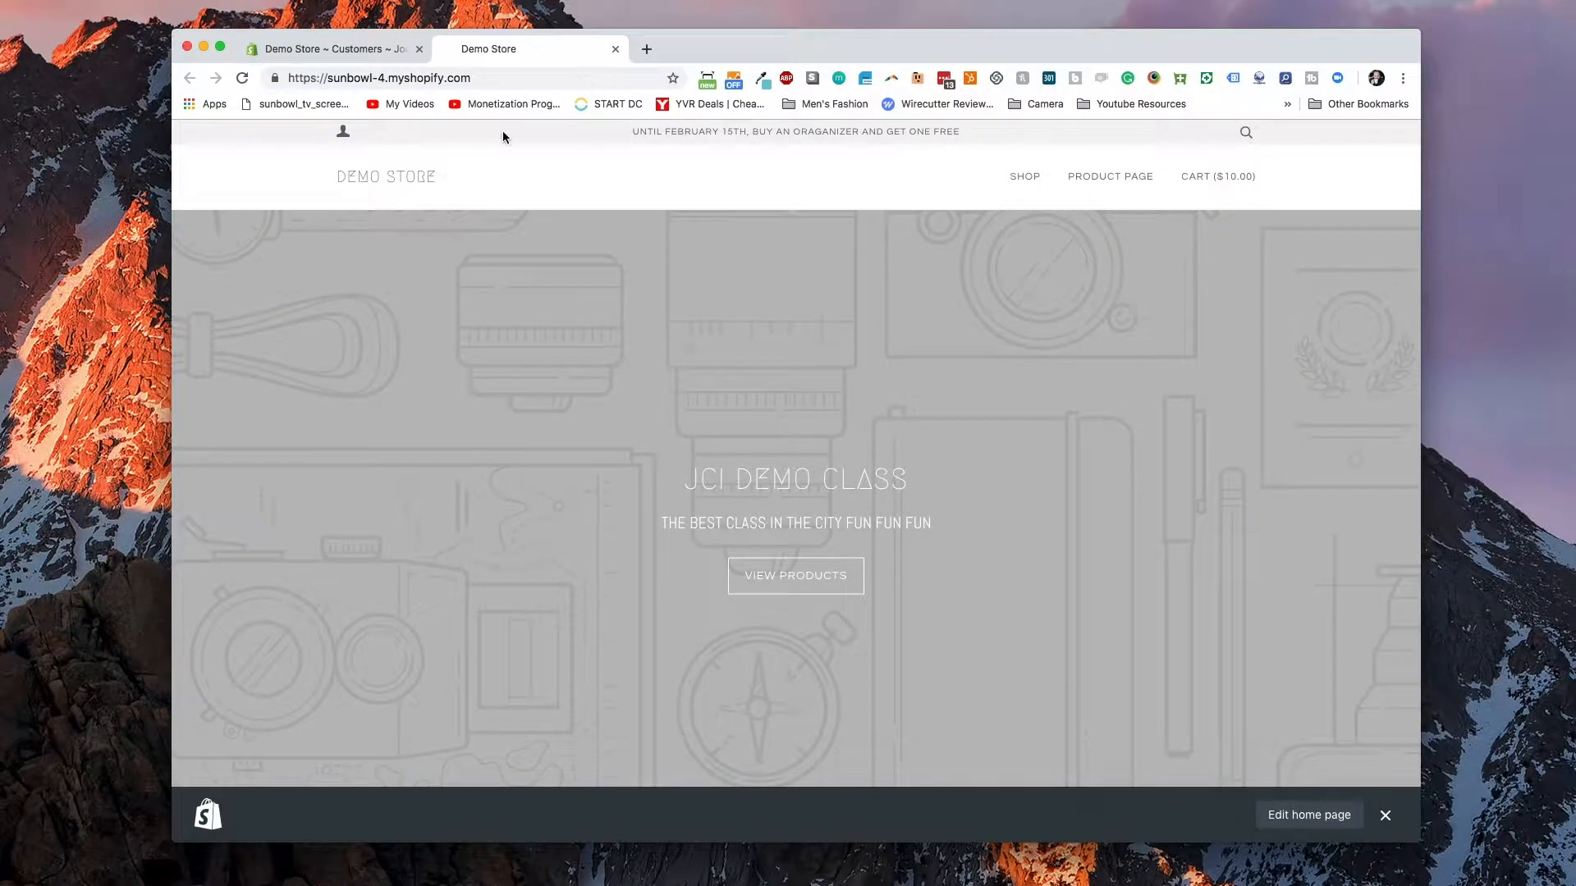
# - Sign in as a customer on the storefront and view the cart holding one Handbag Organizer
pyautogui.click(341, 131)
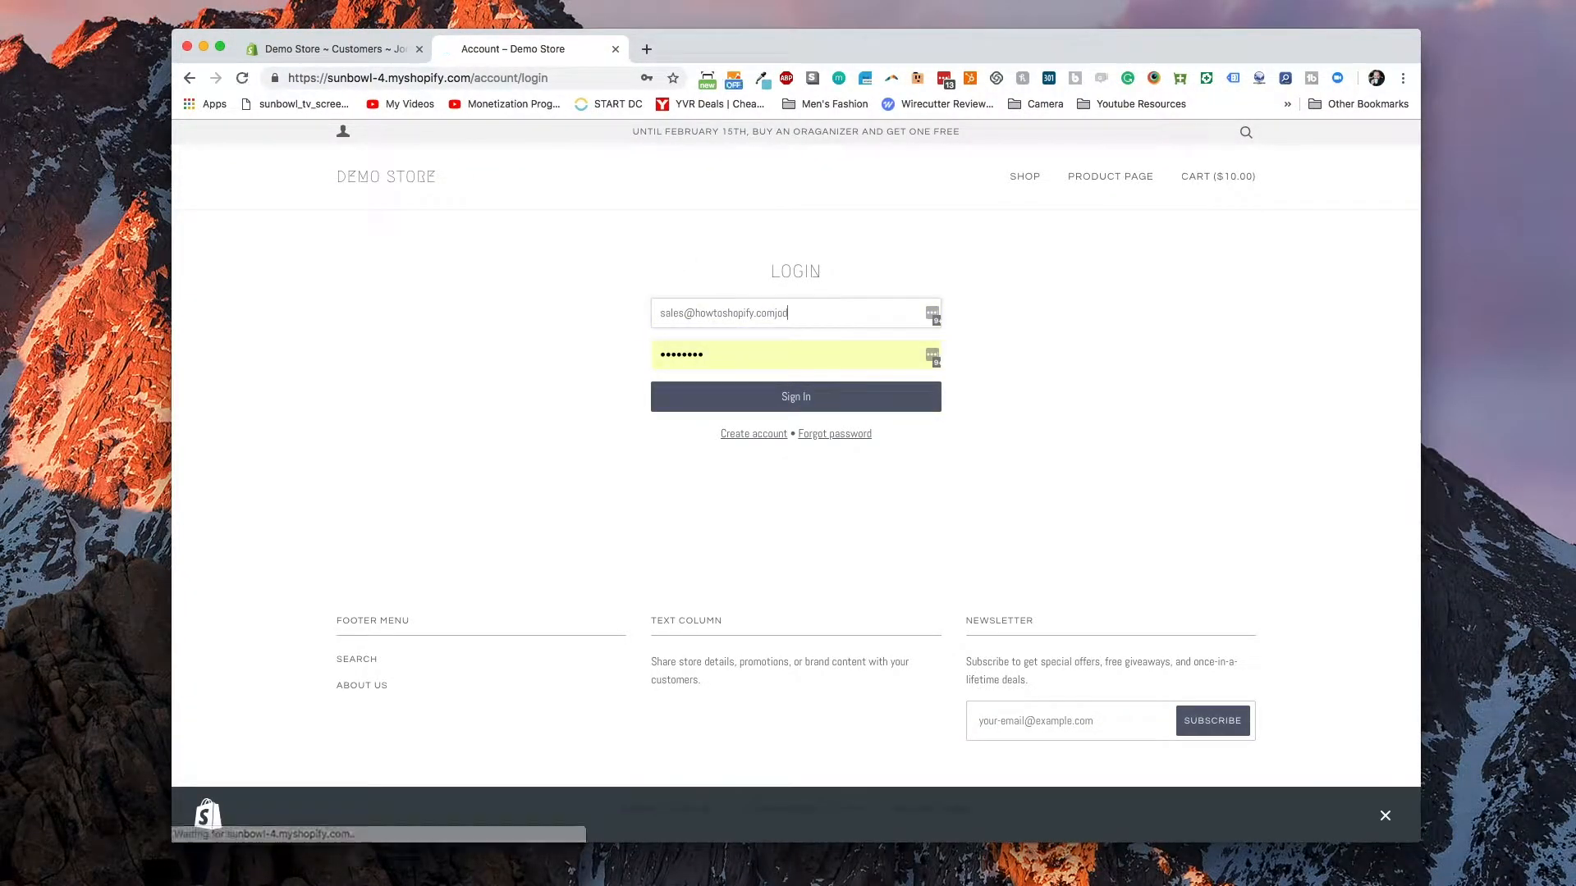
pyautogui.click(796, 395)
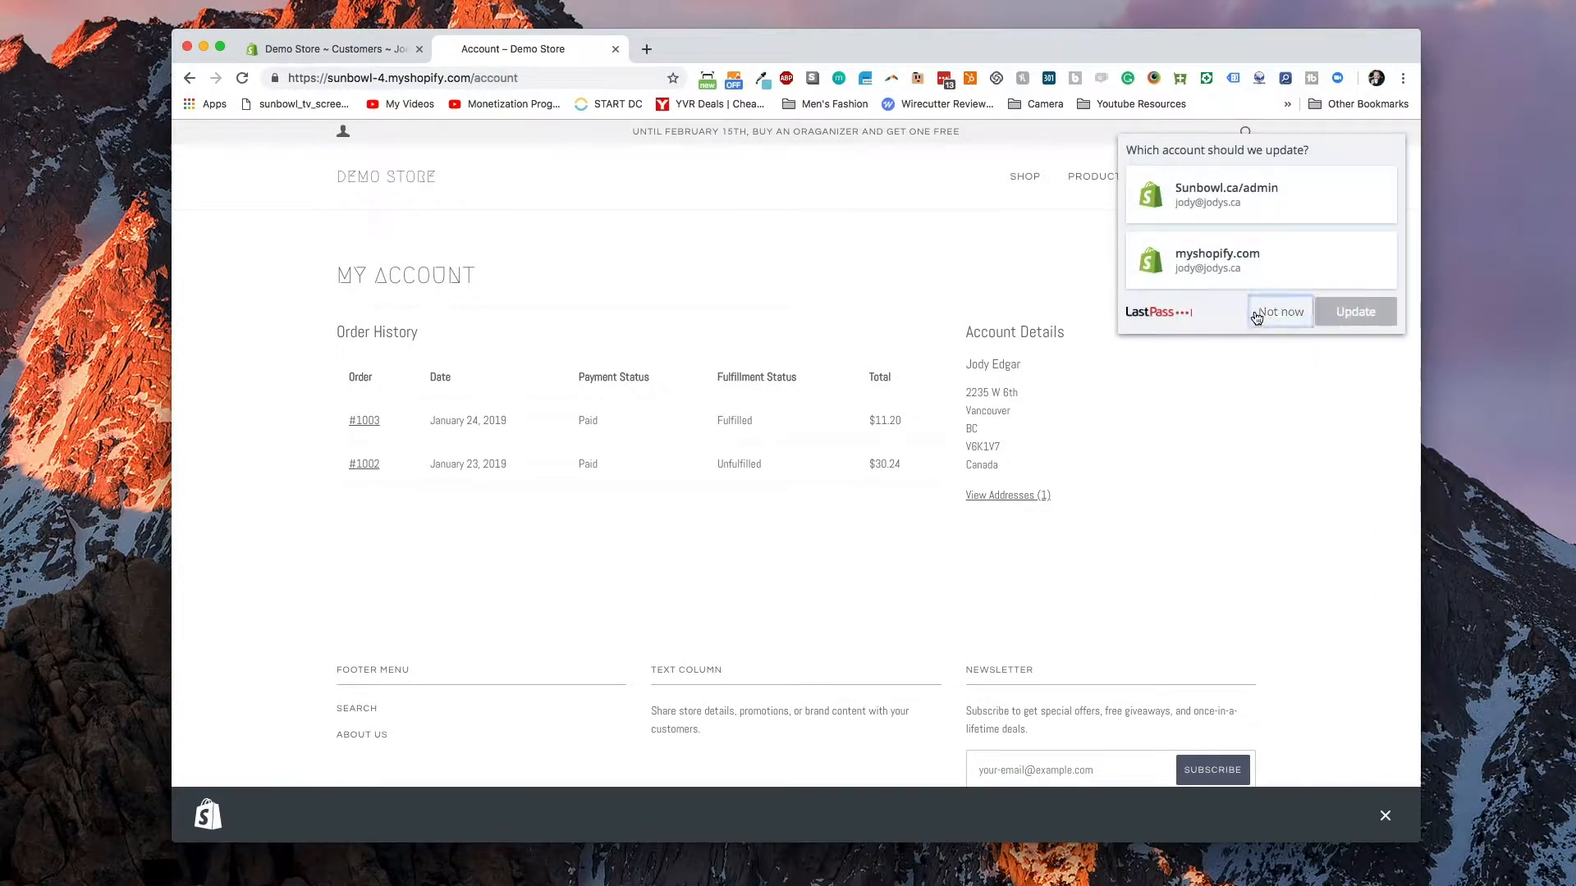
pyautogui.click(1279, 312)
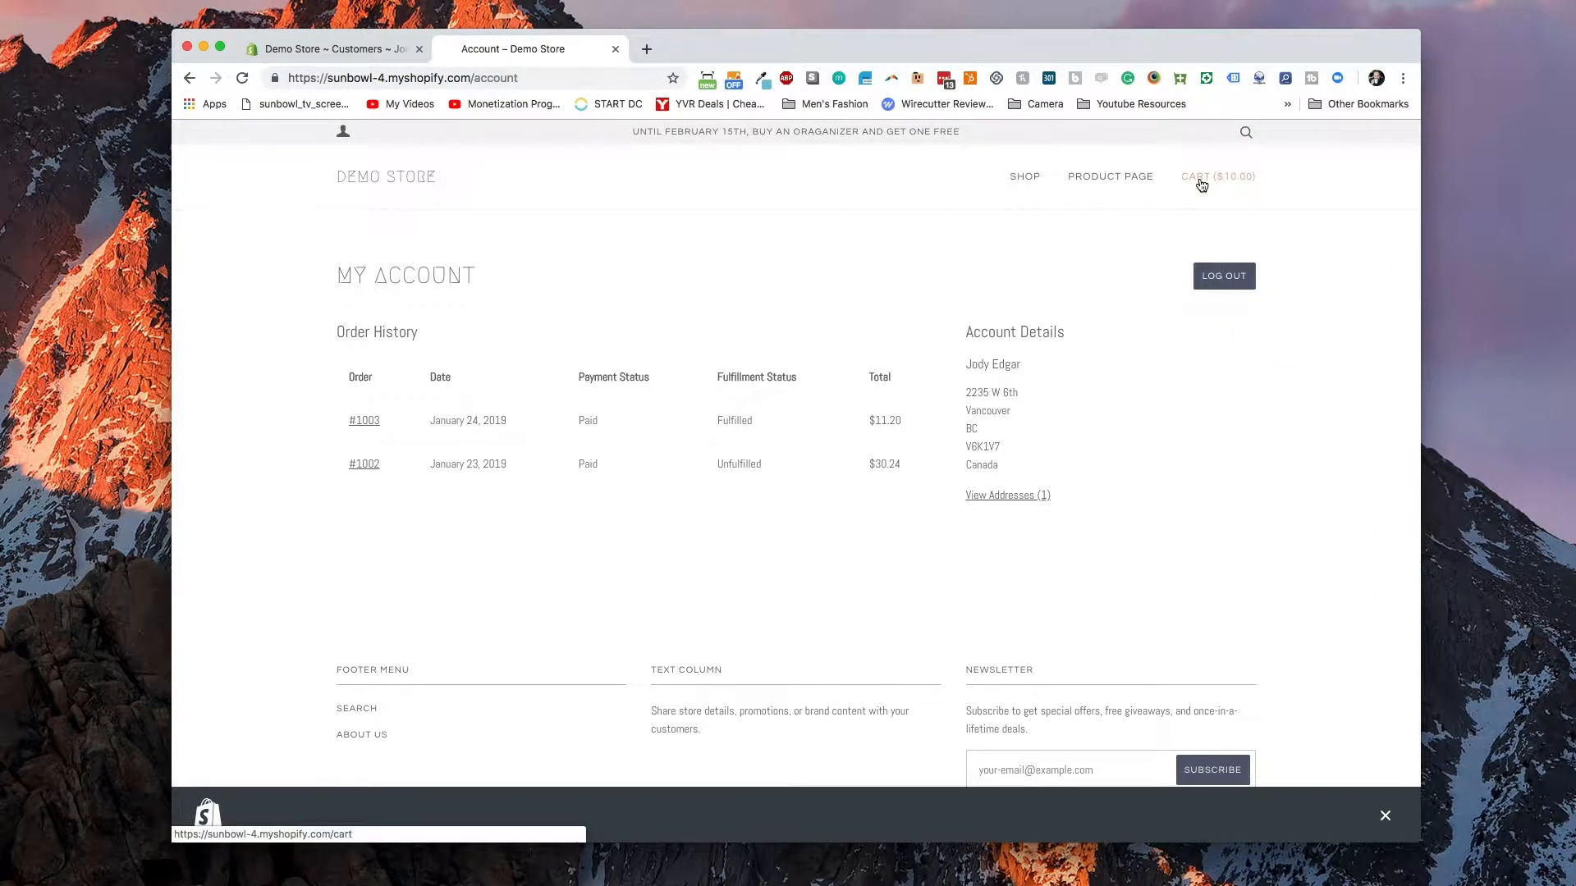
pyautogui.click(1218, 175)
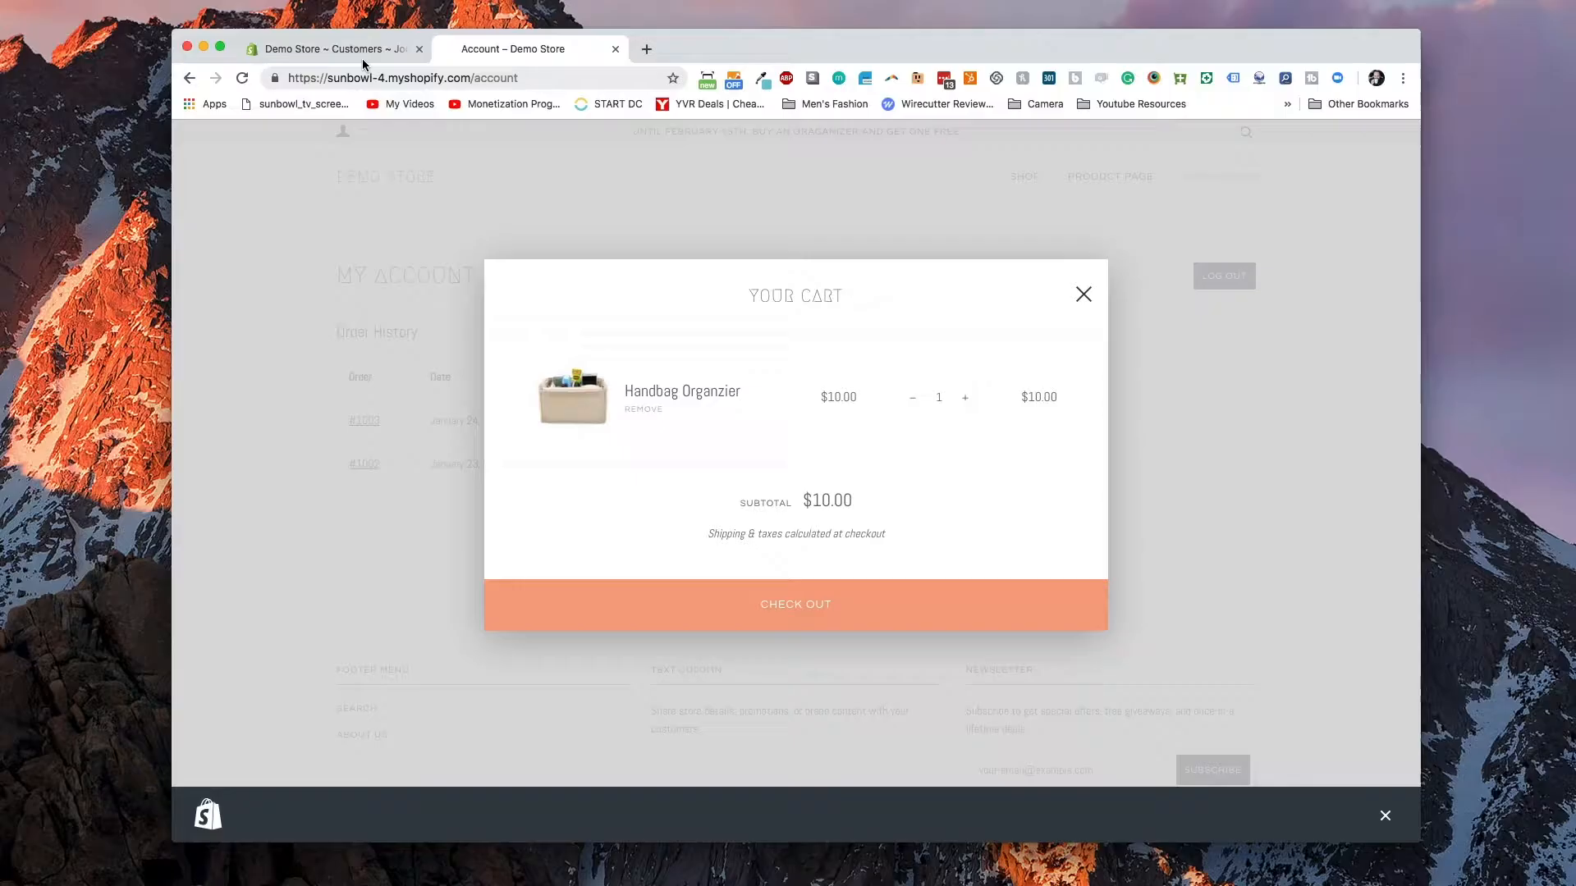
# - Save the customer record, then reopen the storefront cart to confirm Submit a Request appears
pyautogui.click(332, 48)
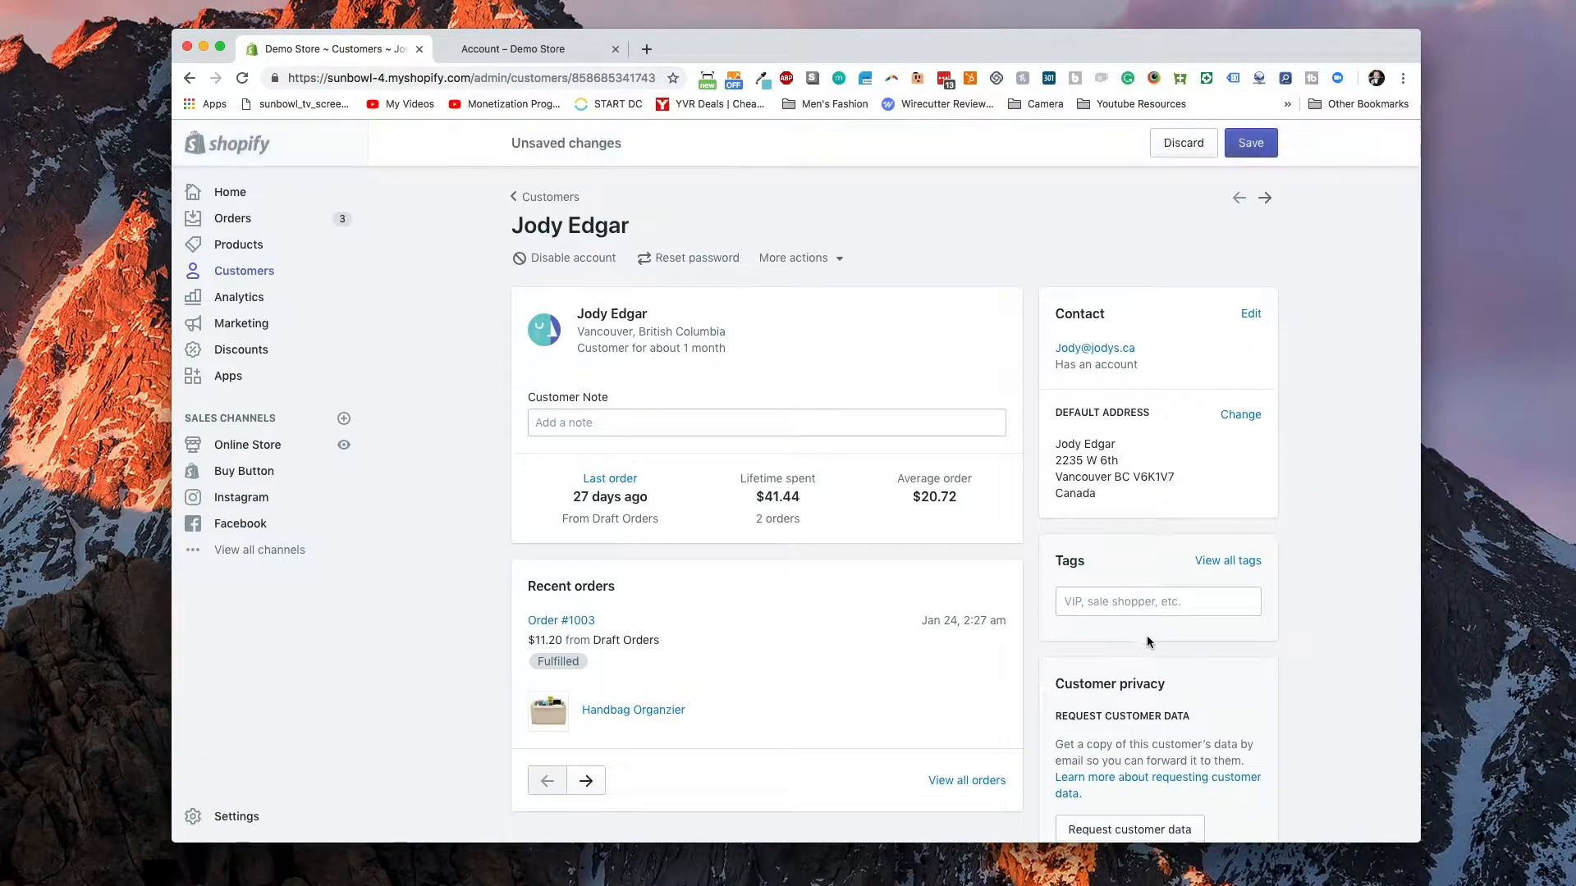
pyautogui.click(1250, 143)
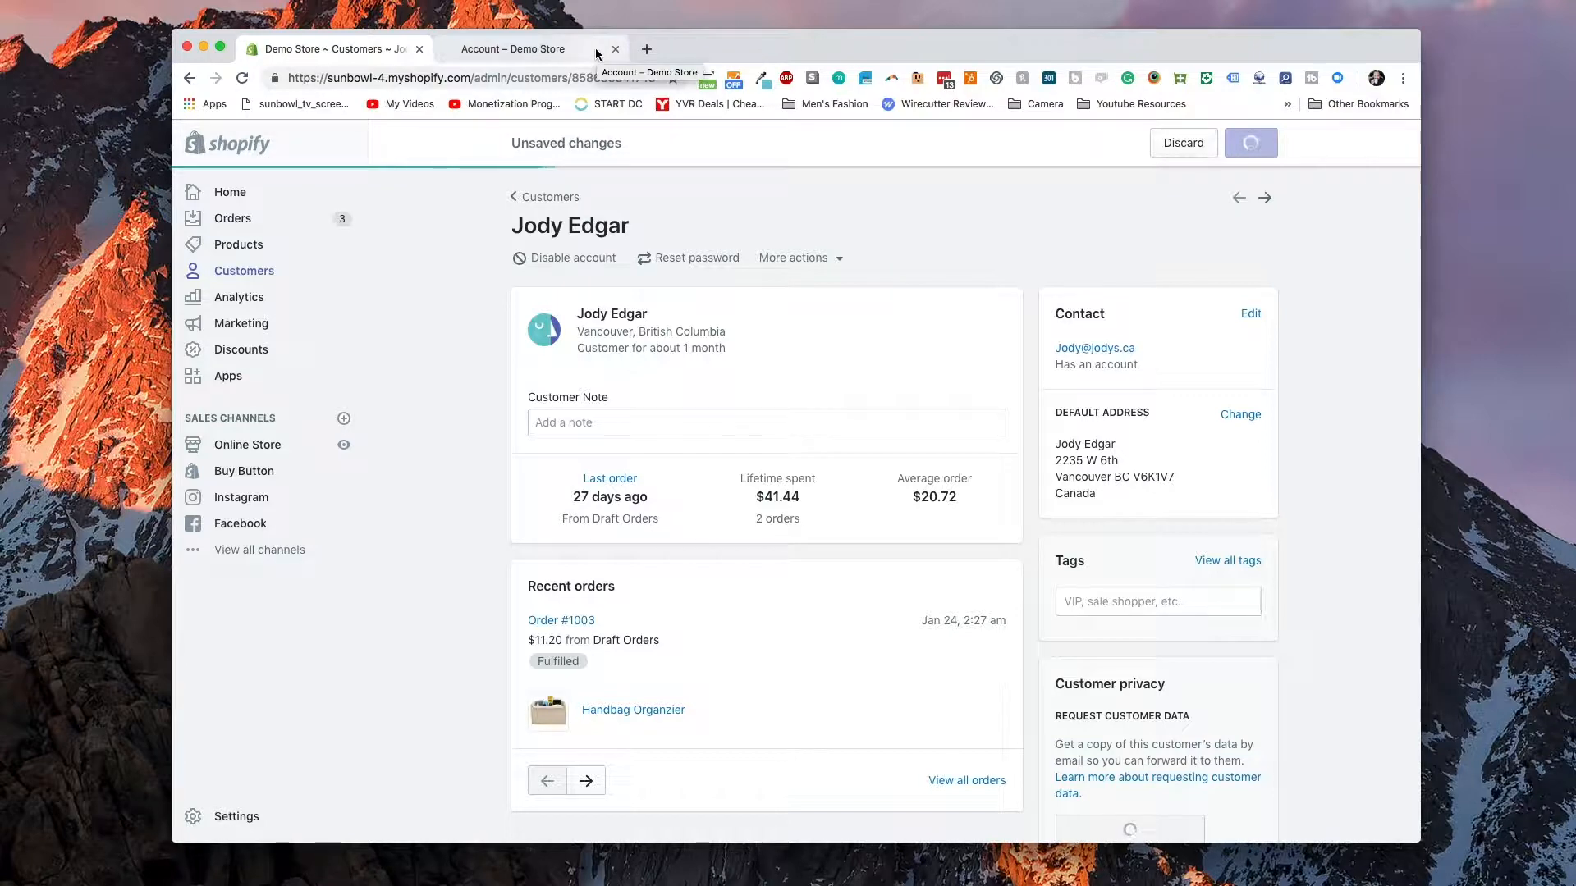
pyautogui.click(512, 49)
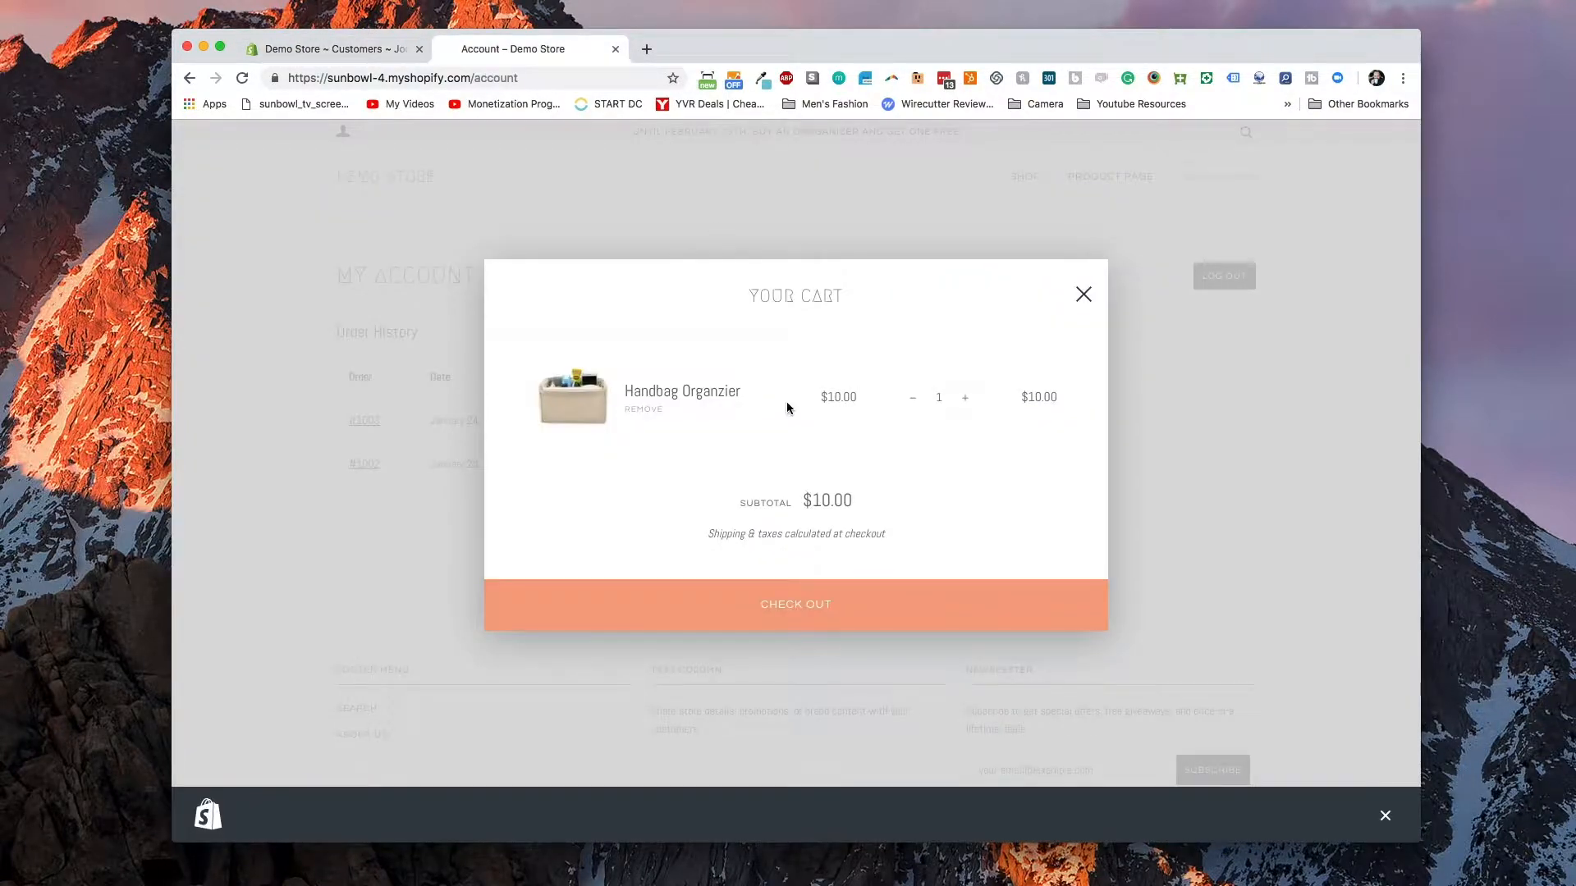
pyautogui.click(1083, 293)
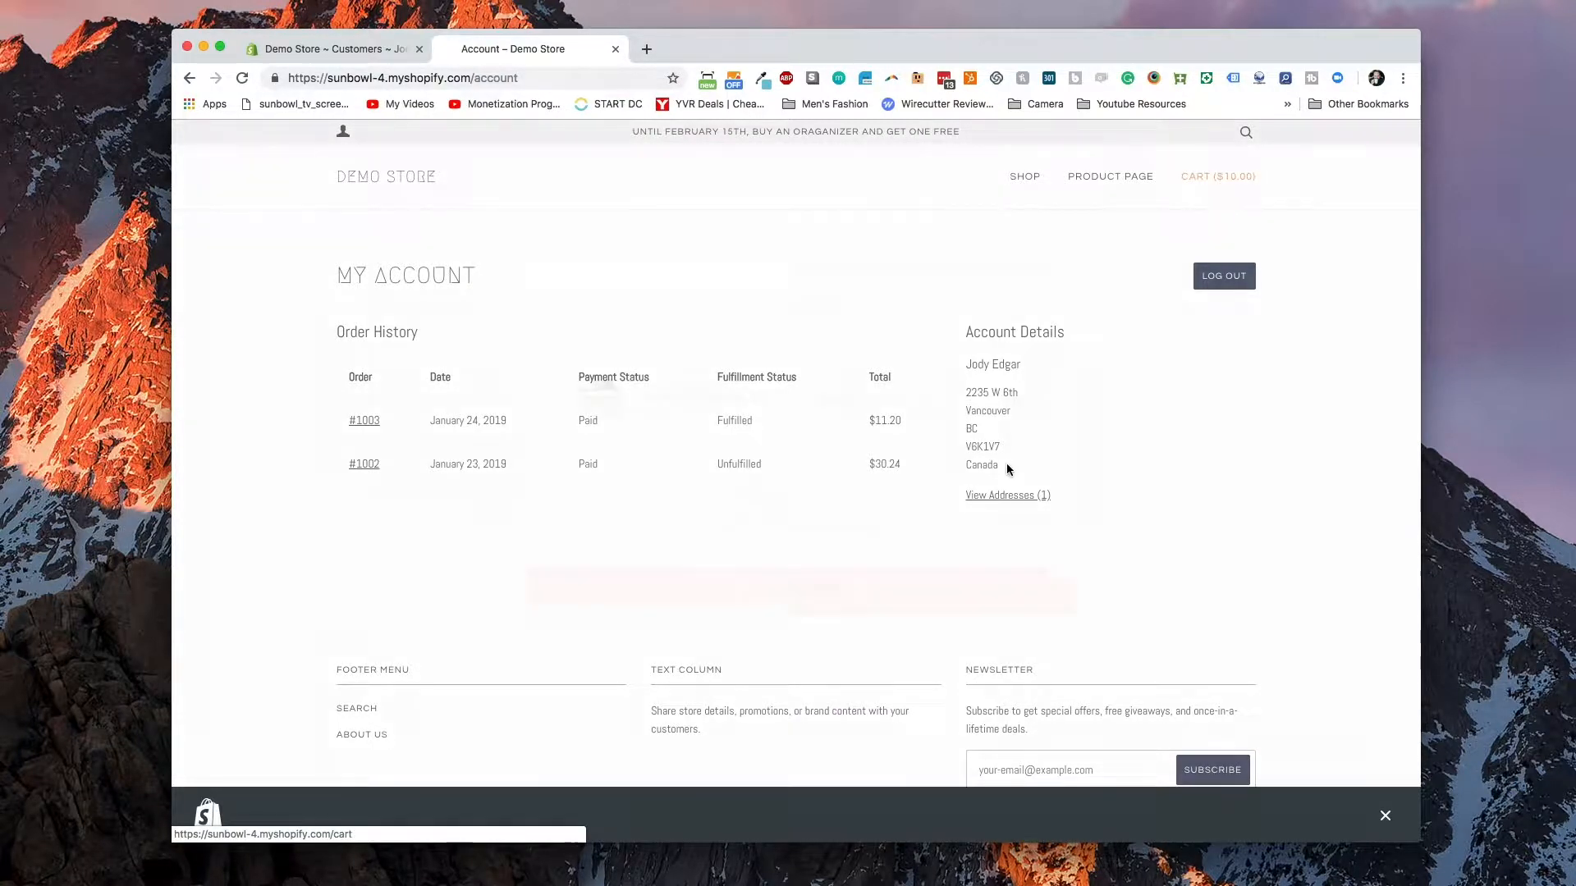
pyautogui.click(1218, 175)
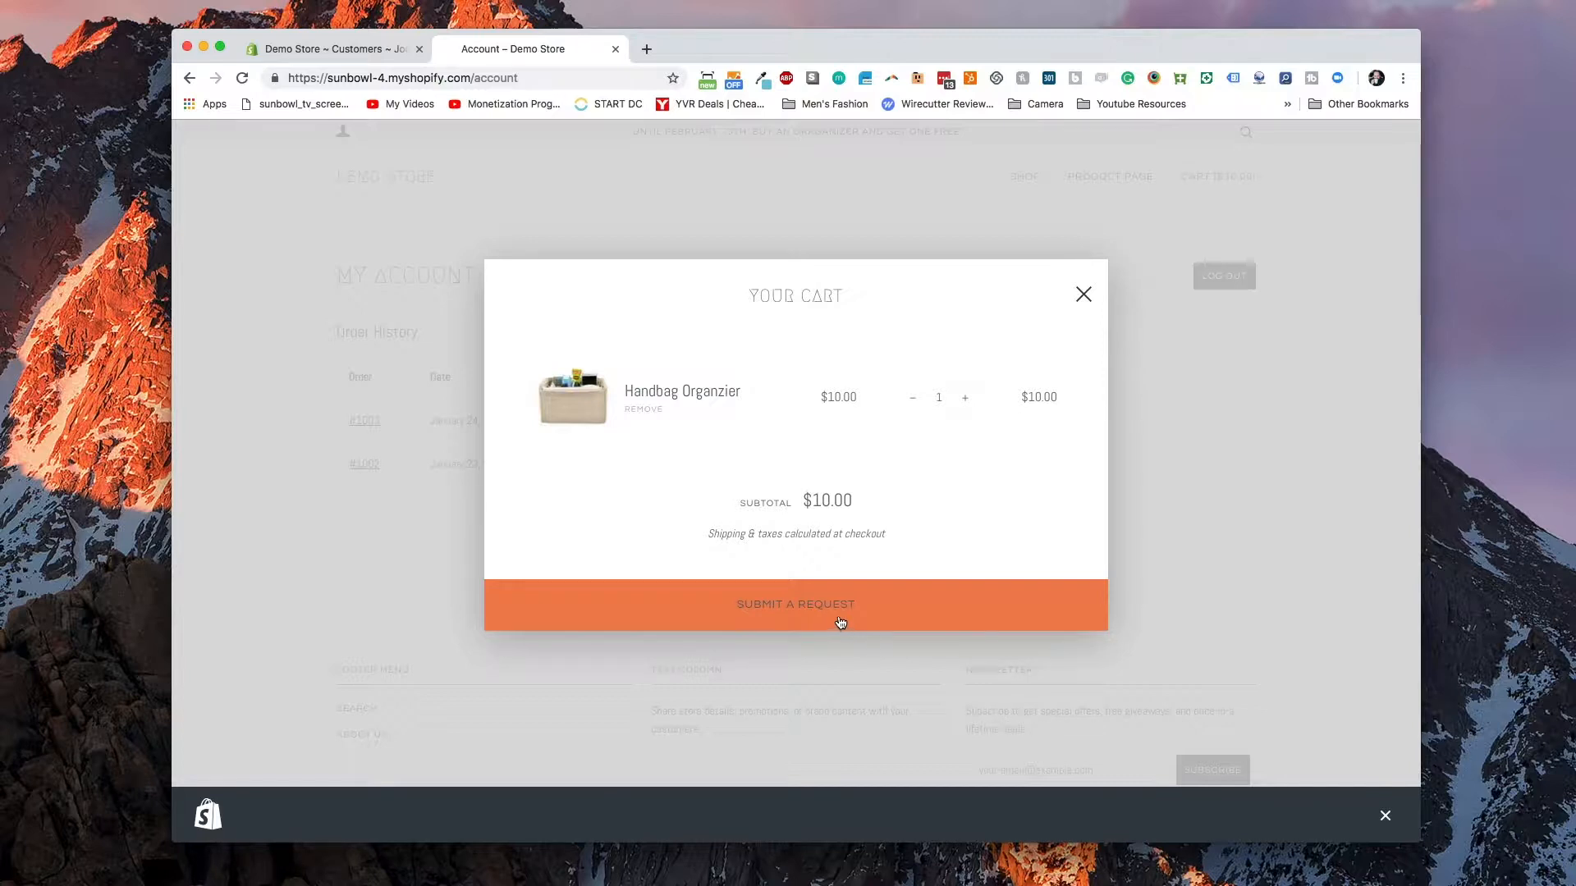
pyautogui.click(796, 604)
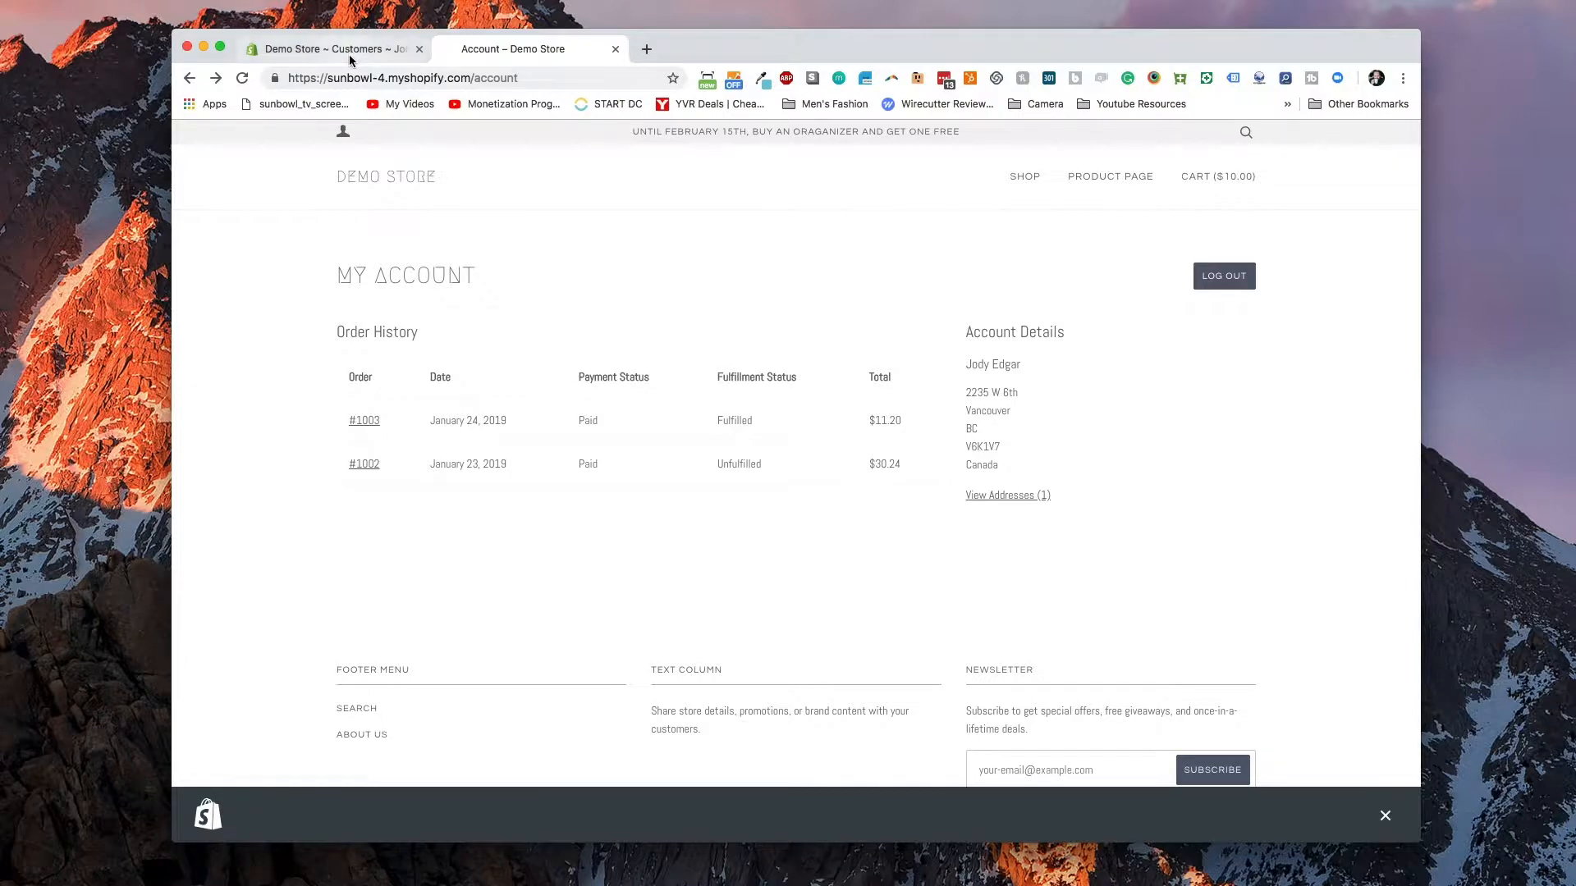
pyautogui.click(331, 49)
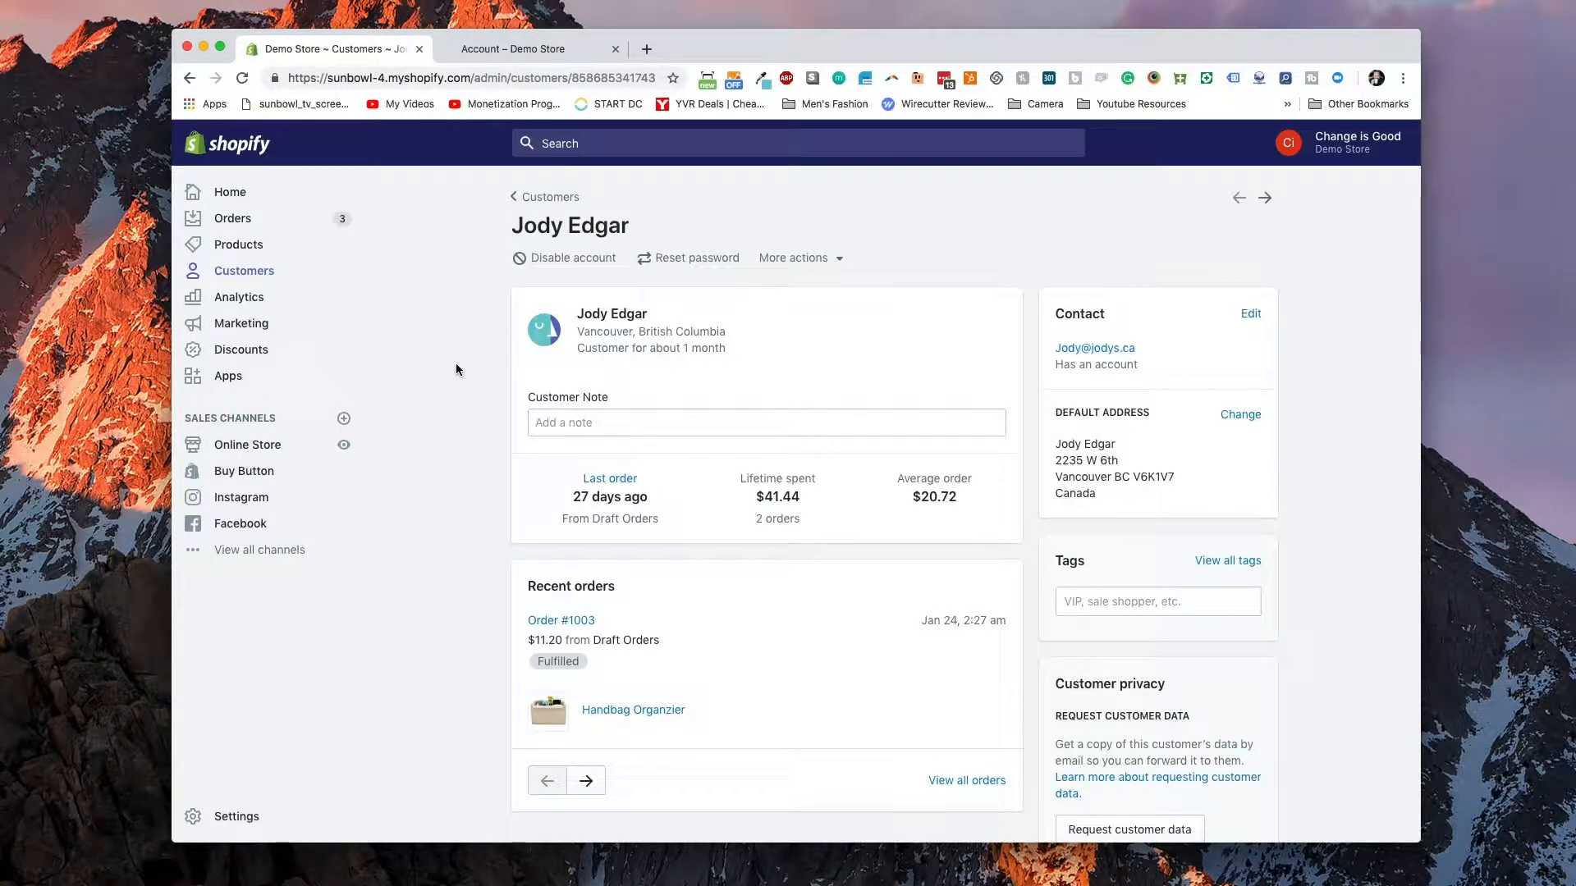
# - Open the code editor for the current Pipeline theme from Online Store > Themes
pyautogui.click(247, 444)
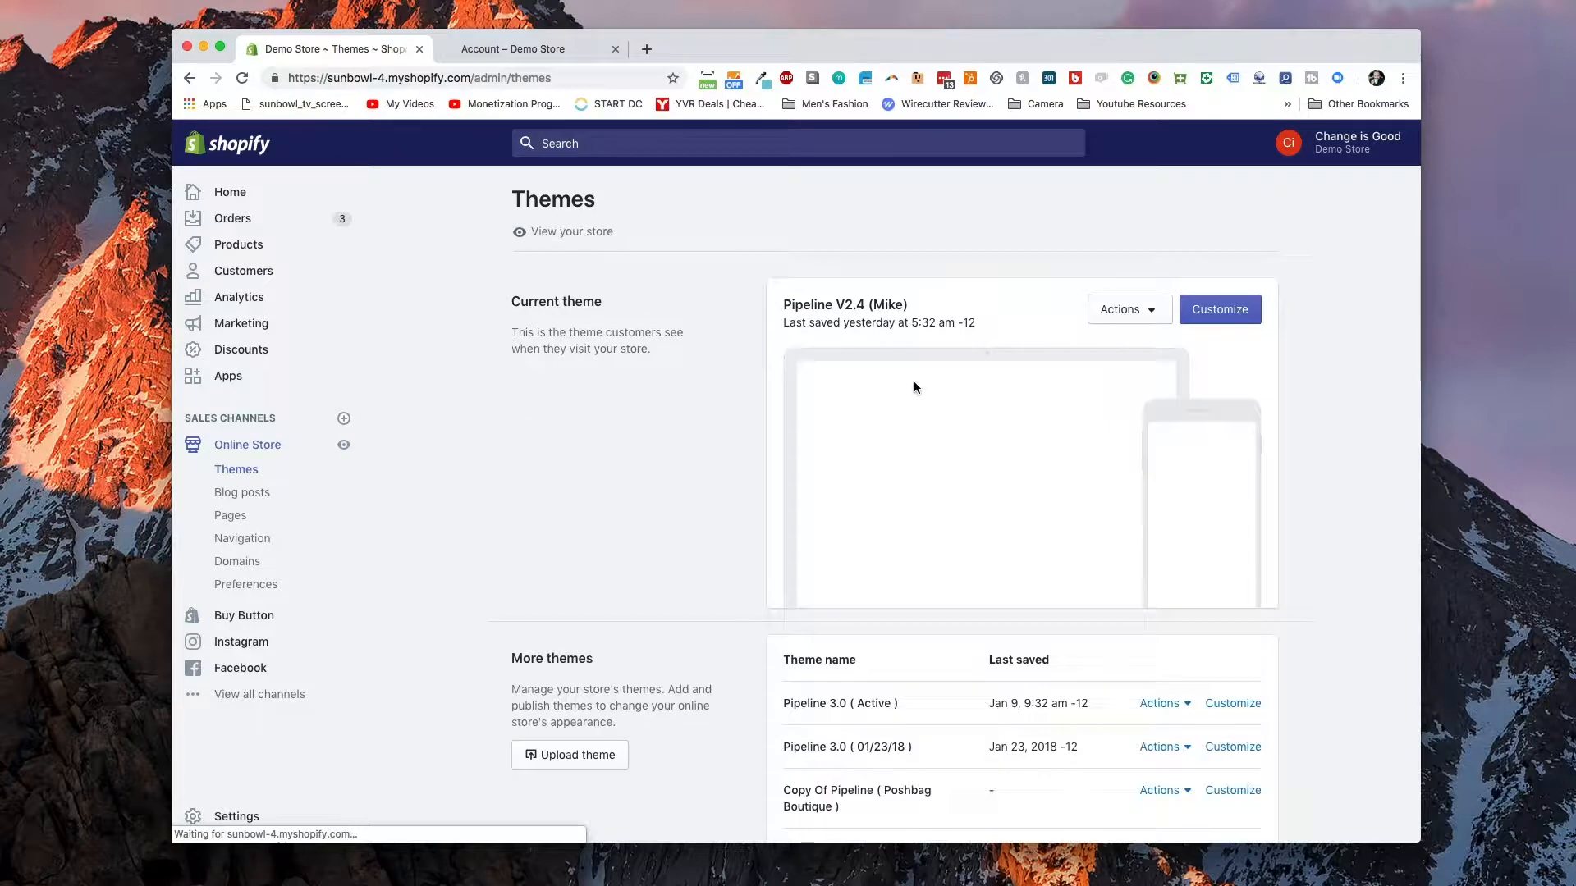
pyautogui.click(1122, 308)
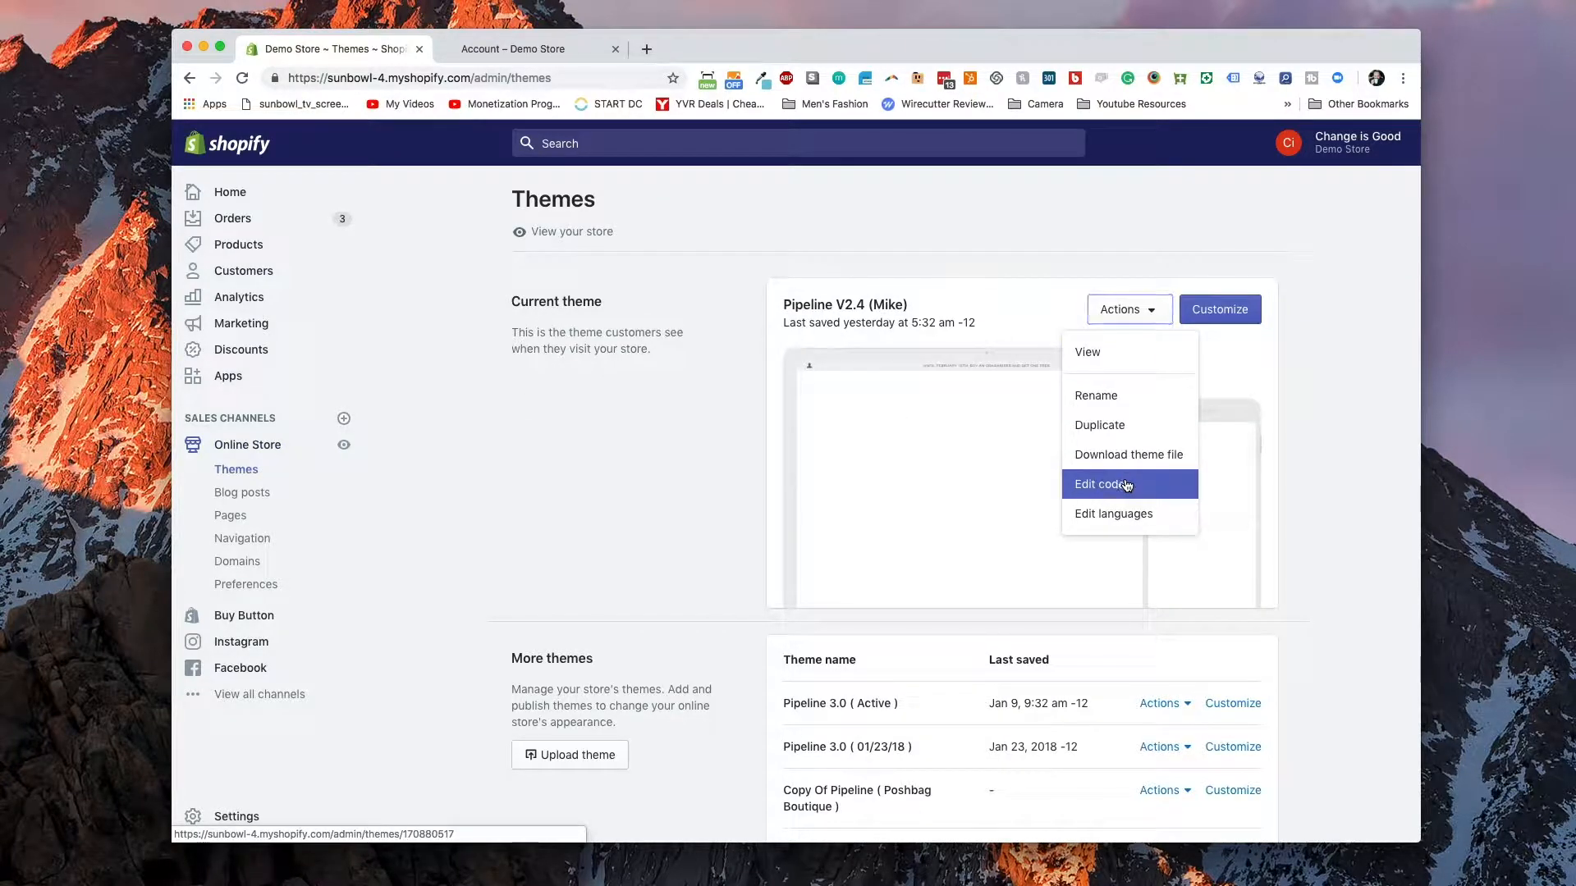
pyautogui.click(1101, 484)
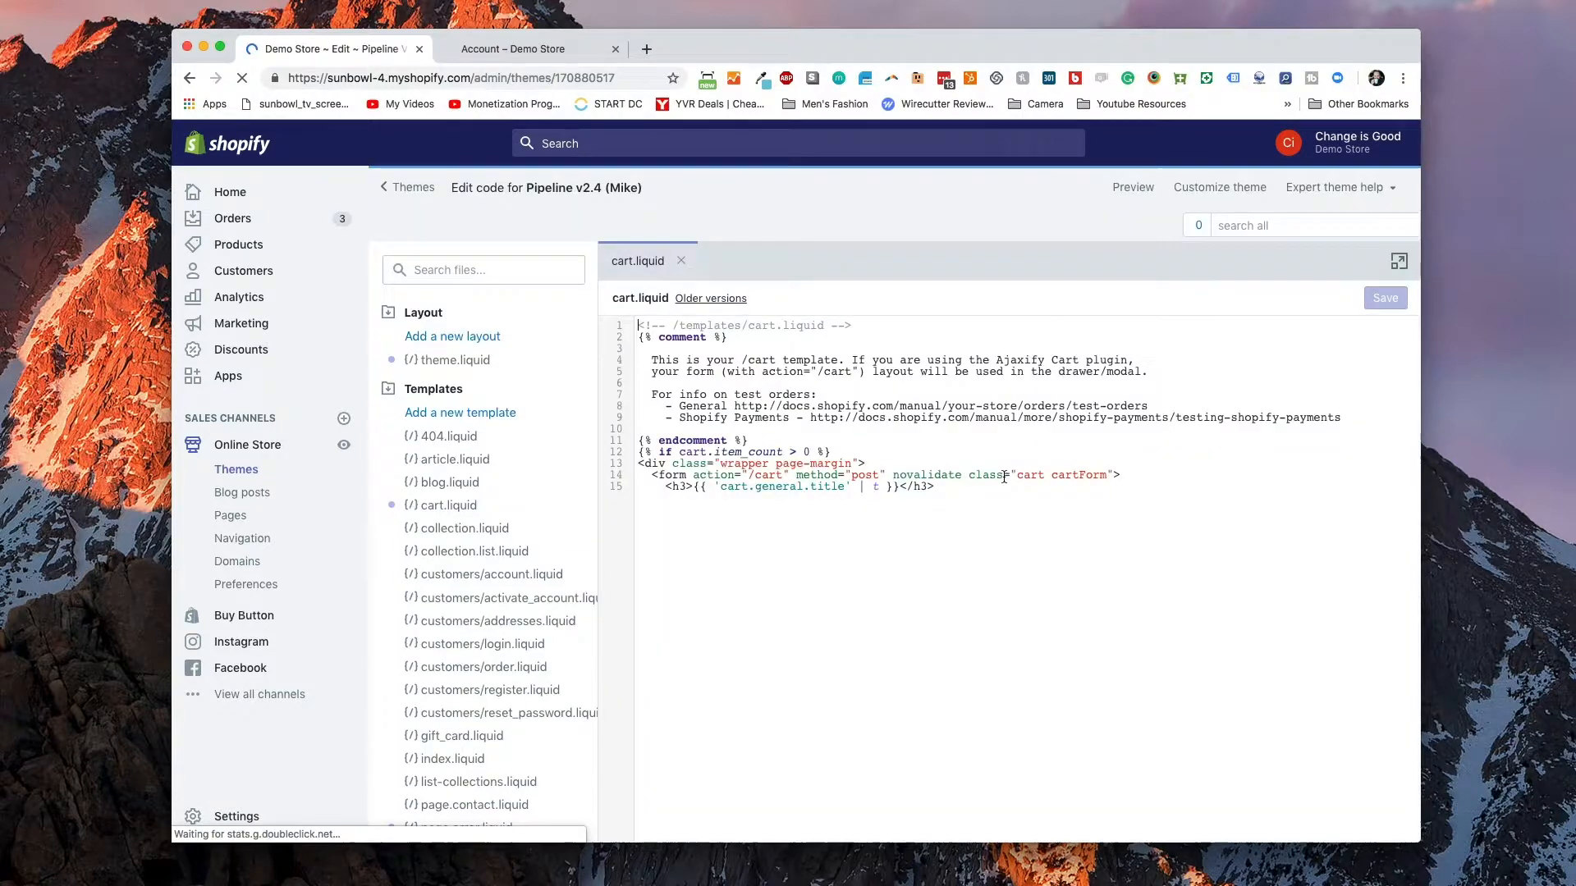
# - Go to the storefront home page and open the cart showing Submit a Request
pyautogui.scroll(-3)
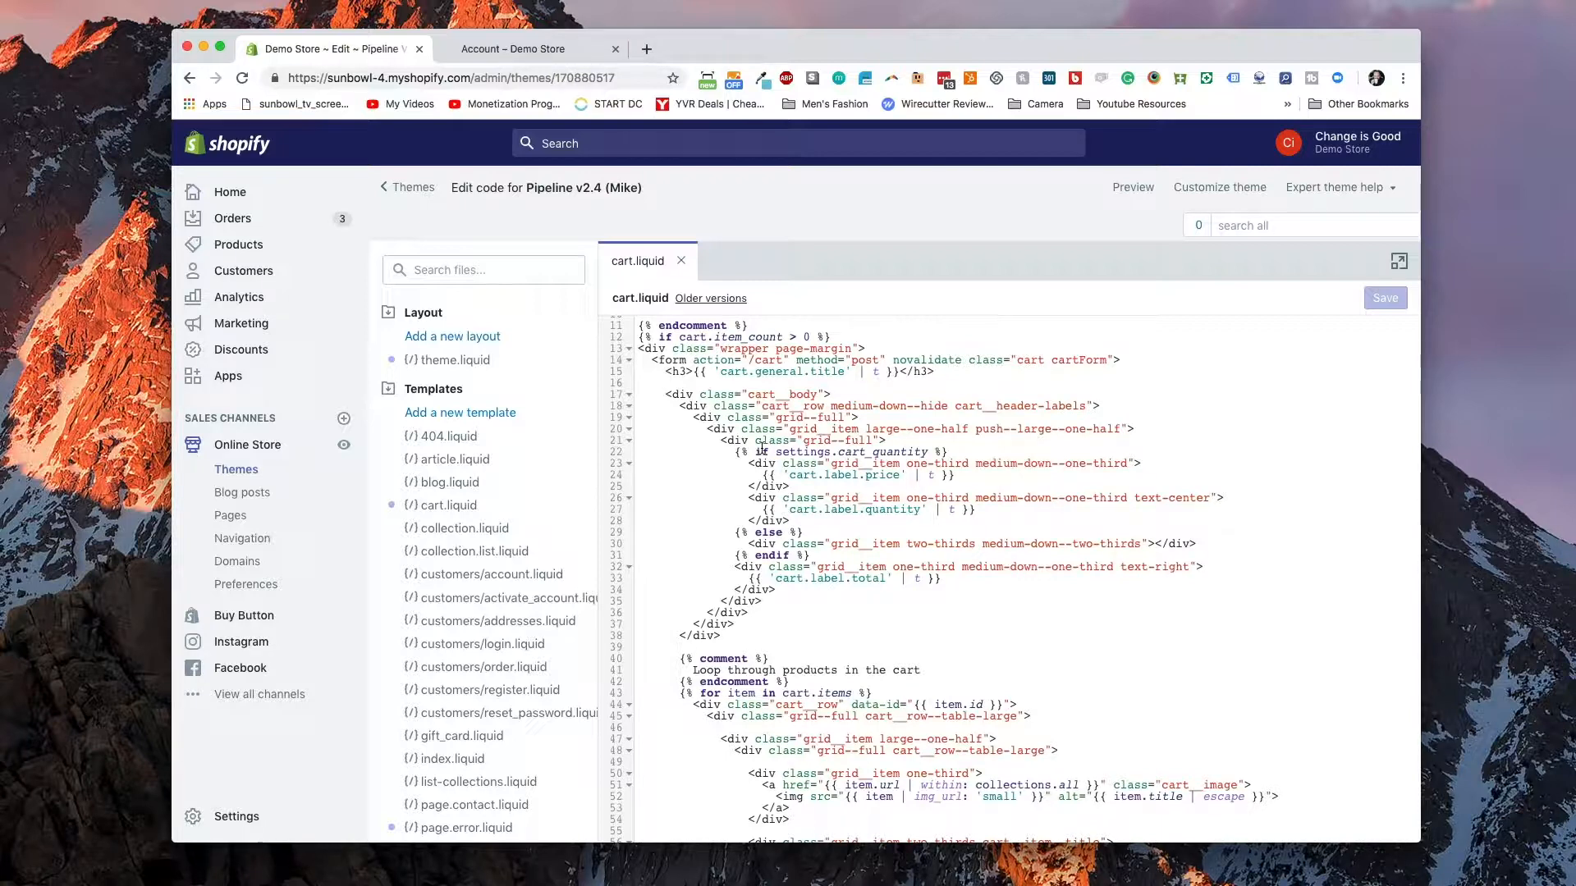
pyautogui.click(515, 48)
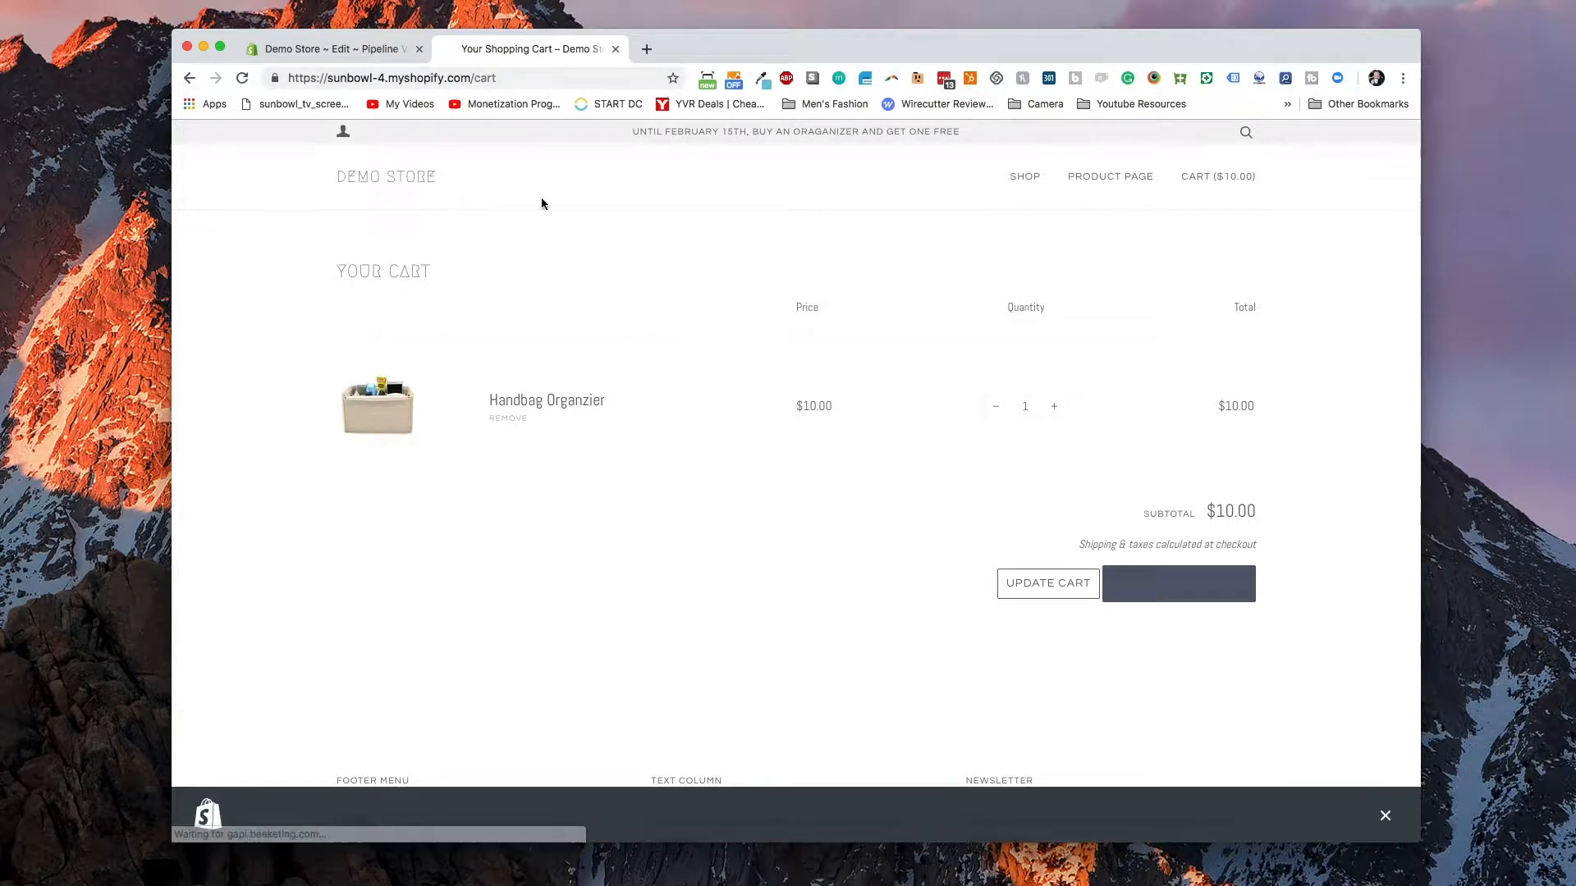
pyautogui.click(386, 176)
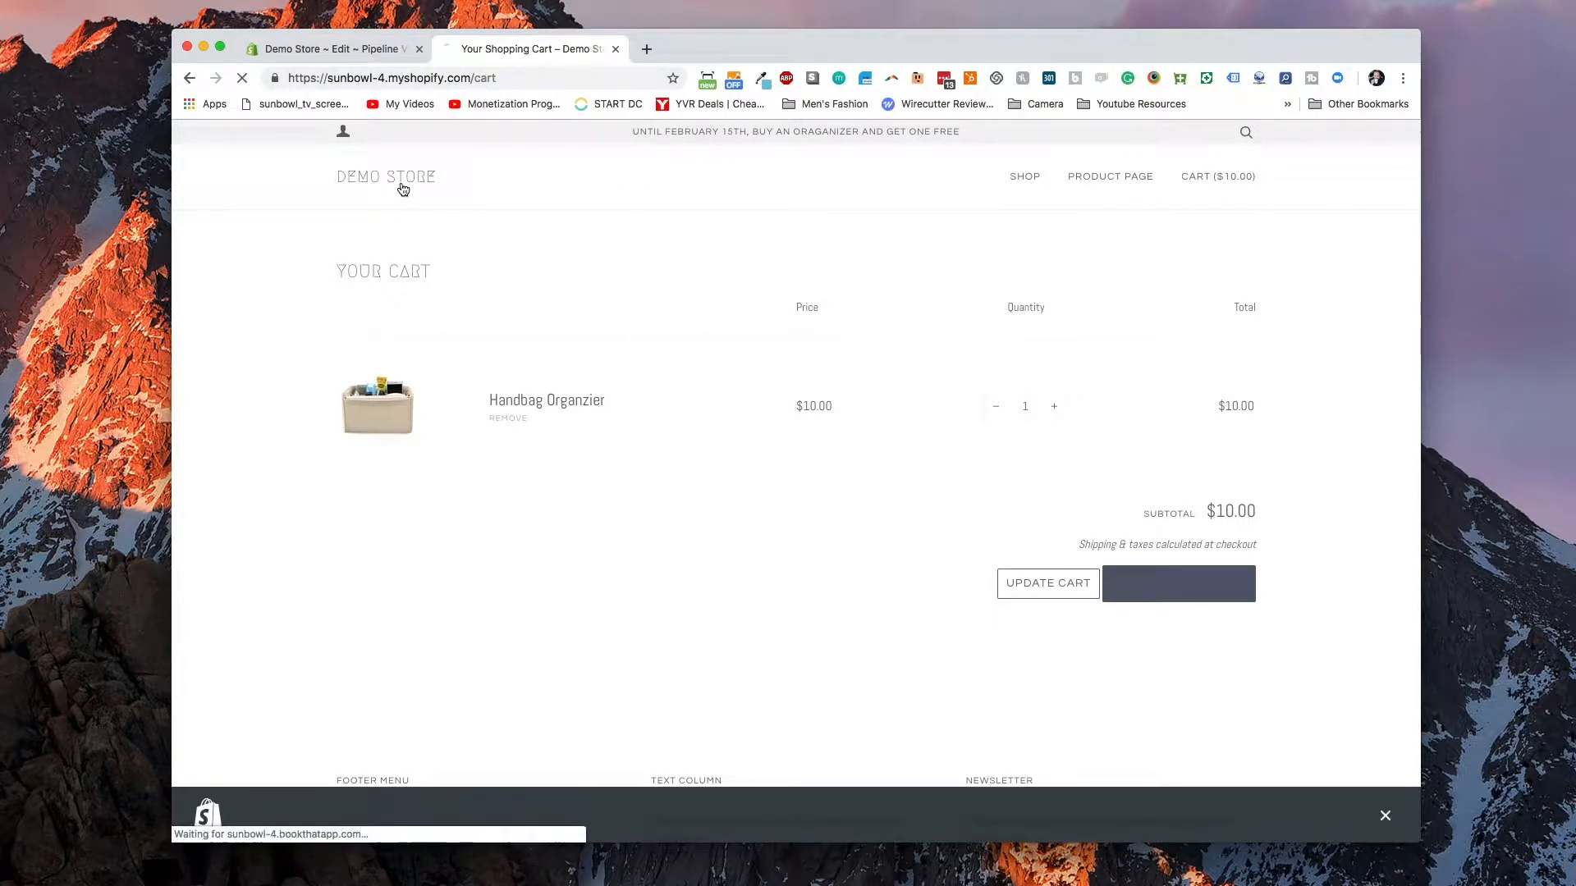
pyautogui.click(385, 175)
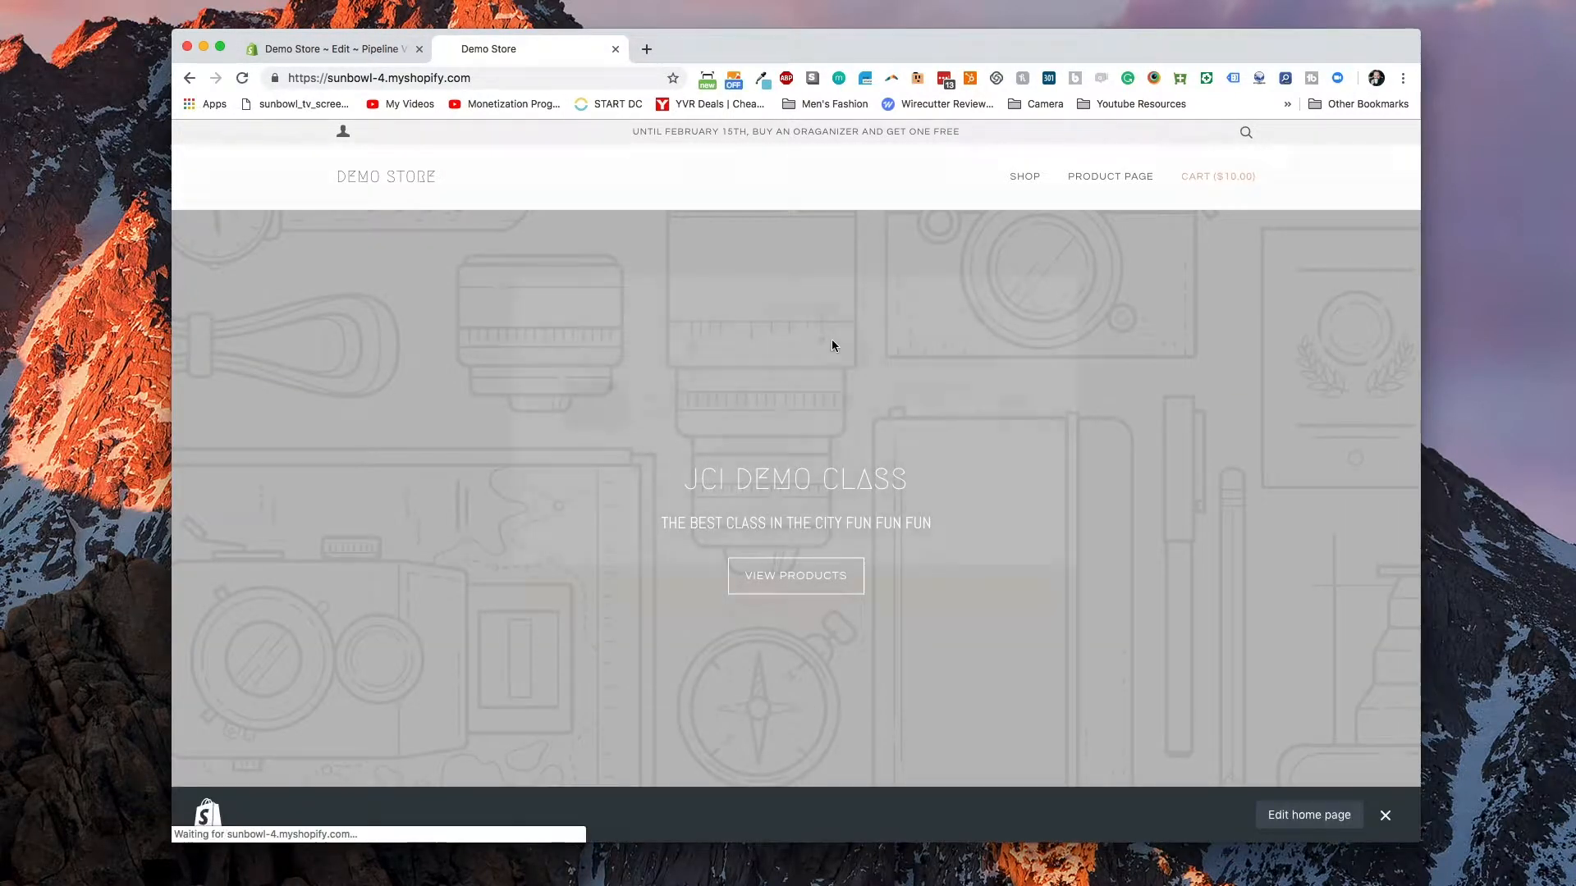
pyautogui.click(1217, 176)
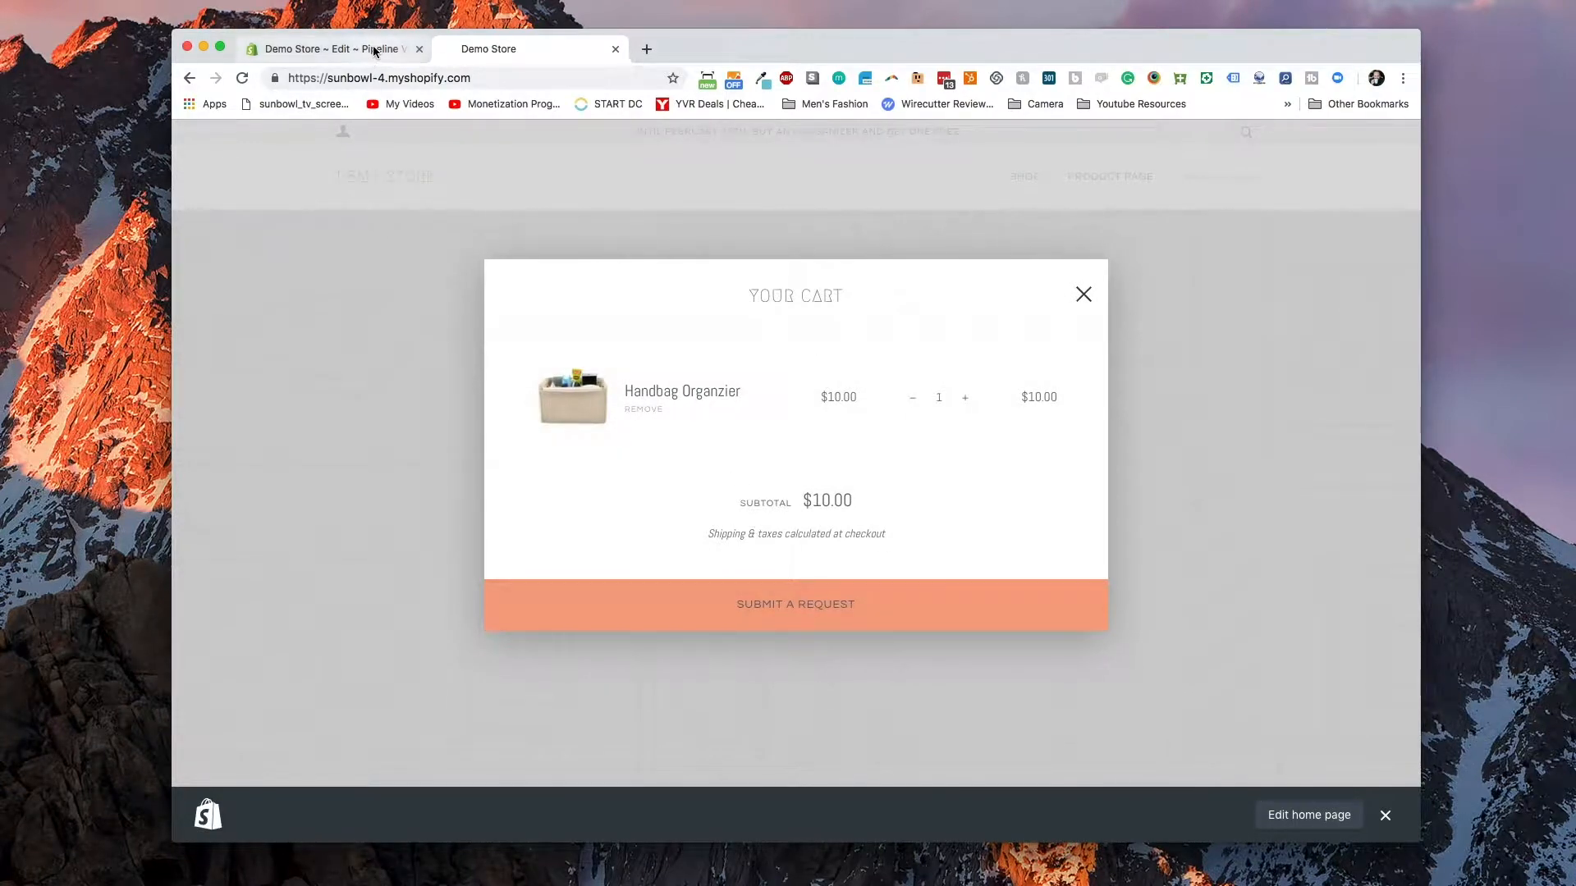
# - Scroll cart.liquid down to the customer.tags contains 'wholesale' footer condition
pyautogui.click(335, 48)
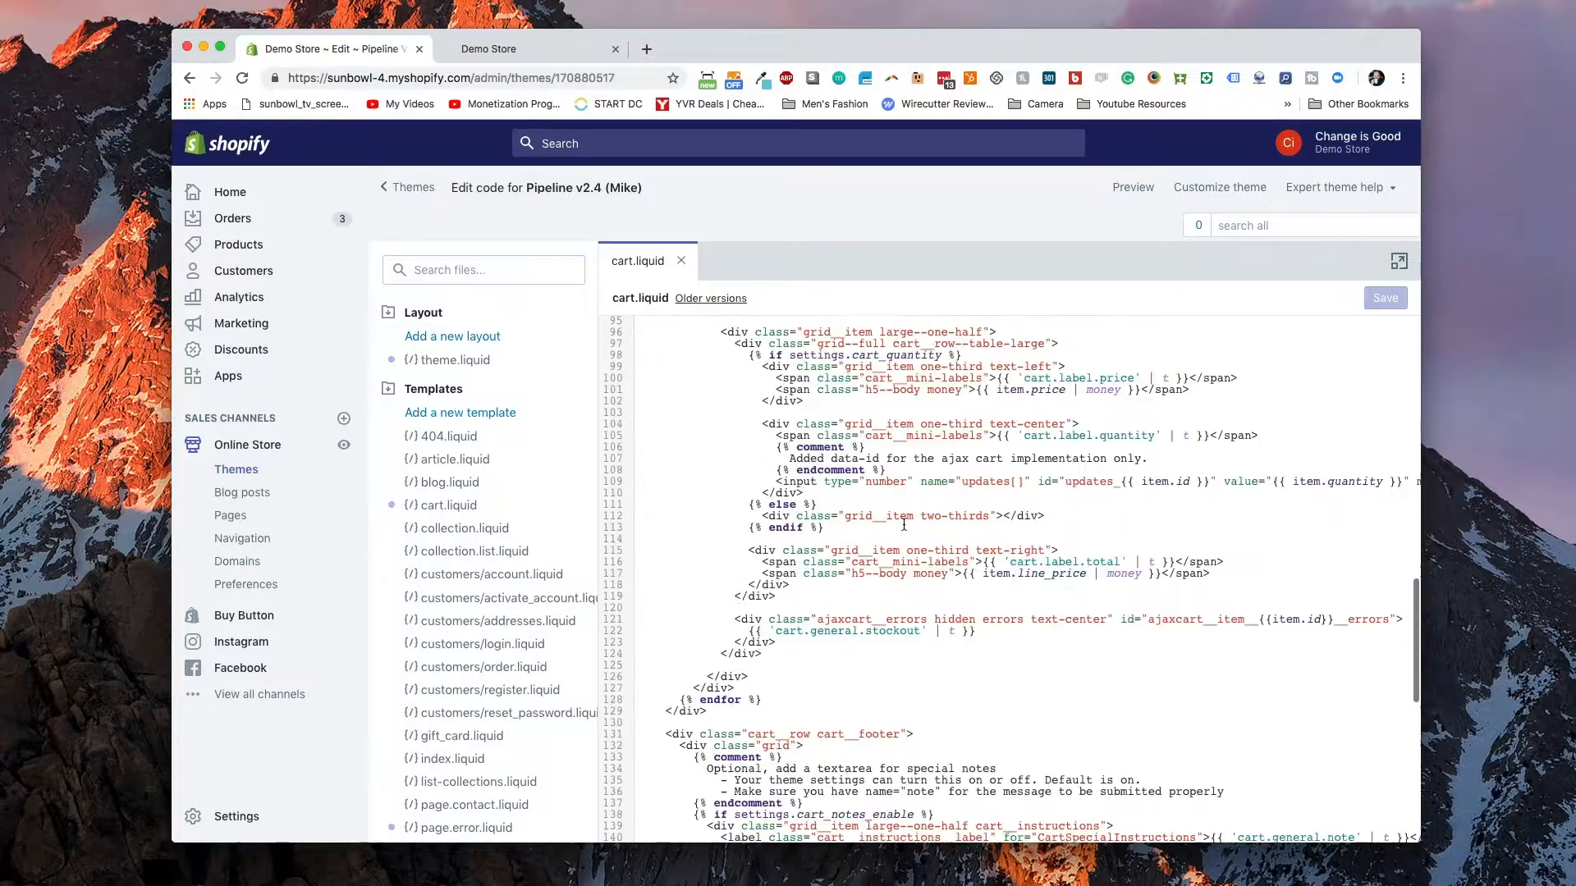
pyautogui.scroll(-3)
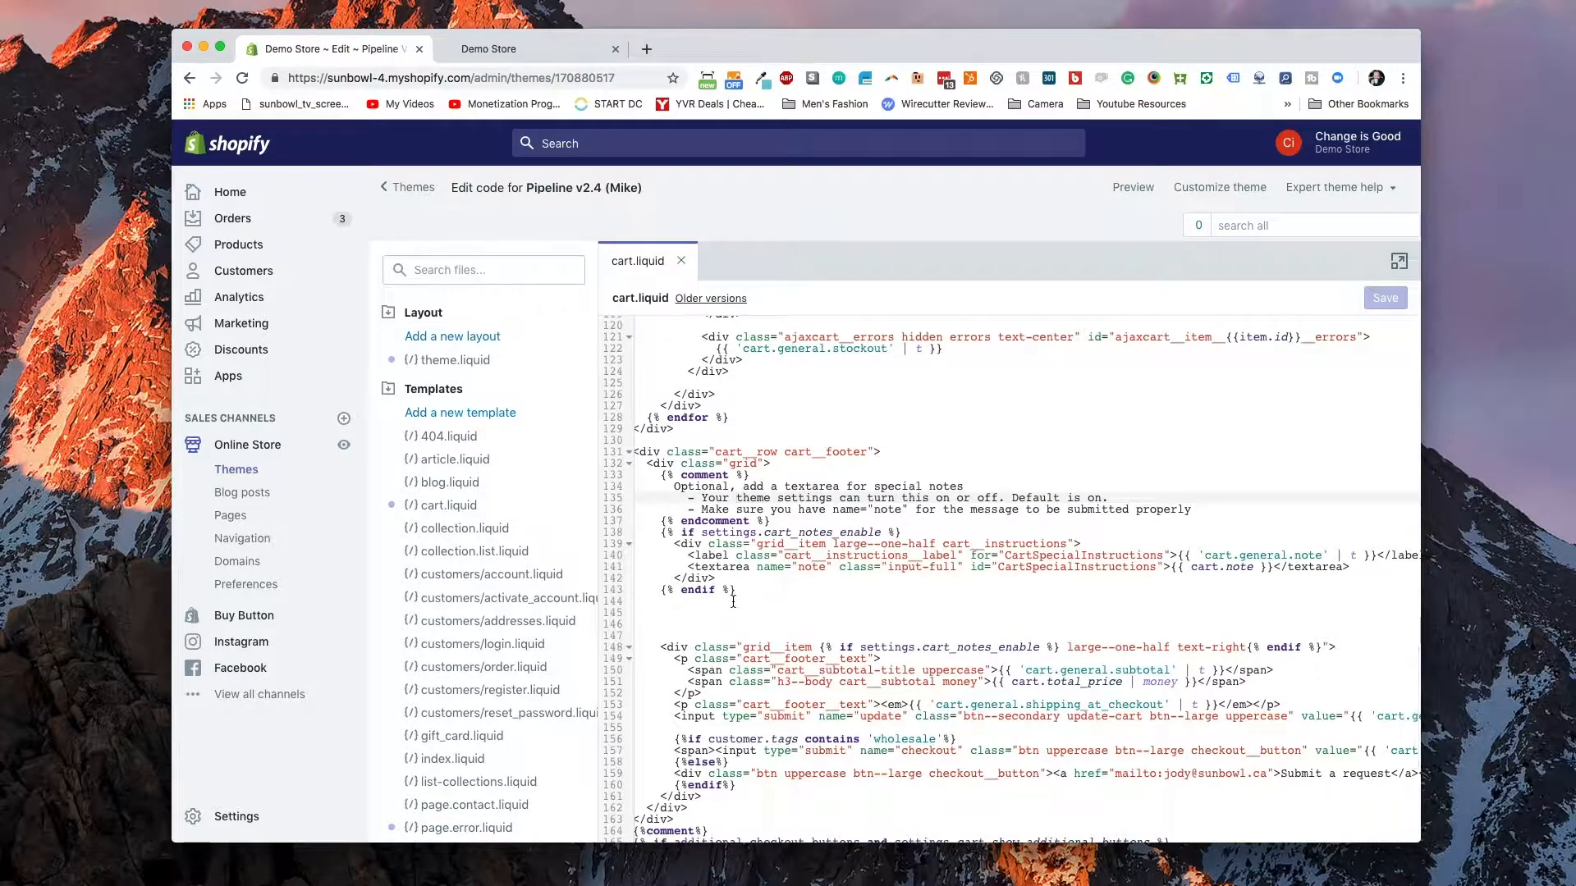
pyautogui.scroll(-3)
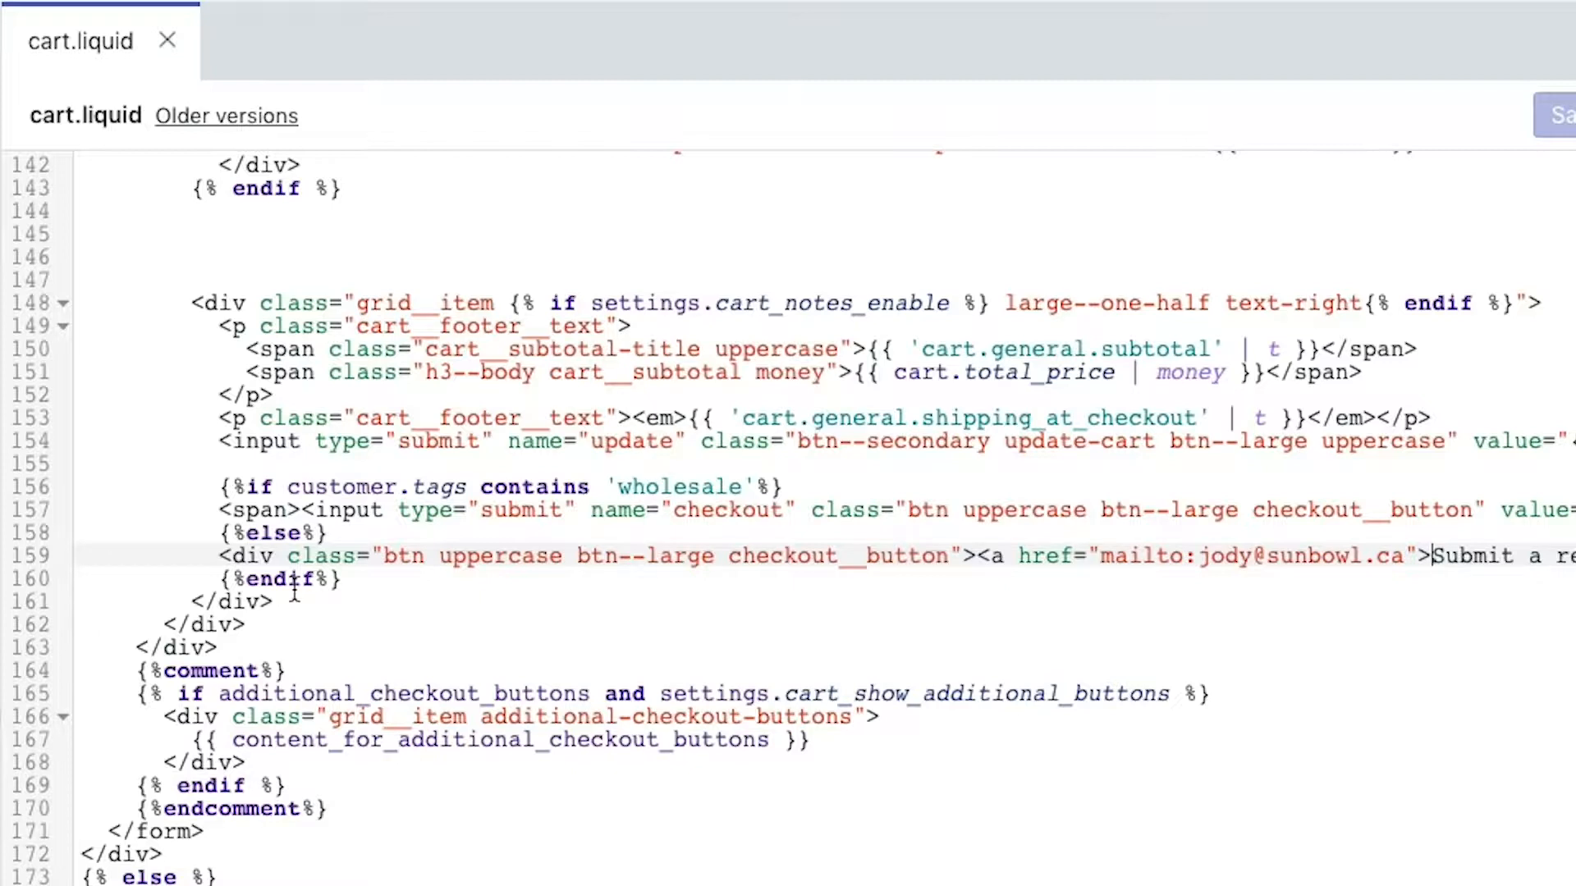
pyautogui.moveTo(1427, 556)
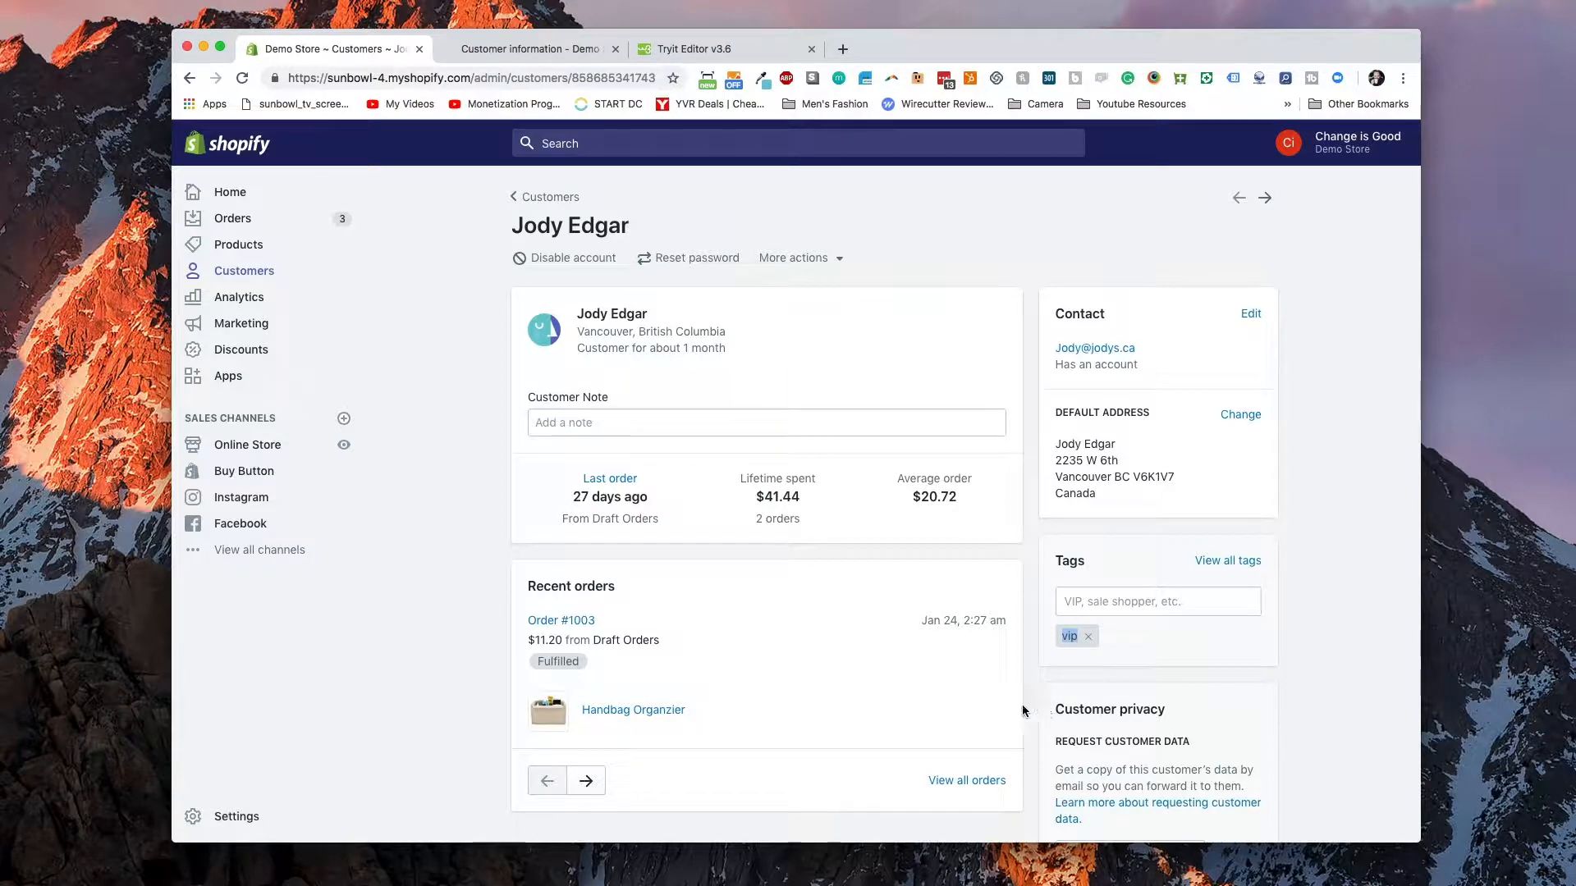
# - Open the Discounts codes list from the admin sidebar
pyautogui.click(240, 349)
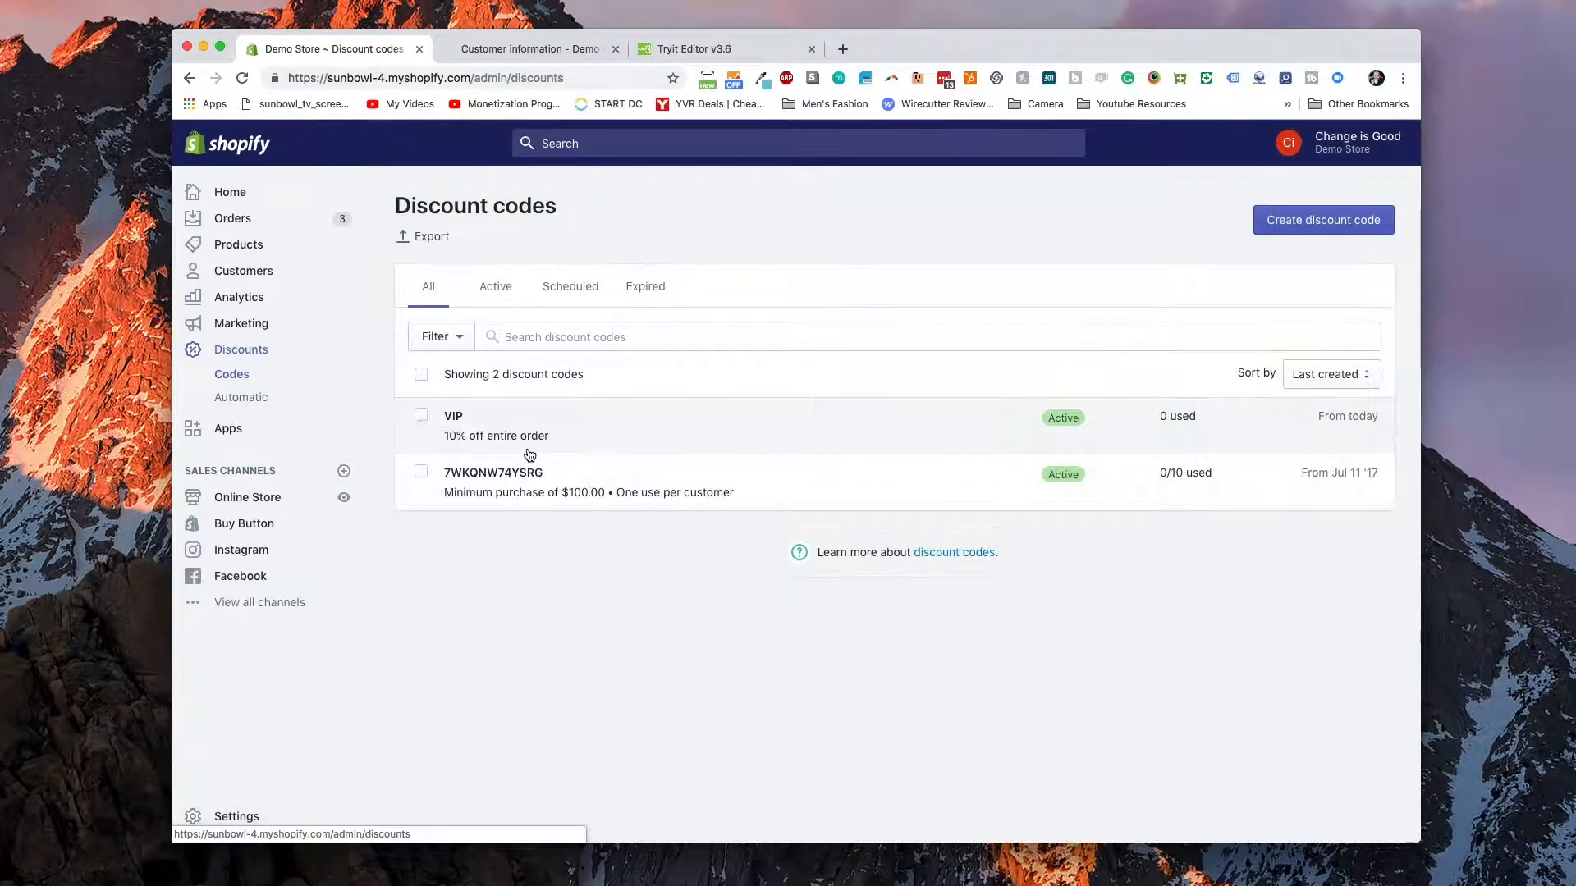
# - Inspect the VIP code's 10% entire-order discount details, then go to Apps
pyautogui.click(453, 416)
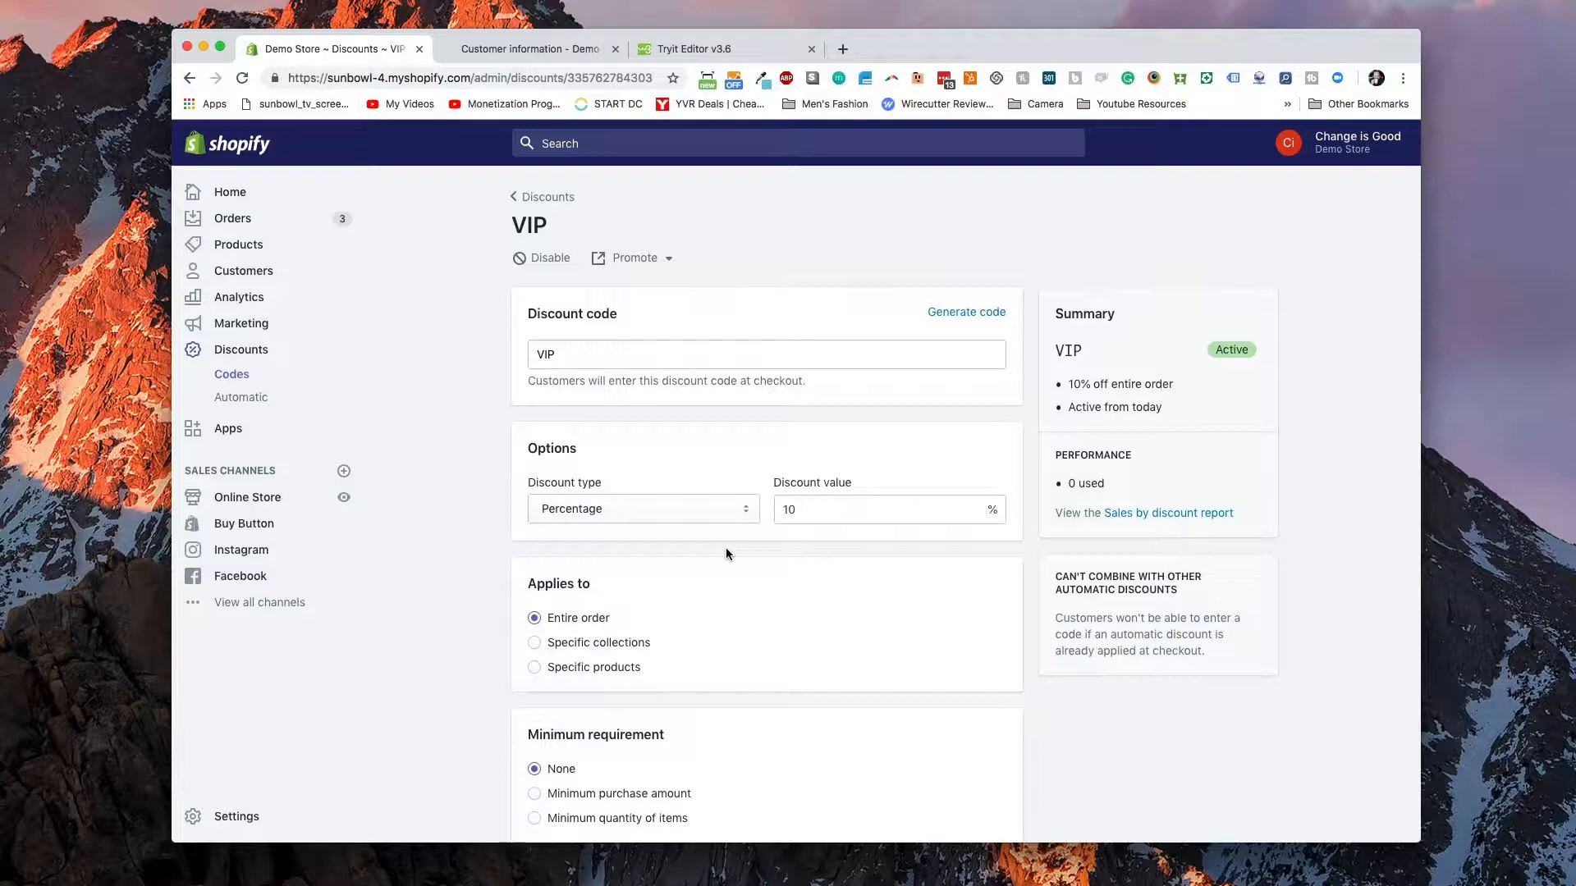
pyautogui.moveTo(259, 492)
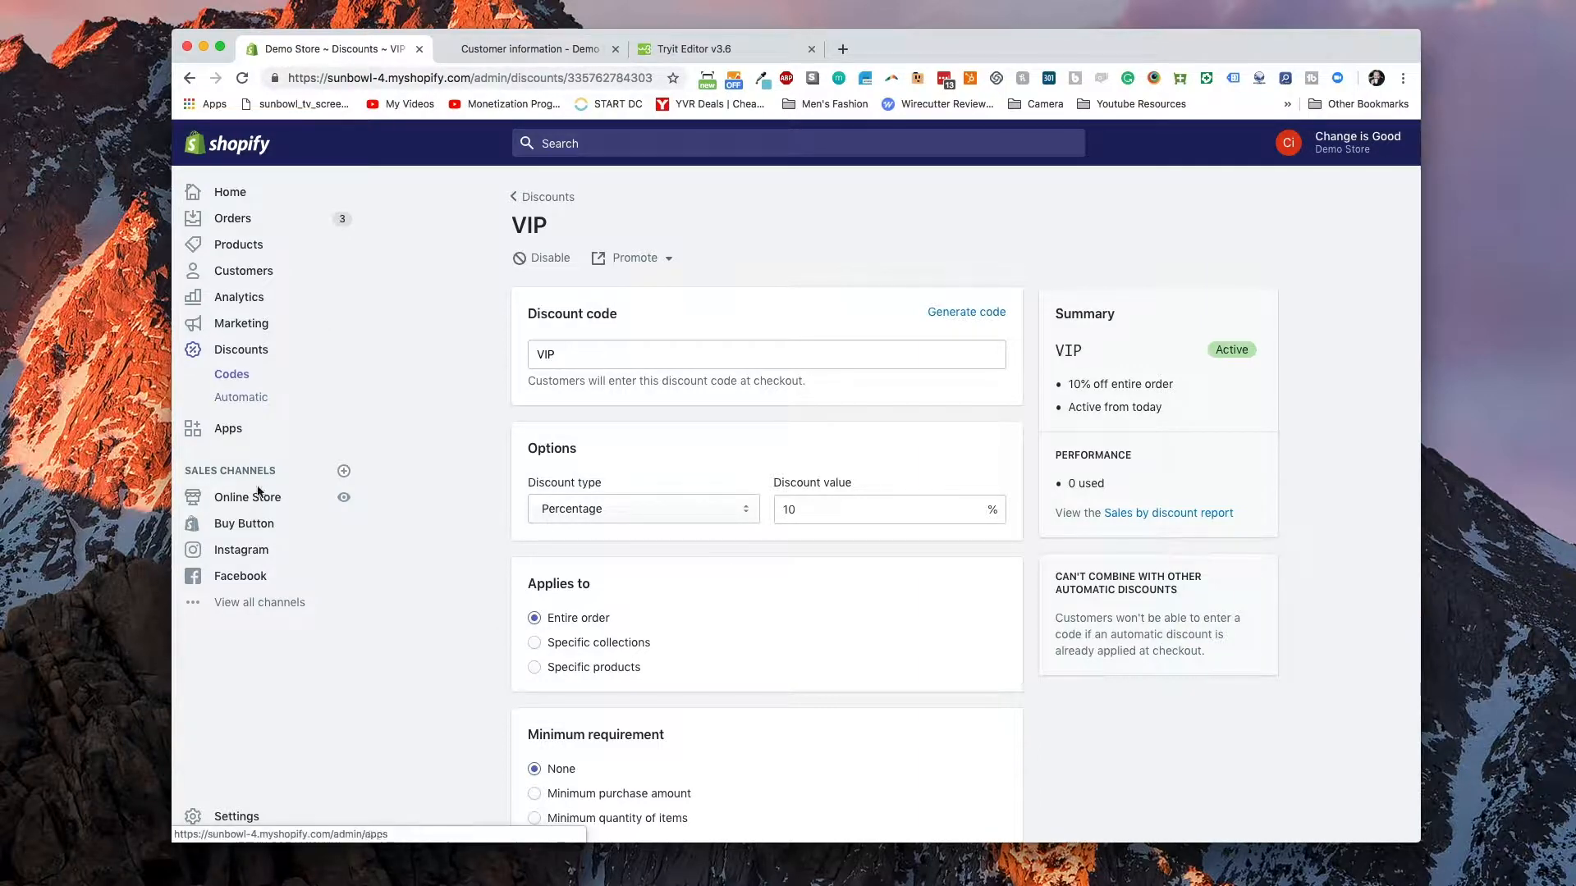
pyautogui.click(246, 497)
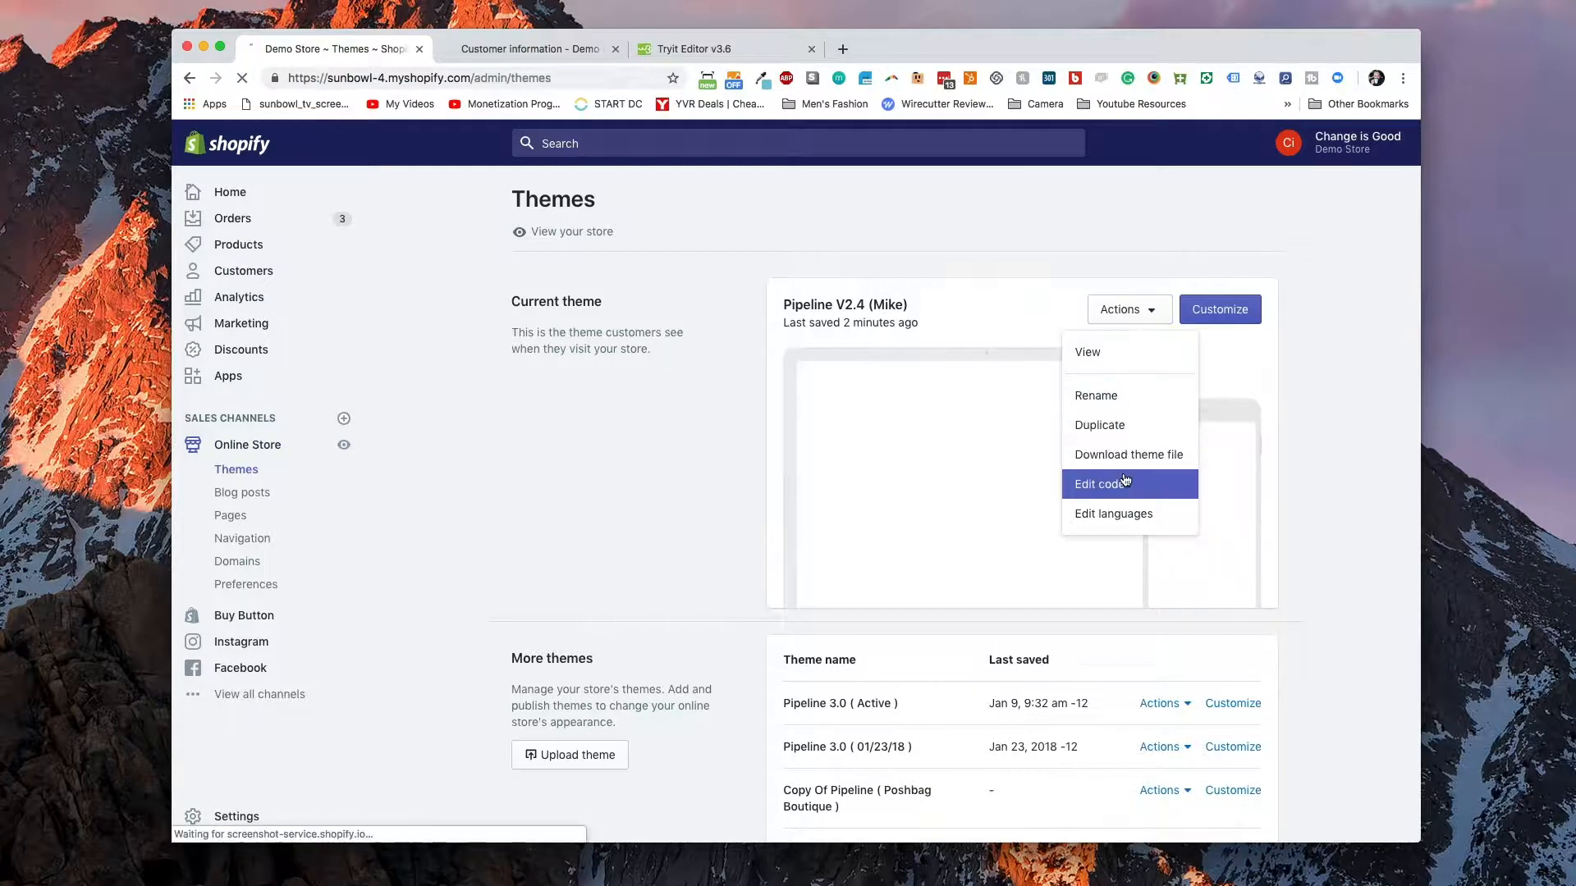
# - Open the code editor for the current Pipeline v2.4 (Mike) theme
pyautogui.click(1098, 483)
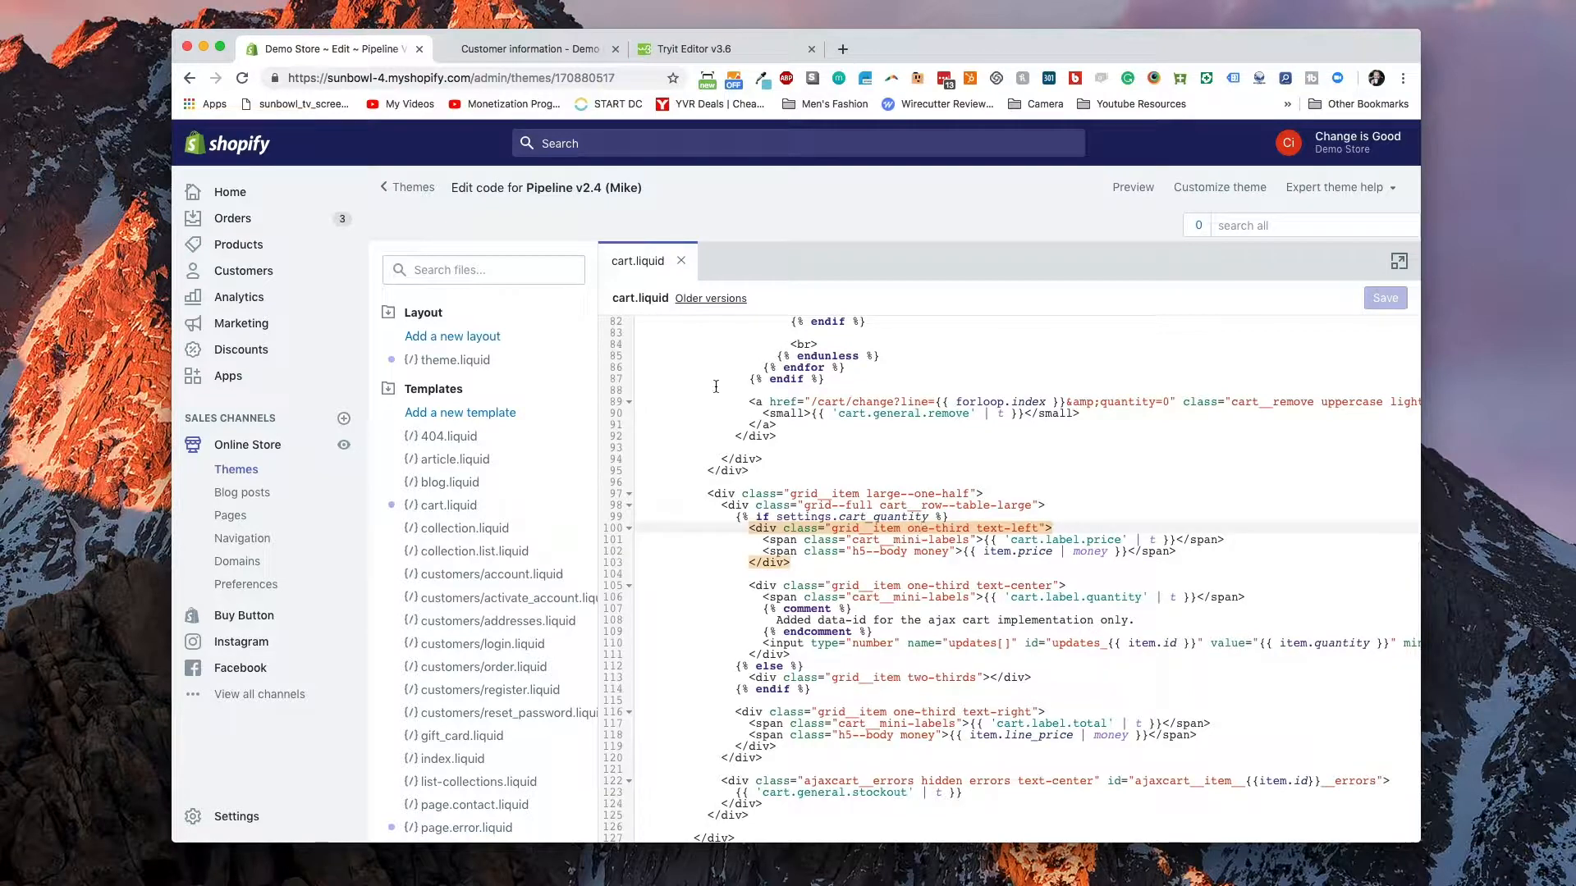
pyautogui.moveTo(796, 493)
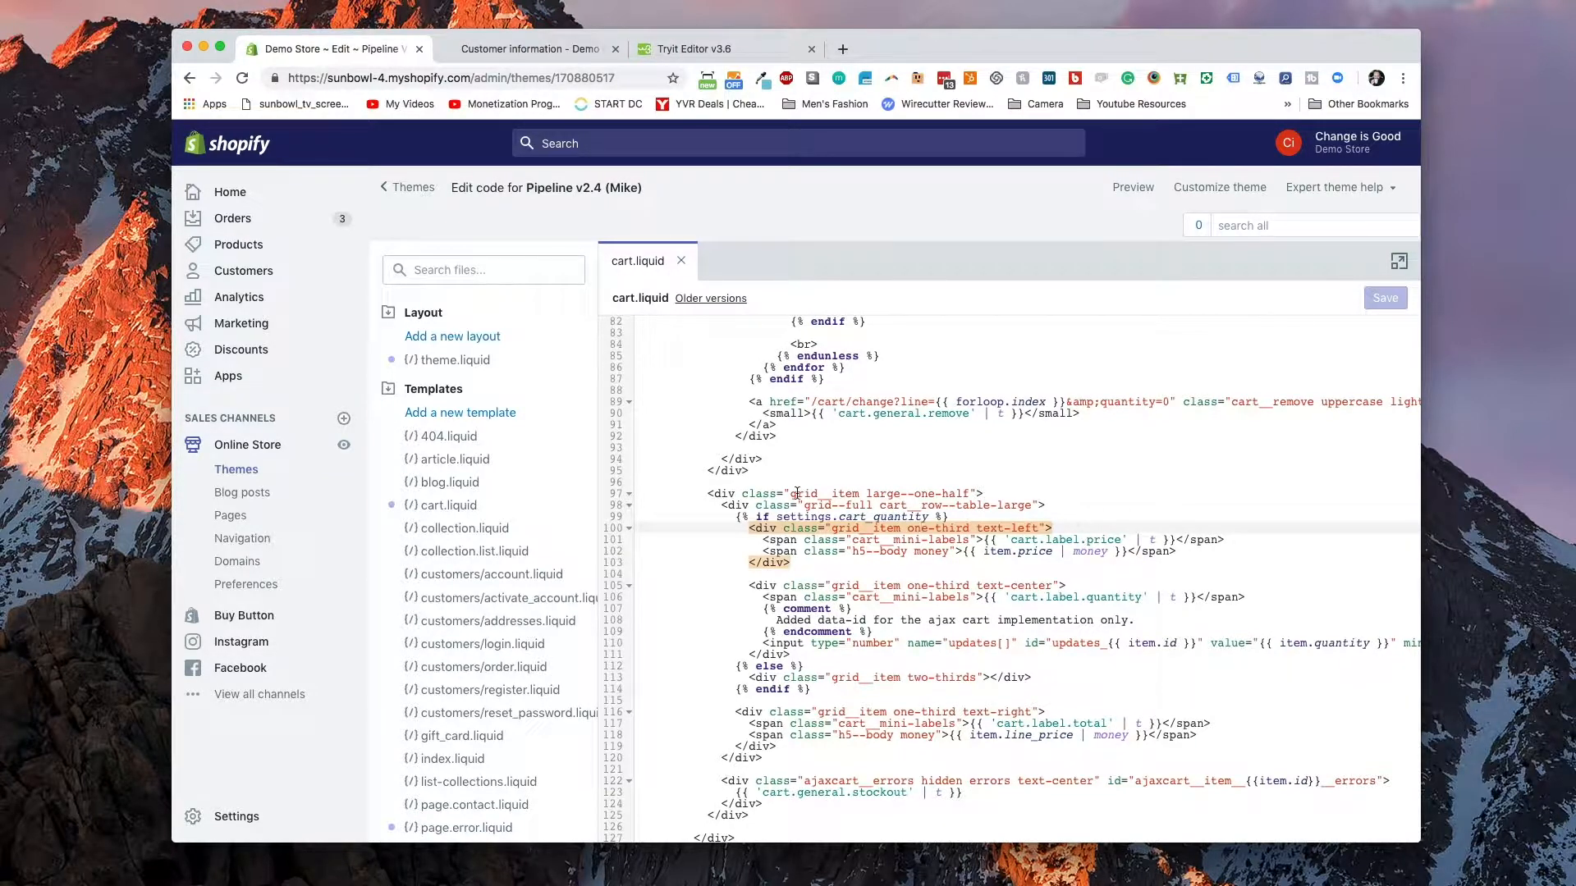
# - Search cart.liquid for 'form' to locate the cart form's opening tag
pyautogui.click(815, 505)
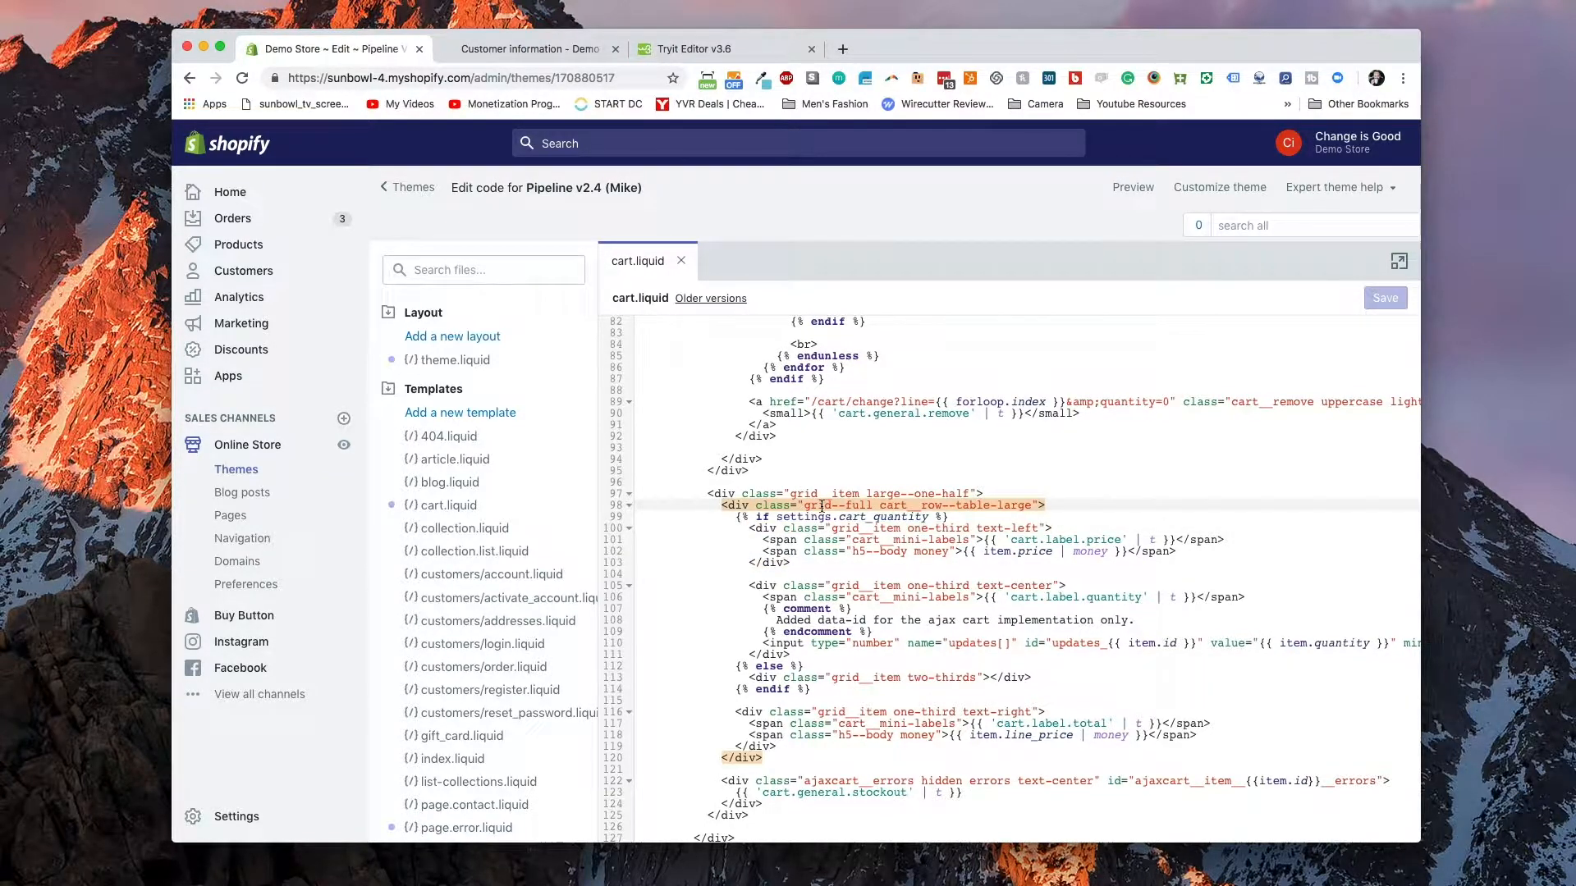
pyautogui.write('form')
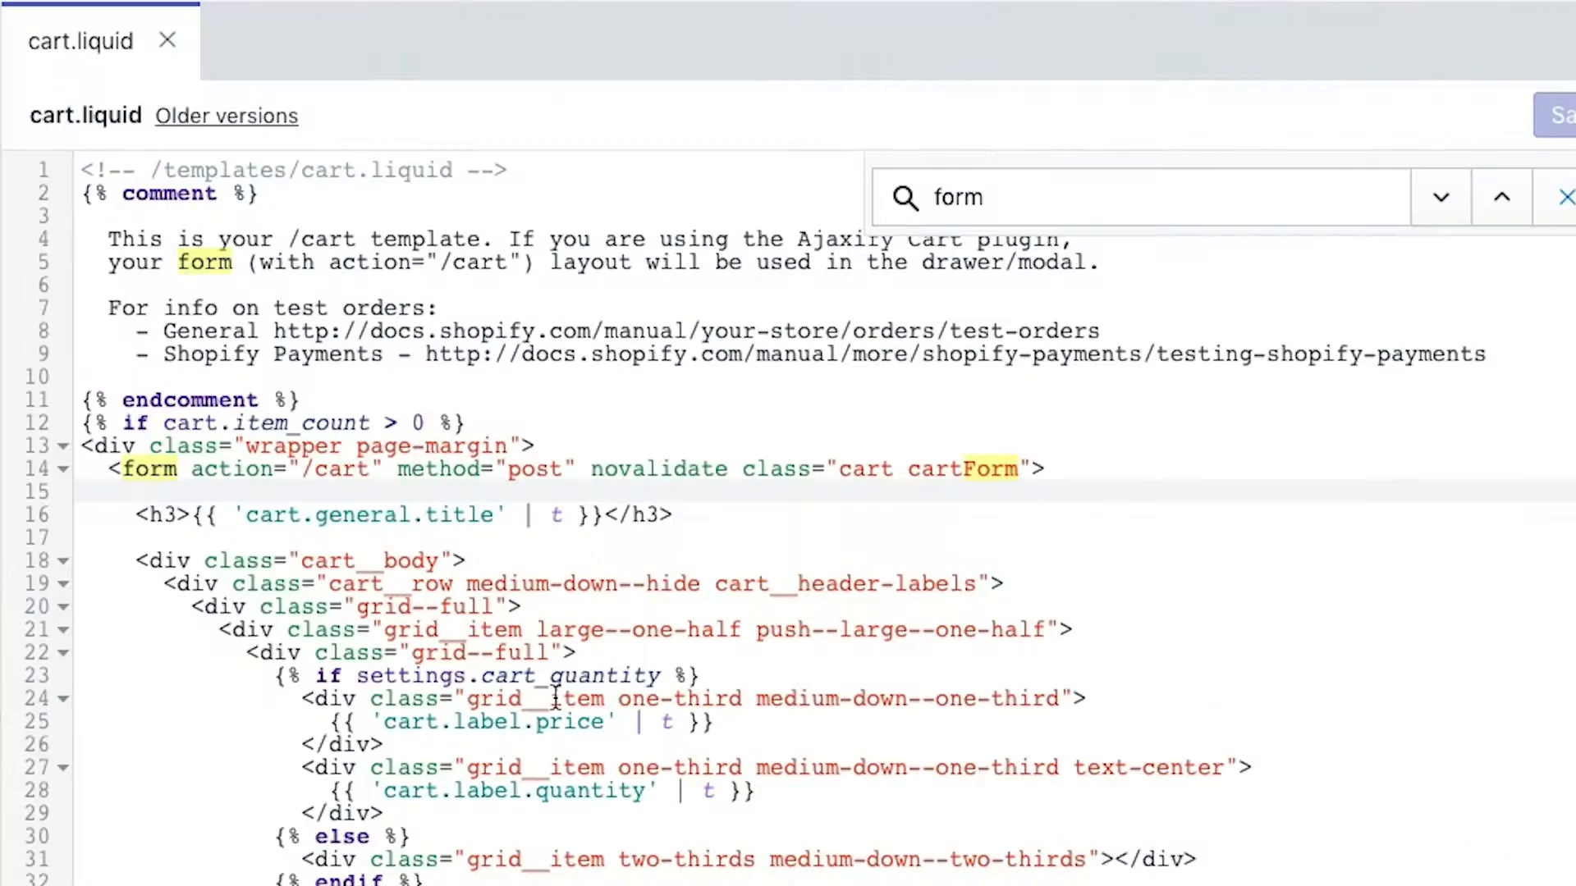
# - Add a hidden input with id and name 'discount' and value 'vip' inside the cart form
pyautogui.write('<input type="hidden" id="discount" name="discount" value="vip">')
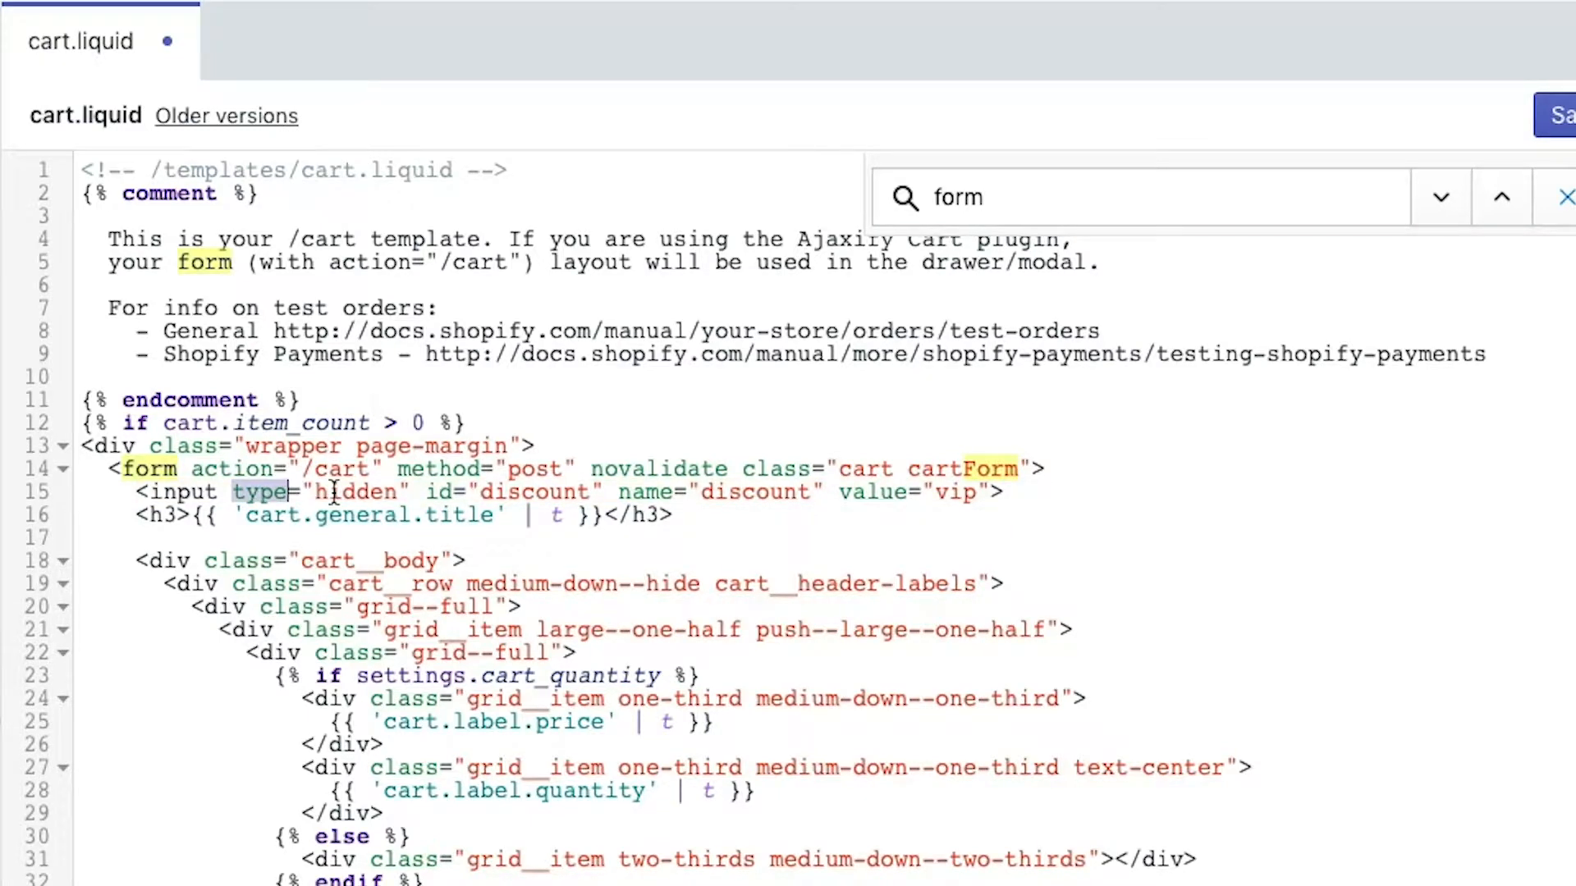
pyautogui.doubleClick(355, 491)
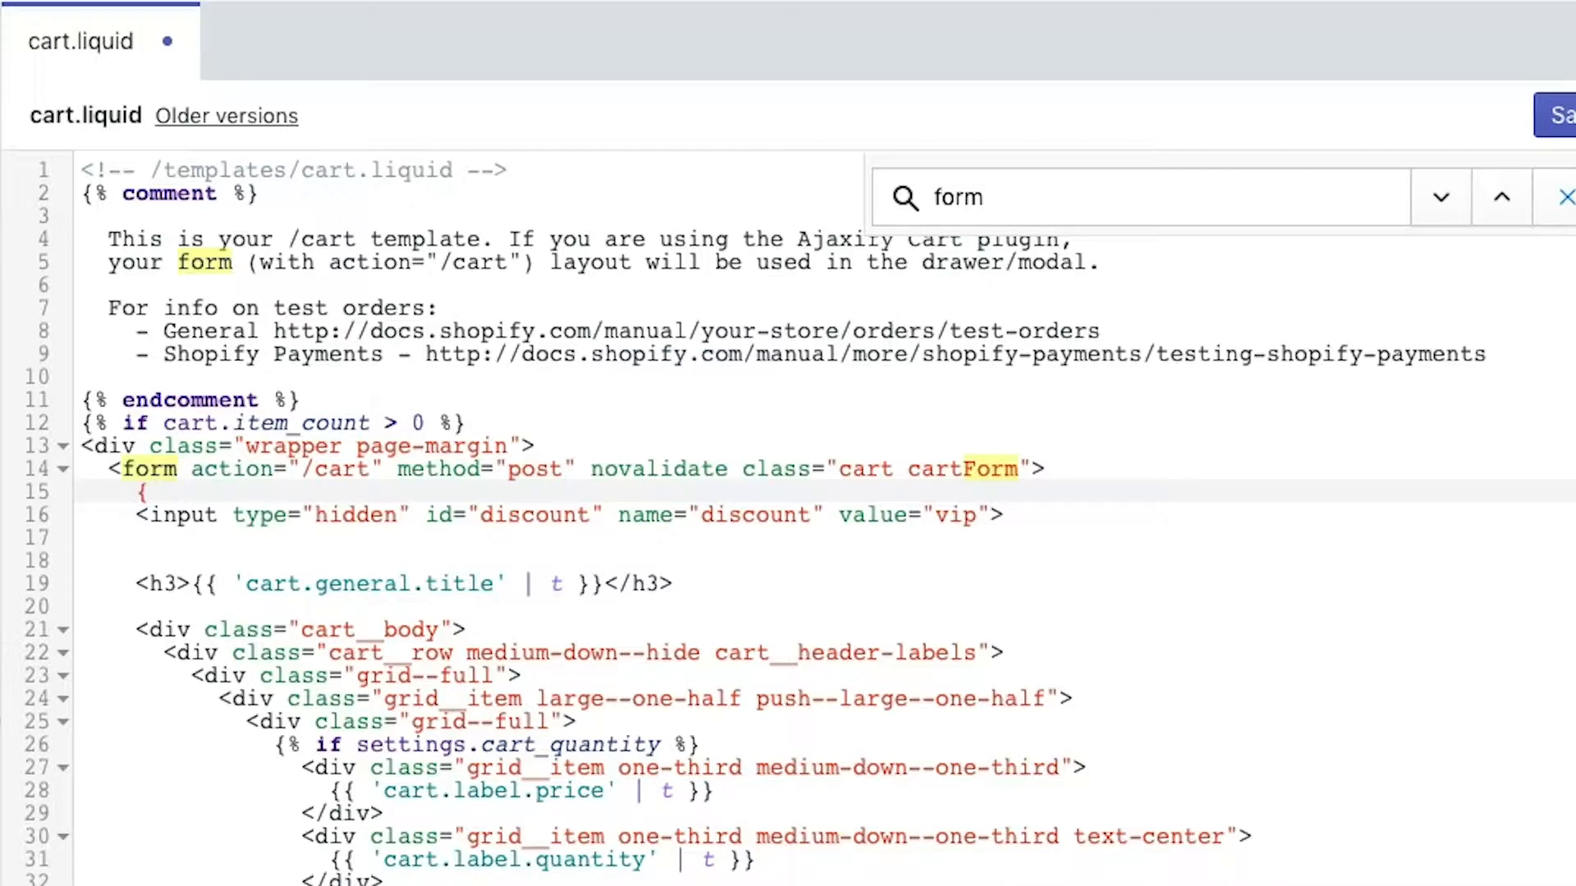
# - Wrap the hidden vip input in {% if customer.tags contains 'vip' %} … {% endif %}
pyautogui.write('{%if custo')
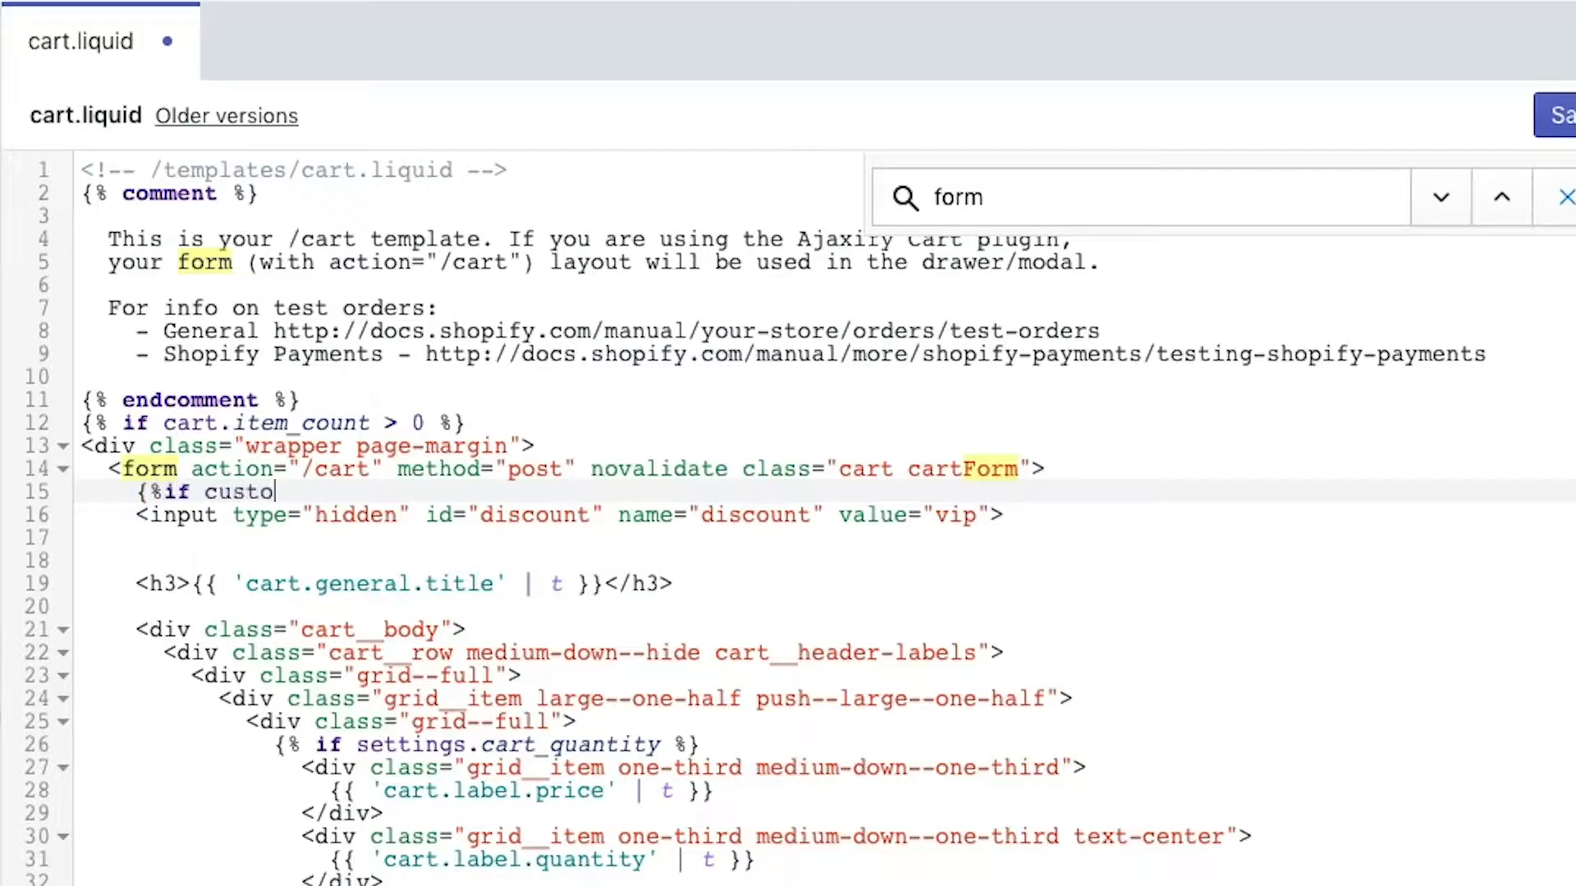
pyautogui.write('mer.tags')
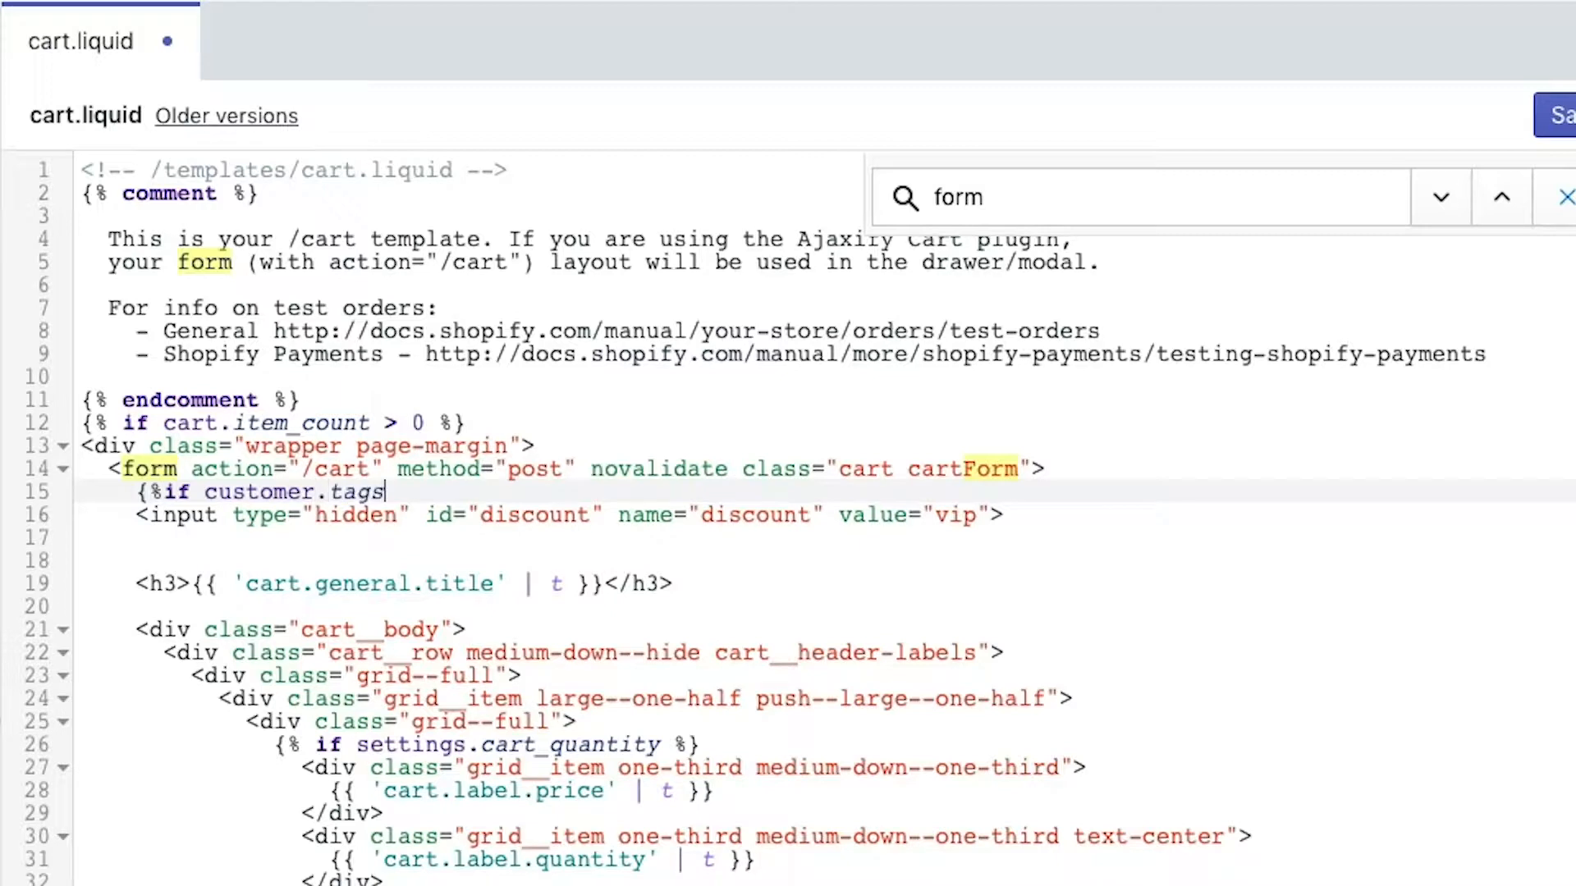
pyautogui.write("contains '")
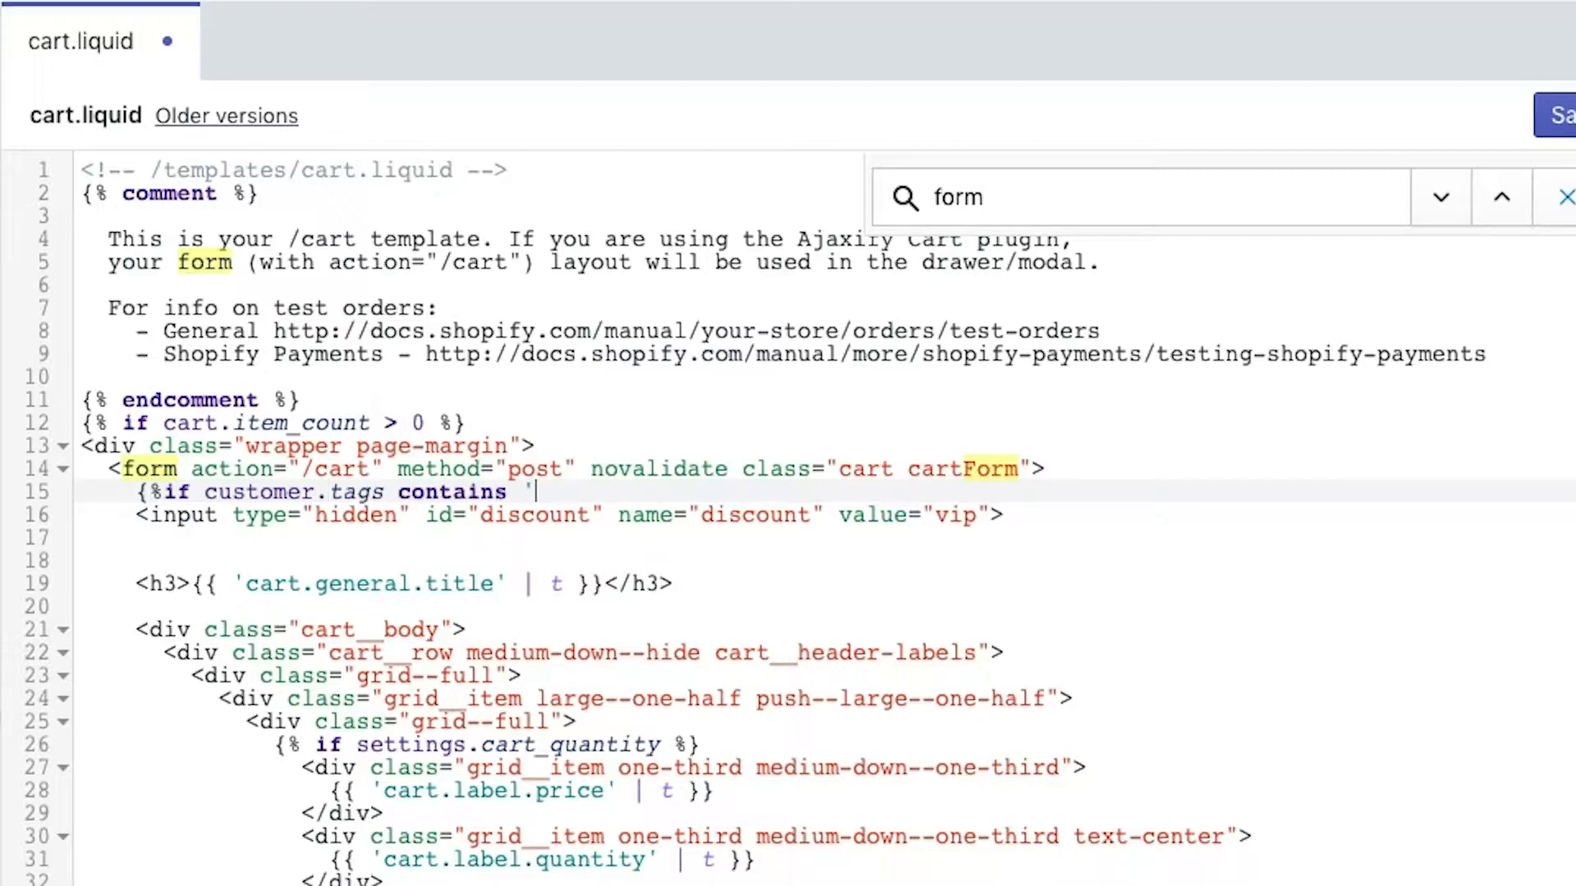
pyautogui.write("vip'")
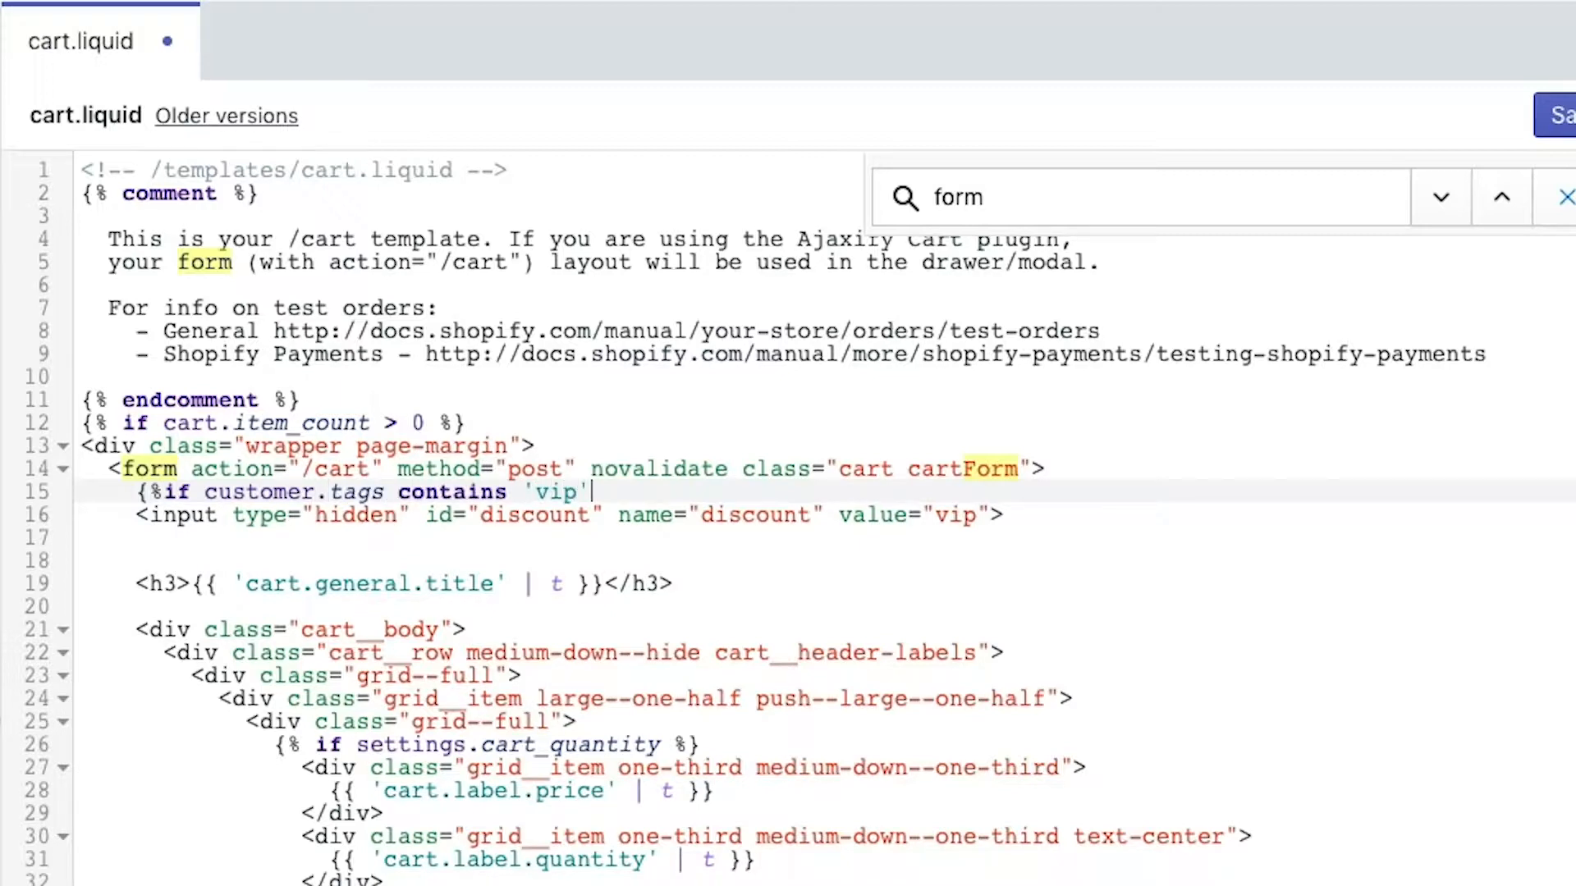
pyautogui.write('%}')
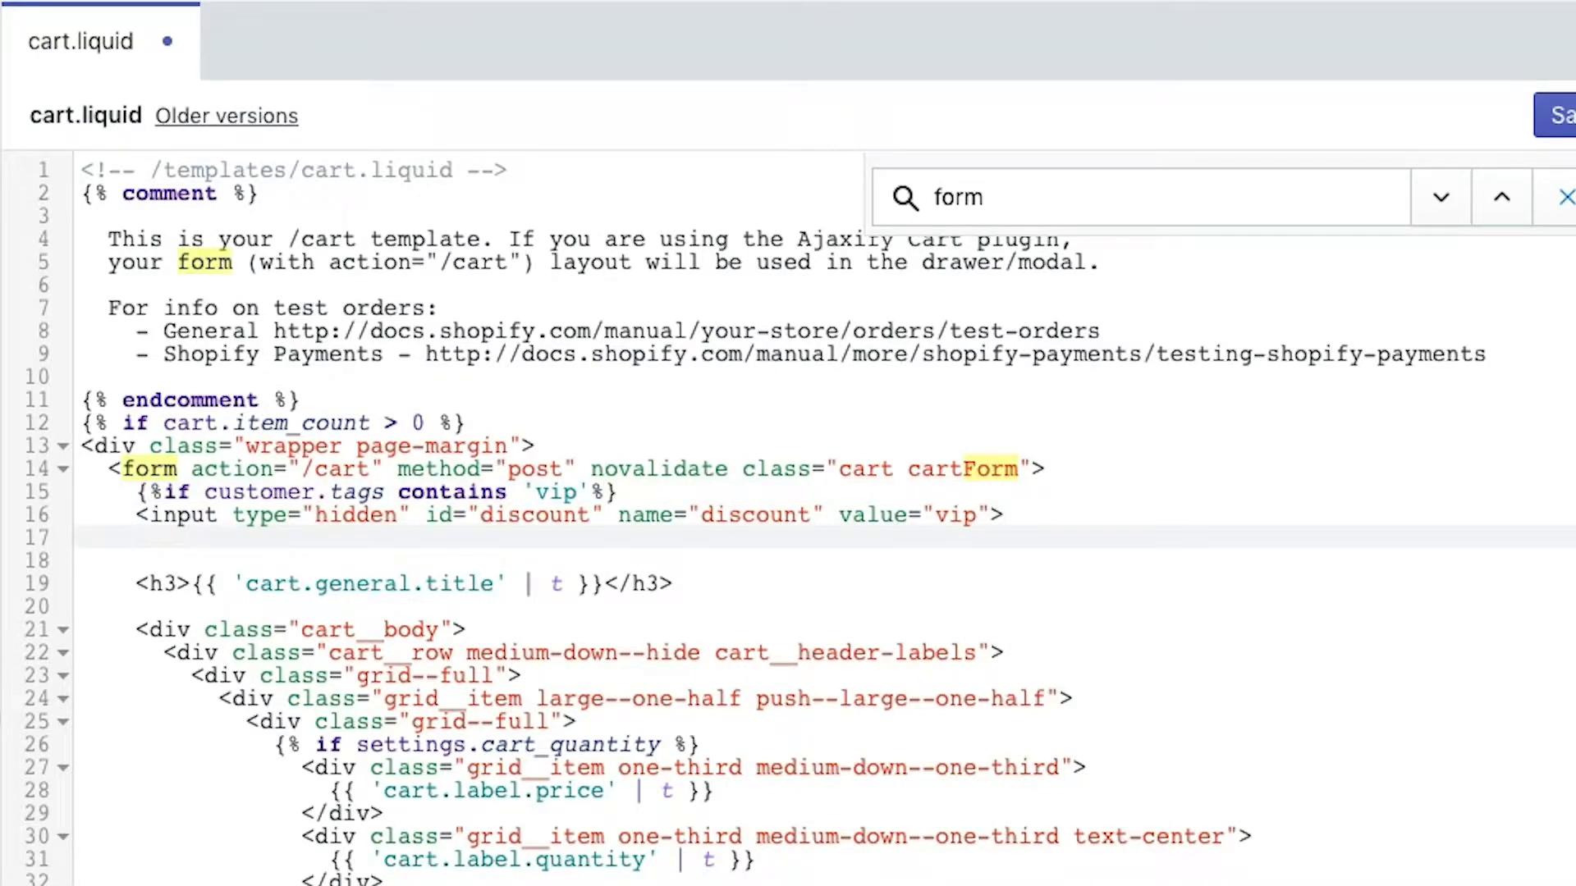
pyautogui.write('{%')
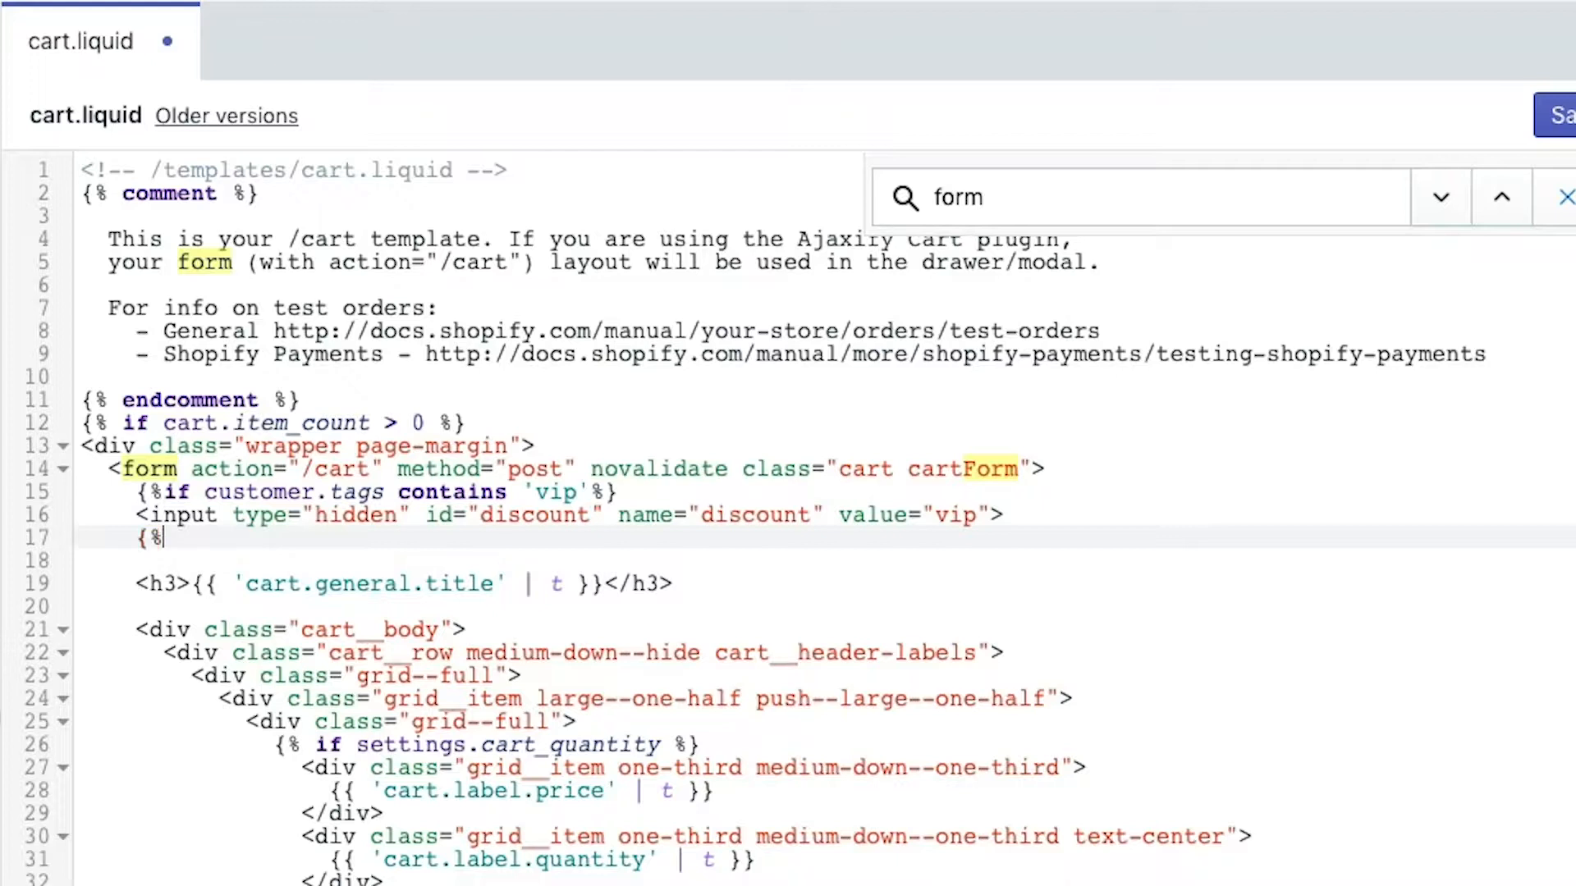
pyautogui.write('endif%')
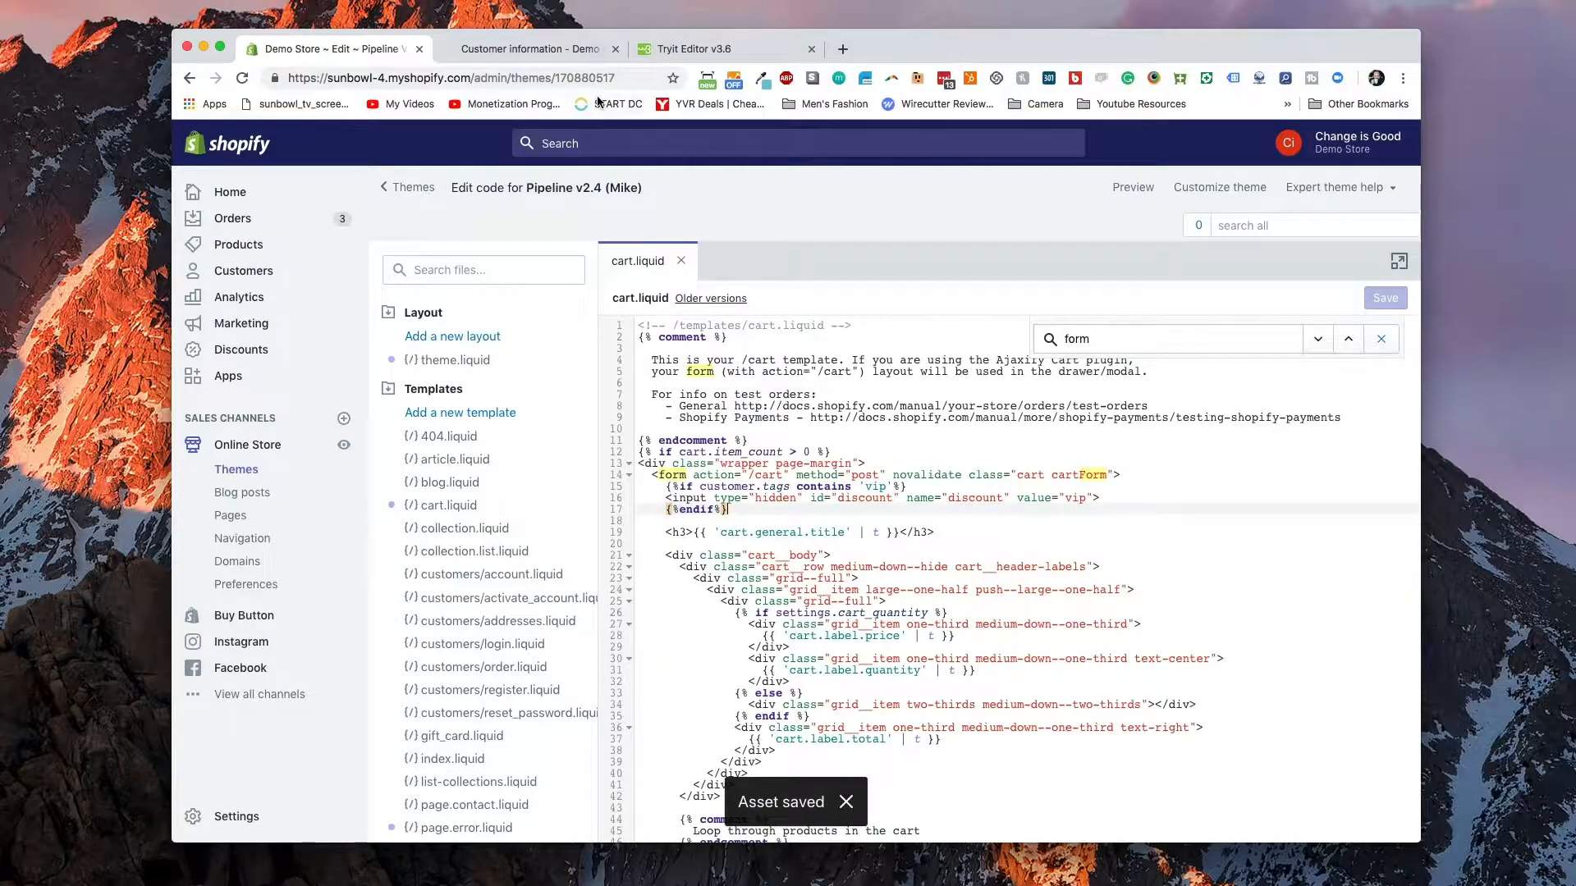
# - Revisit checkout and cart, confirm the customer's vip tag in admin, then return to My Account
pyautogui.click(531, 48)
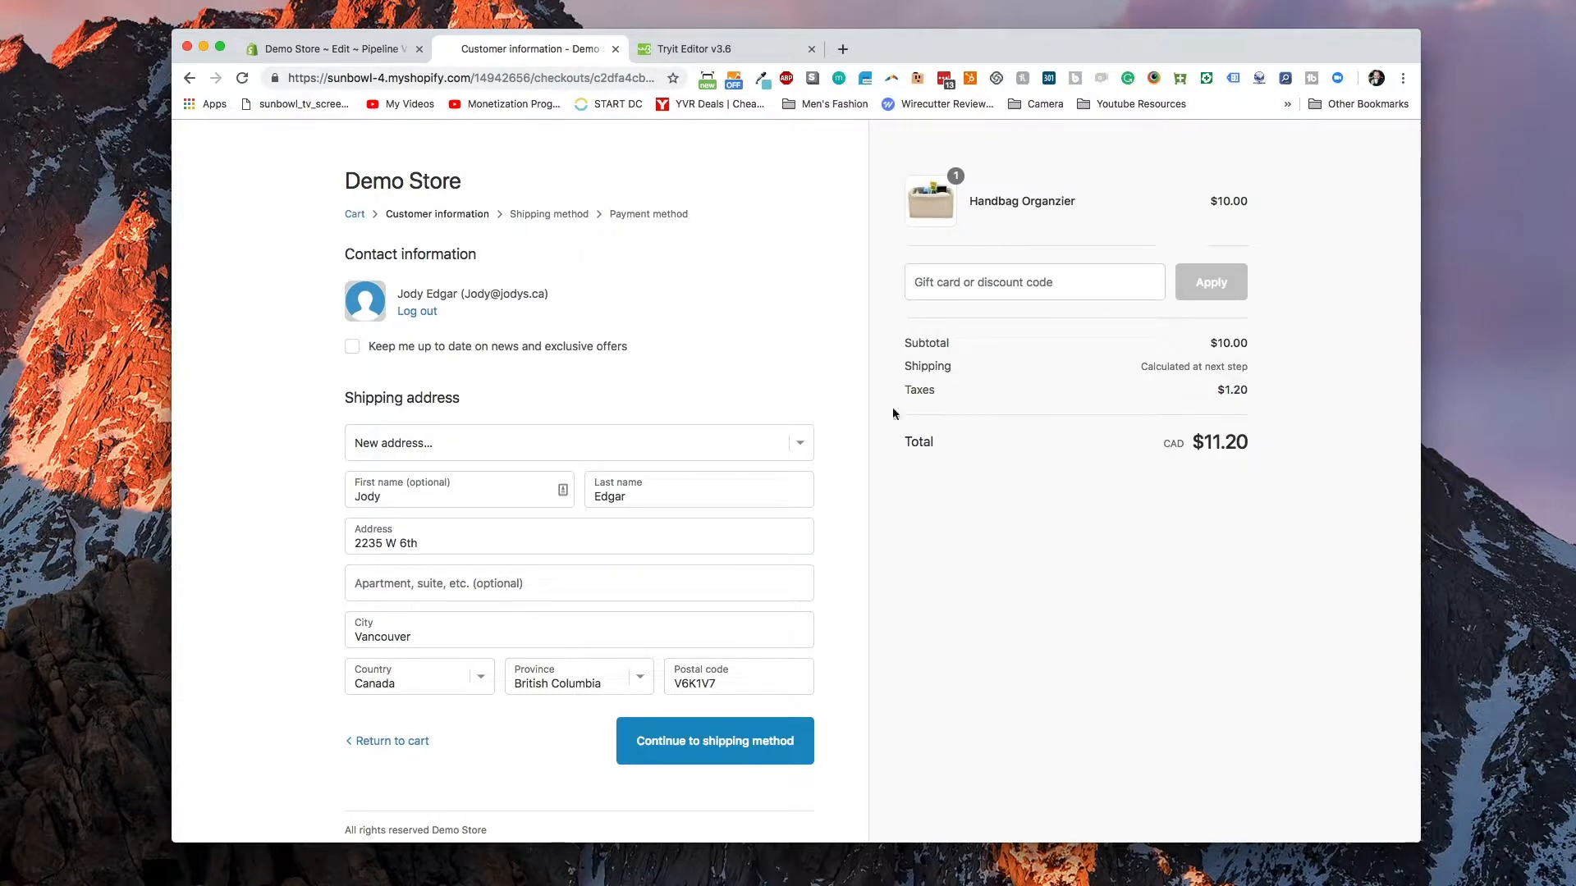
pyautogui.click(354, 213)
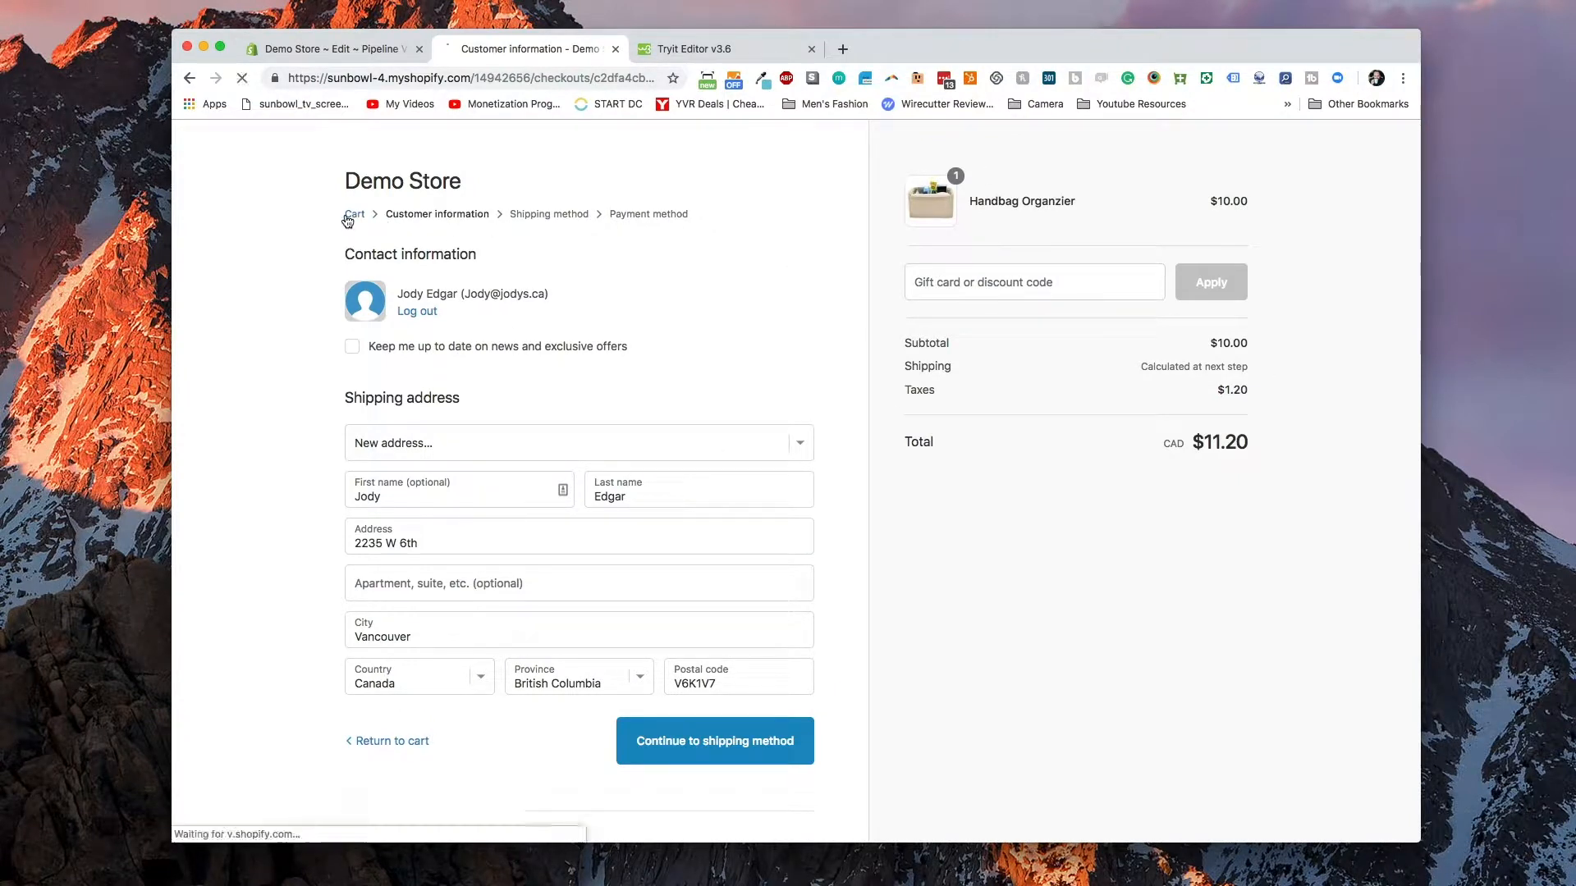
pyautogui.click(354, 213)
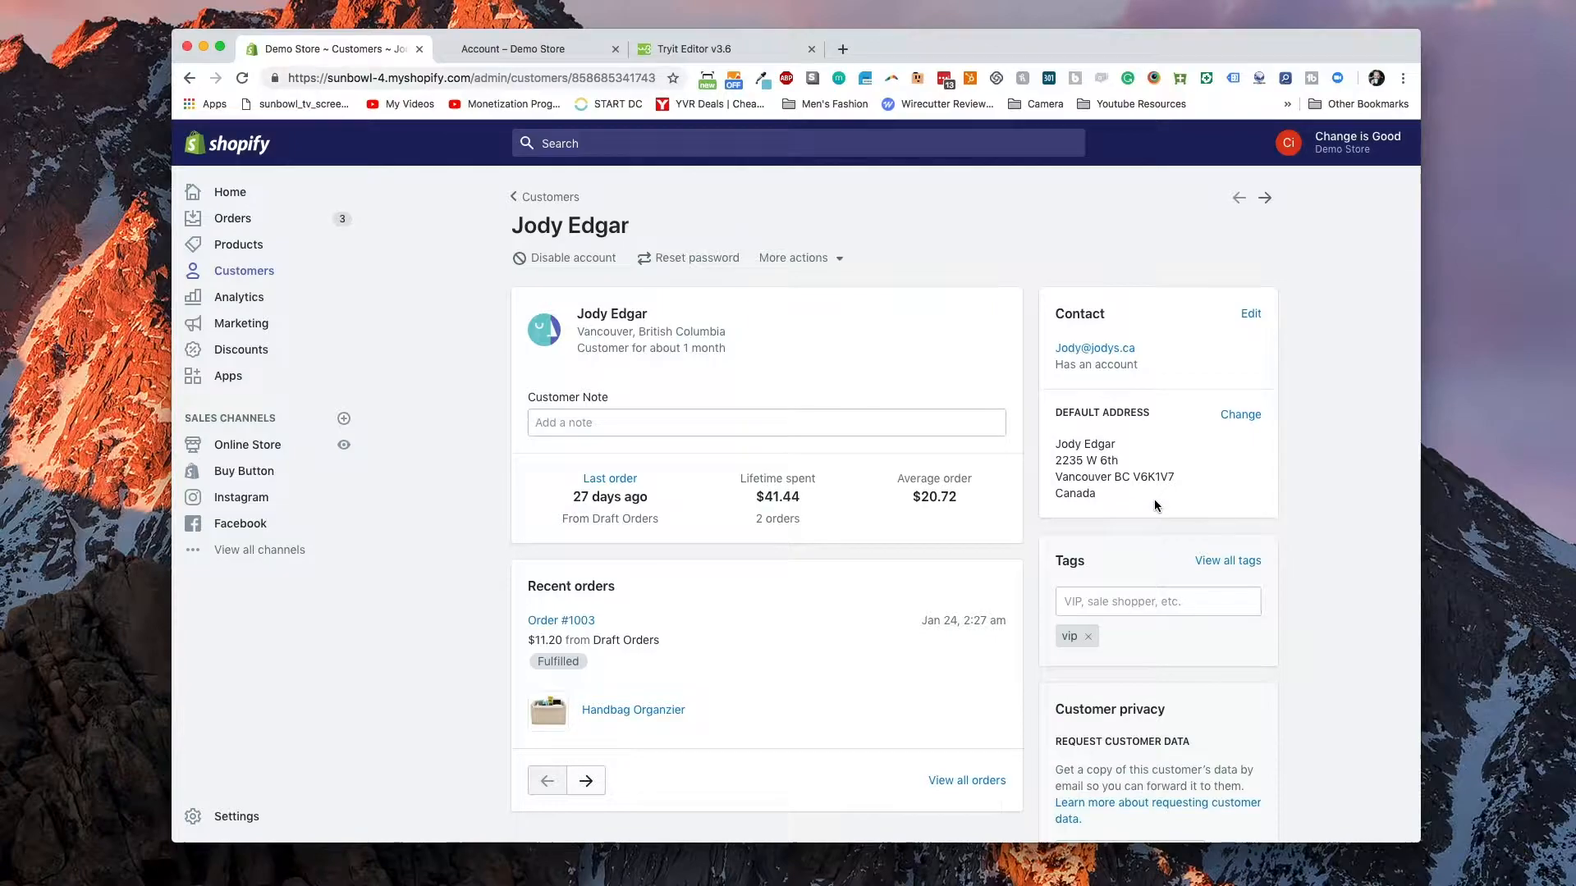
pyautogui.click(514, 48)
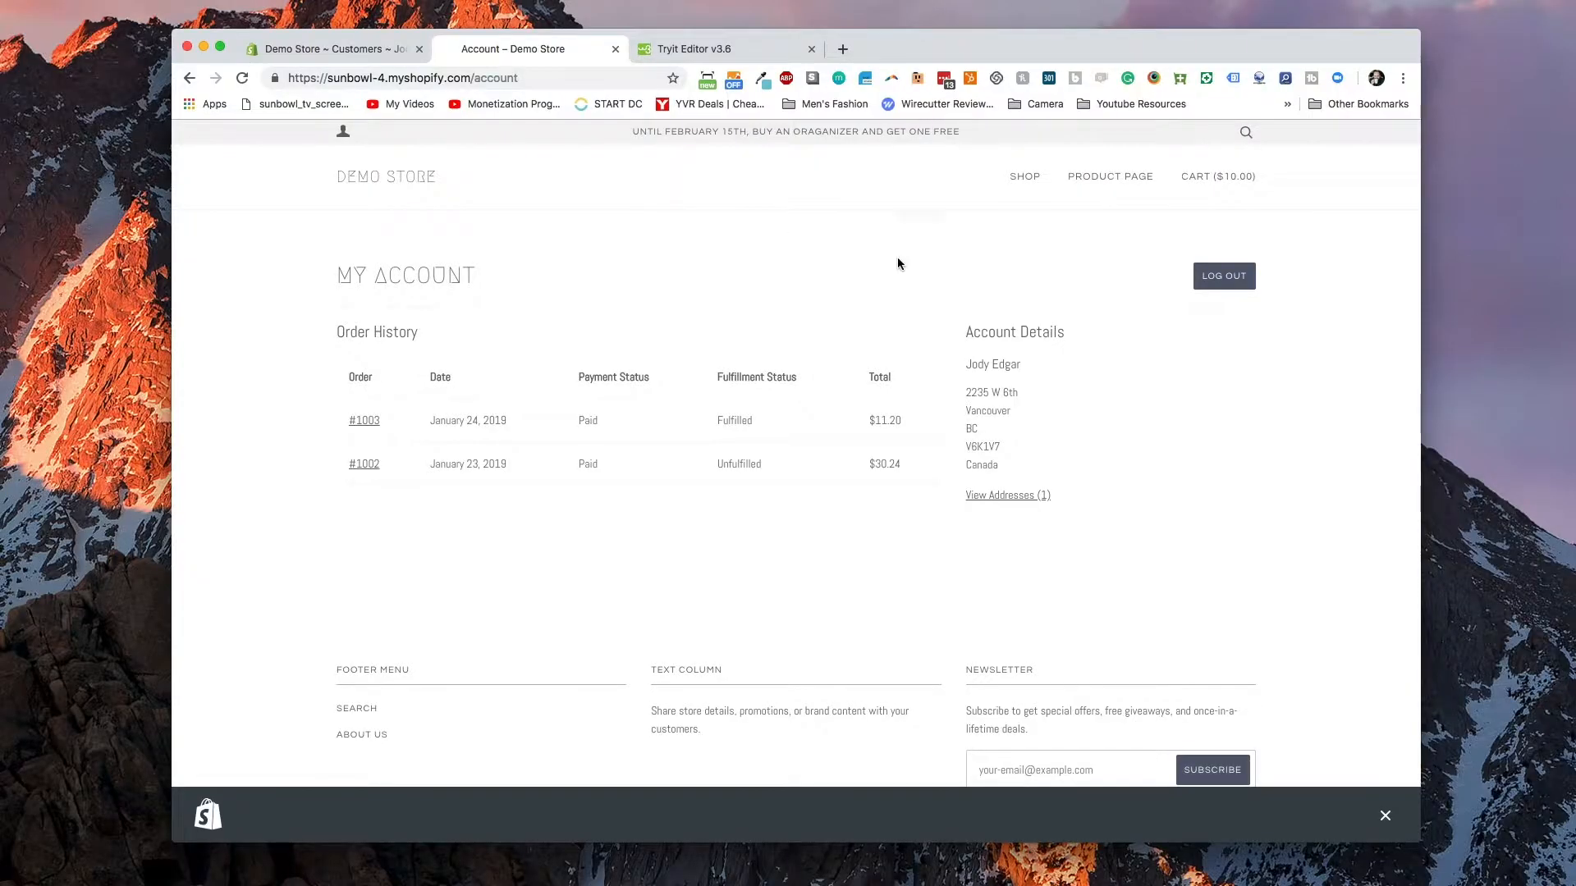
# - Confirm checkout auto-applies the VIP discount (−$1.00, $10.08 total), then remove the customer's vip tag
pyautogui.click(1218, 176)
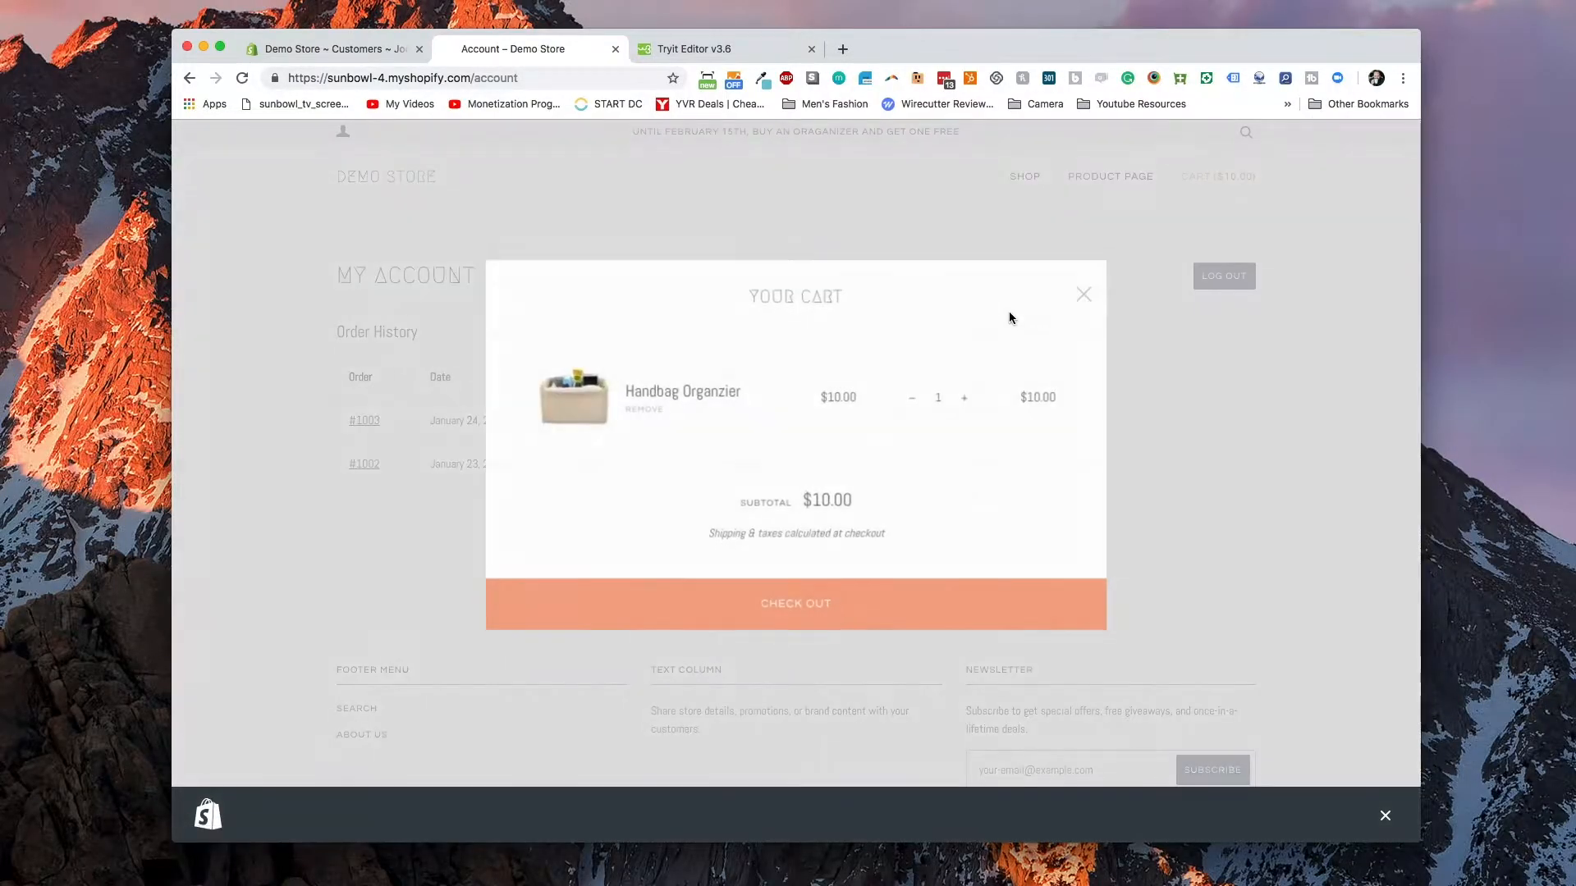
pyautogui.click(795, 604)
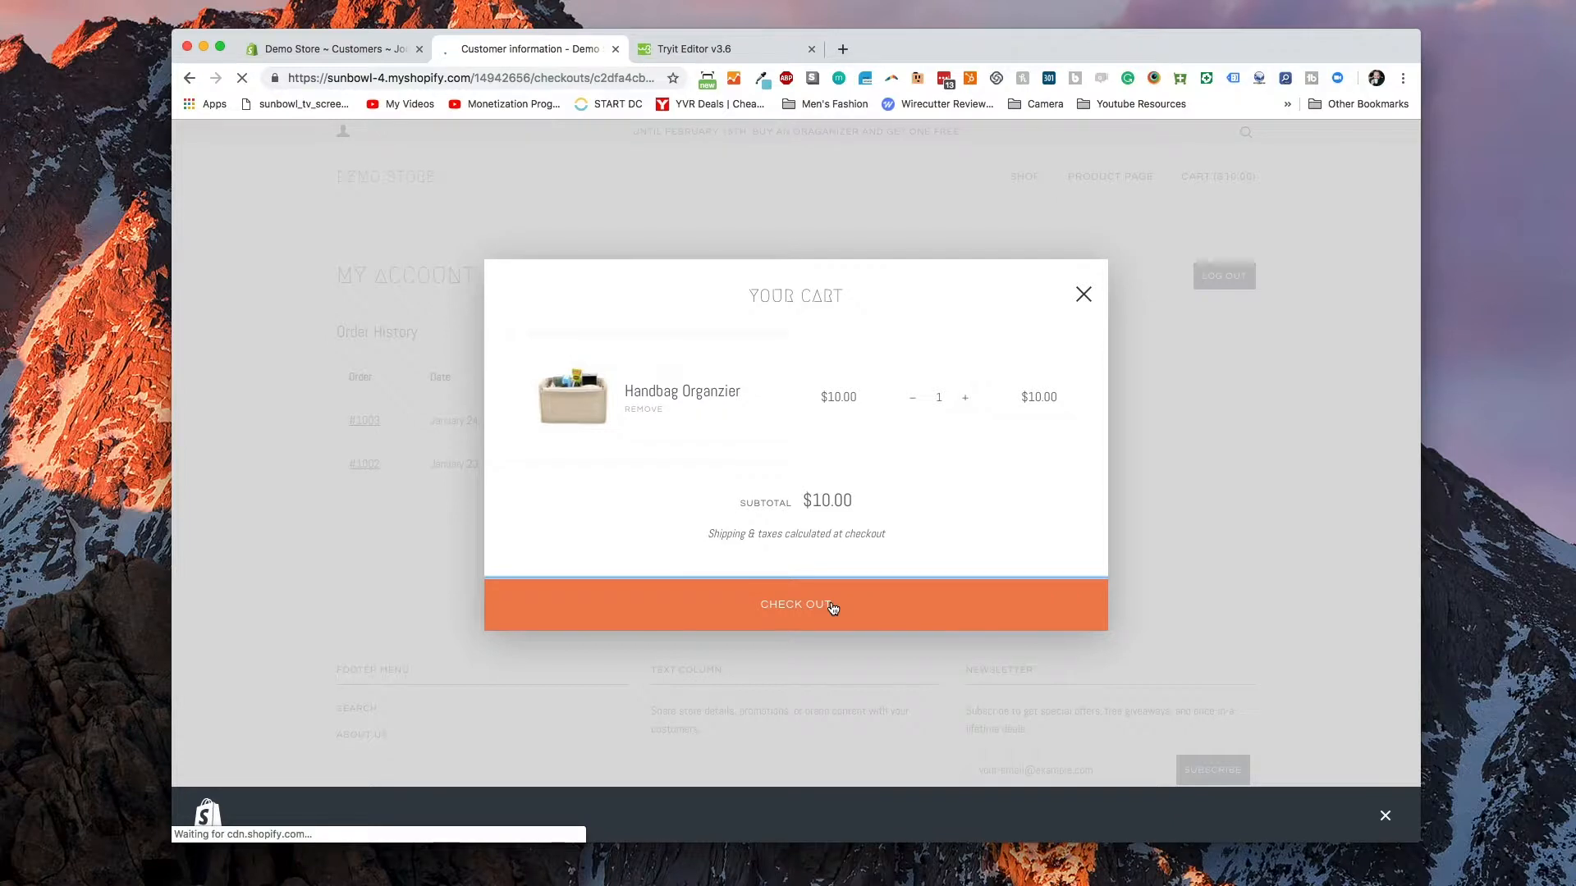
pyautogui.click(796, 605)
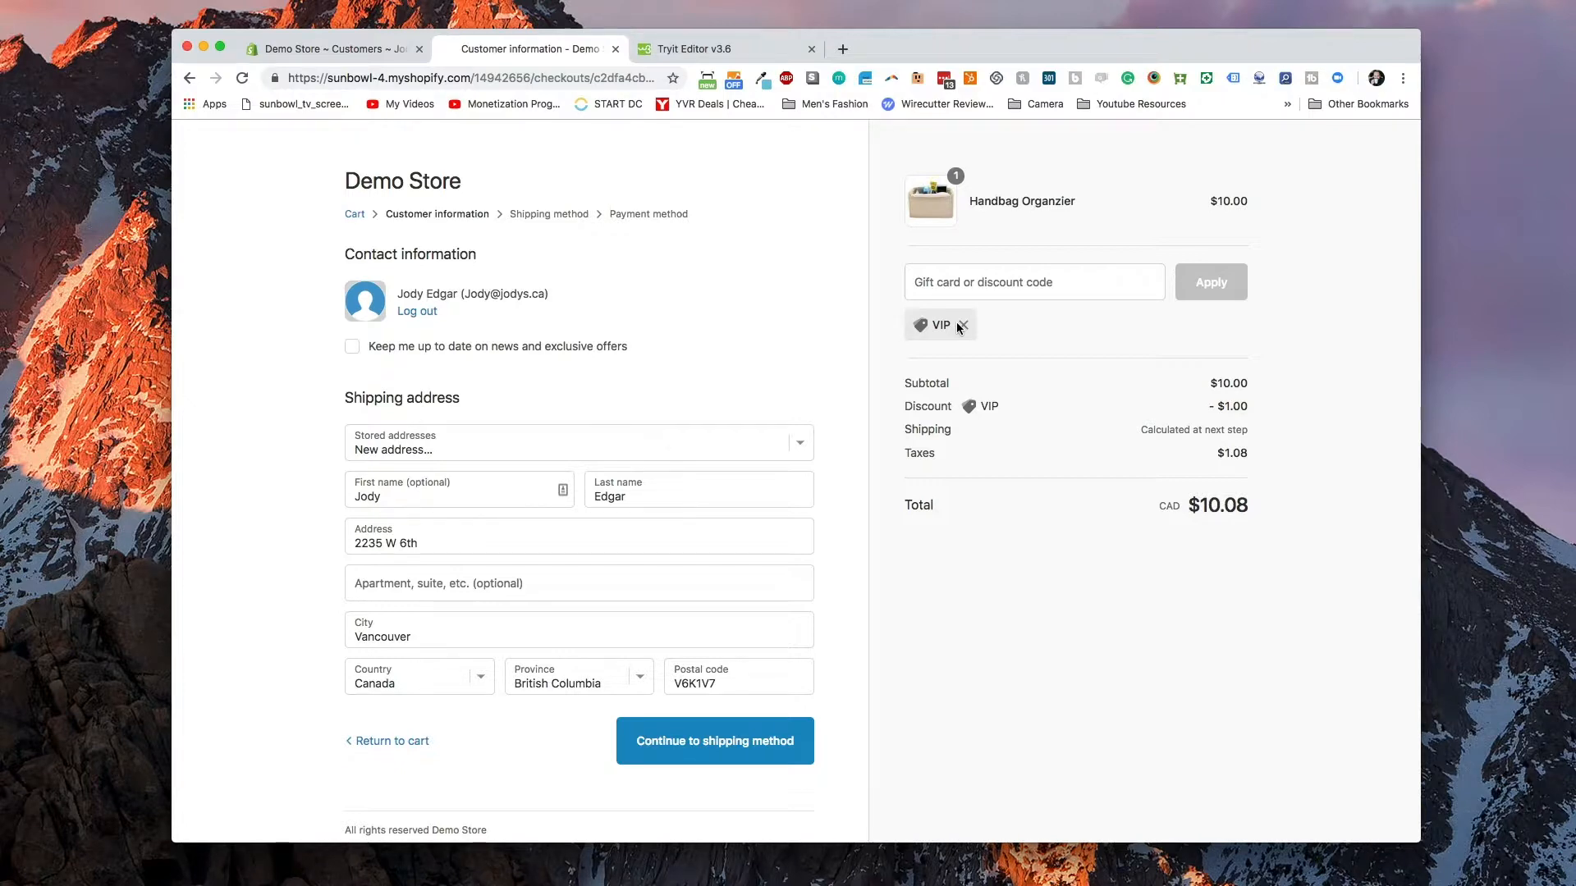
pyautogui.click(334, 49)
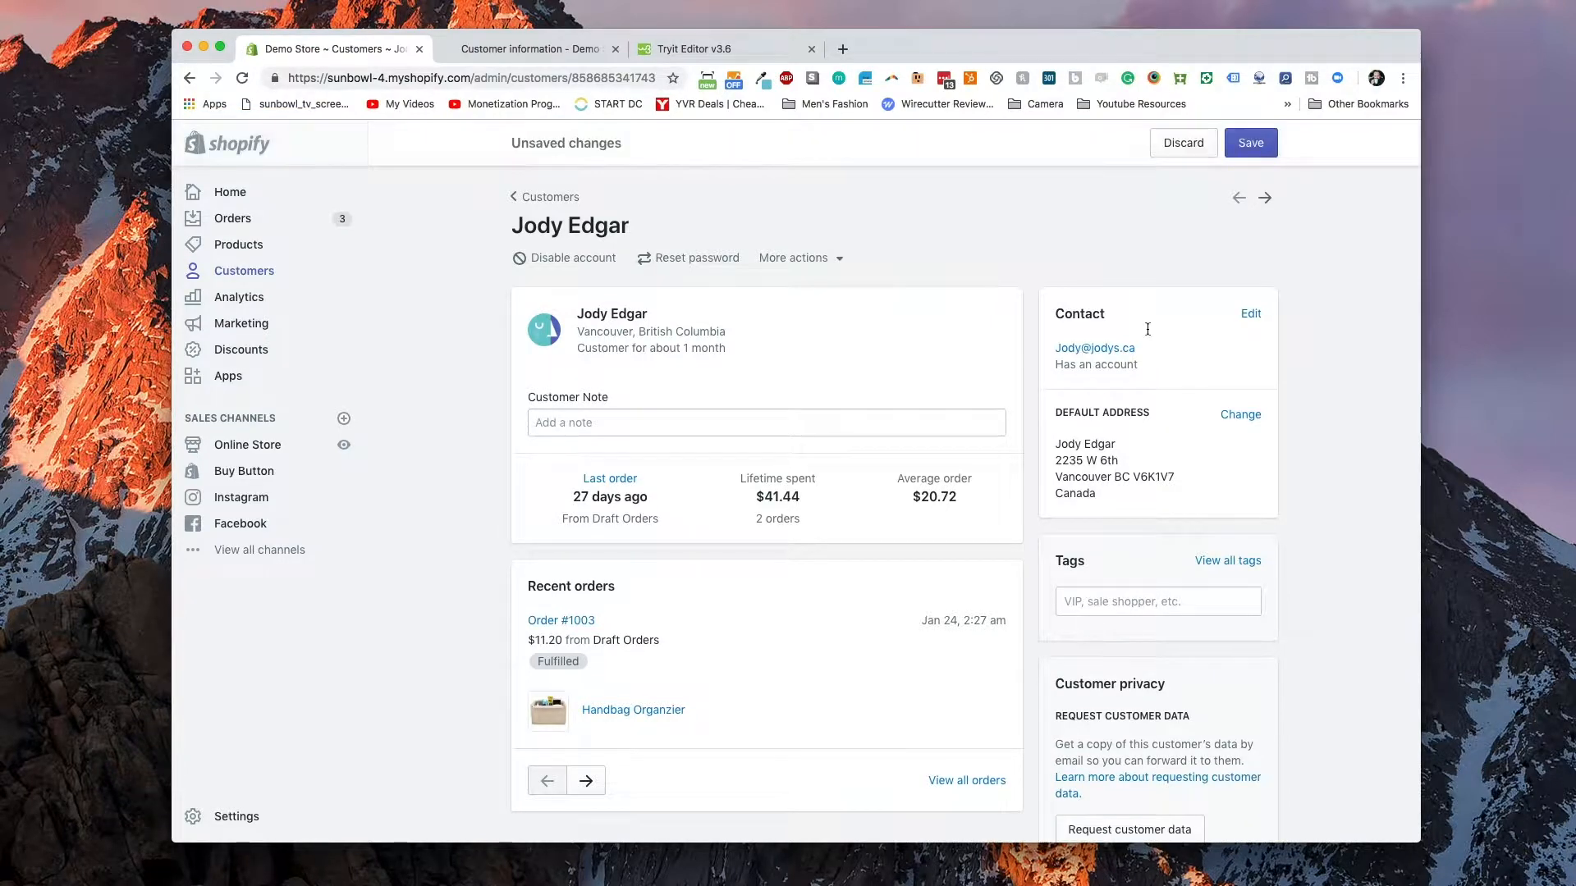
# - Save the customer without the vip tag and recheck checkout, now undiscounted at $11.20
pyautogui.click(1250, 143)
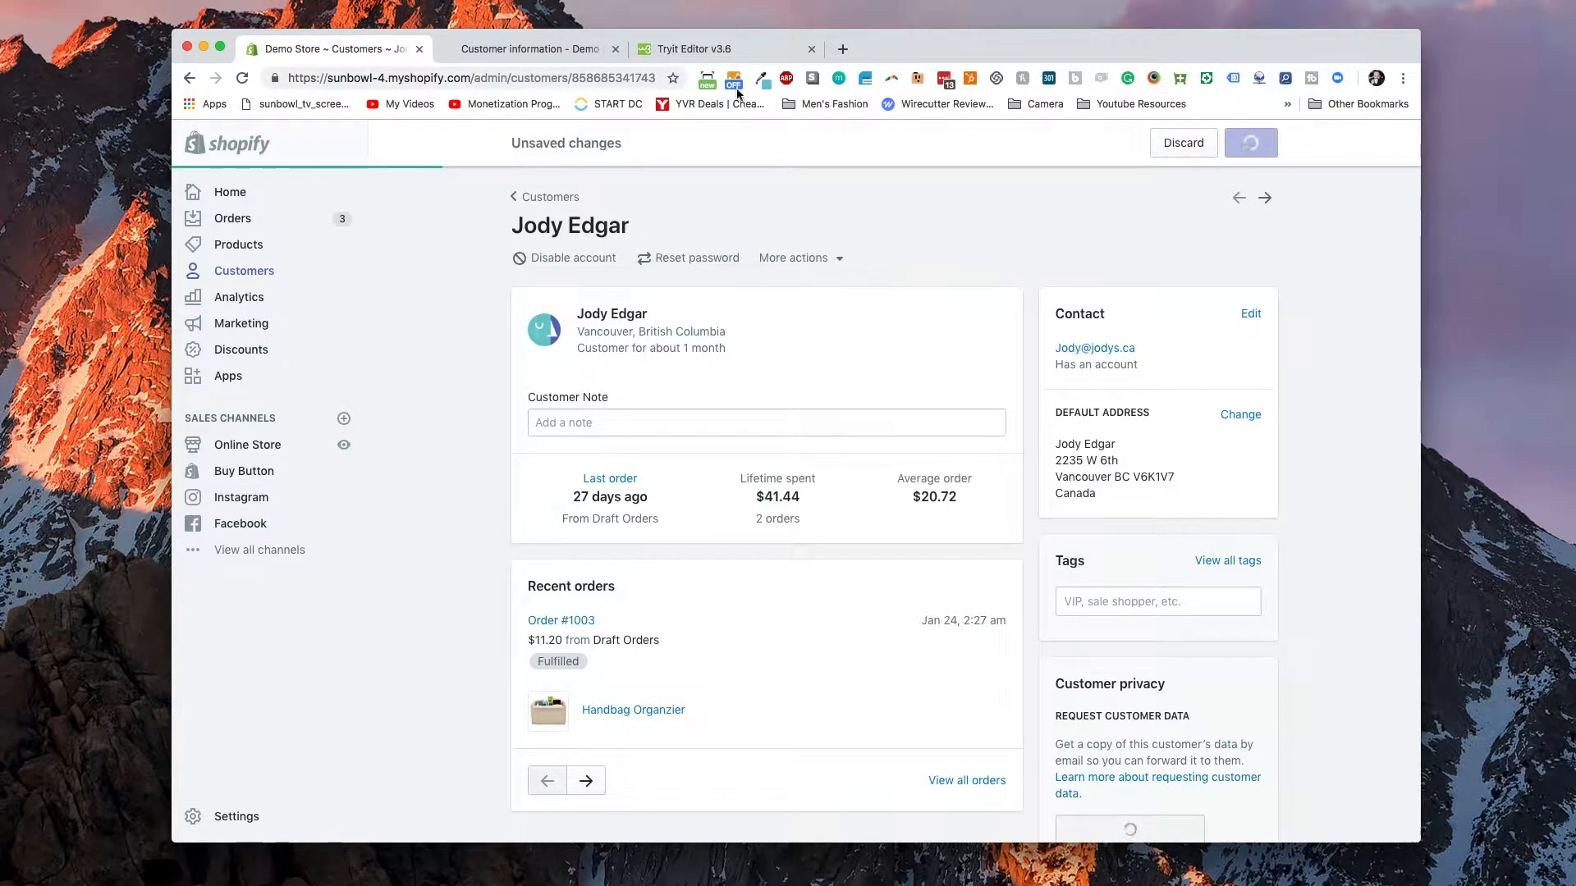
pyautogui.click(530, 49)
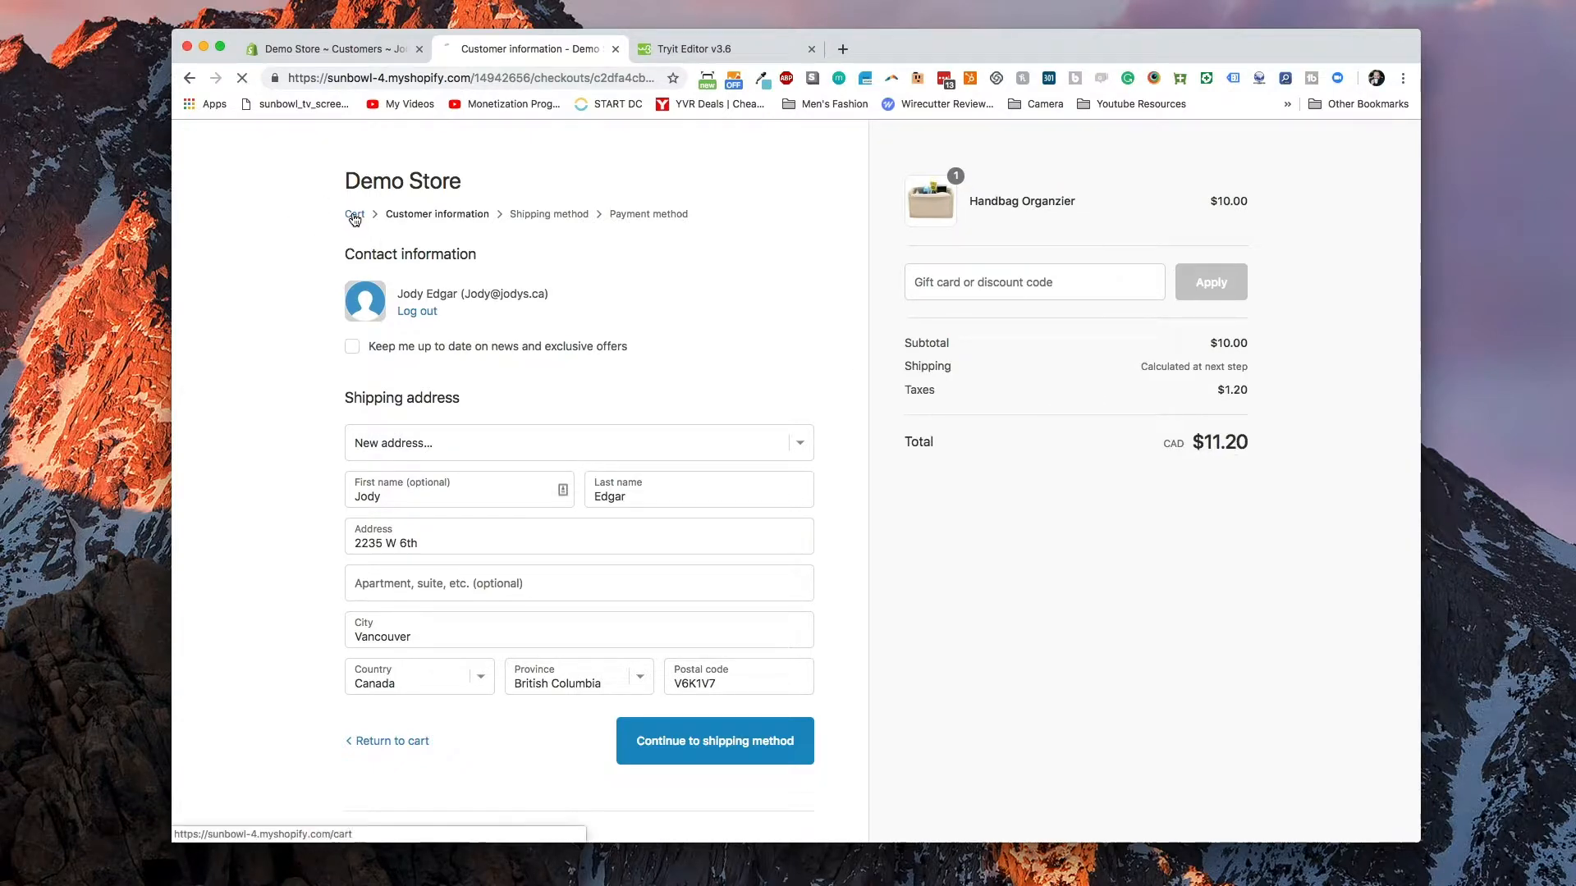
pyautogui.click(353, 213)
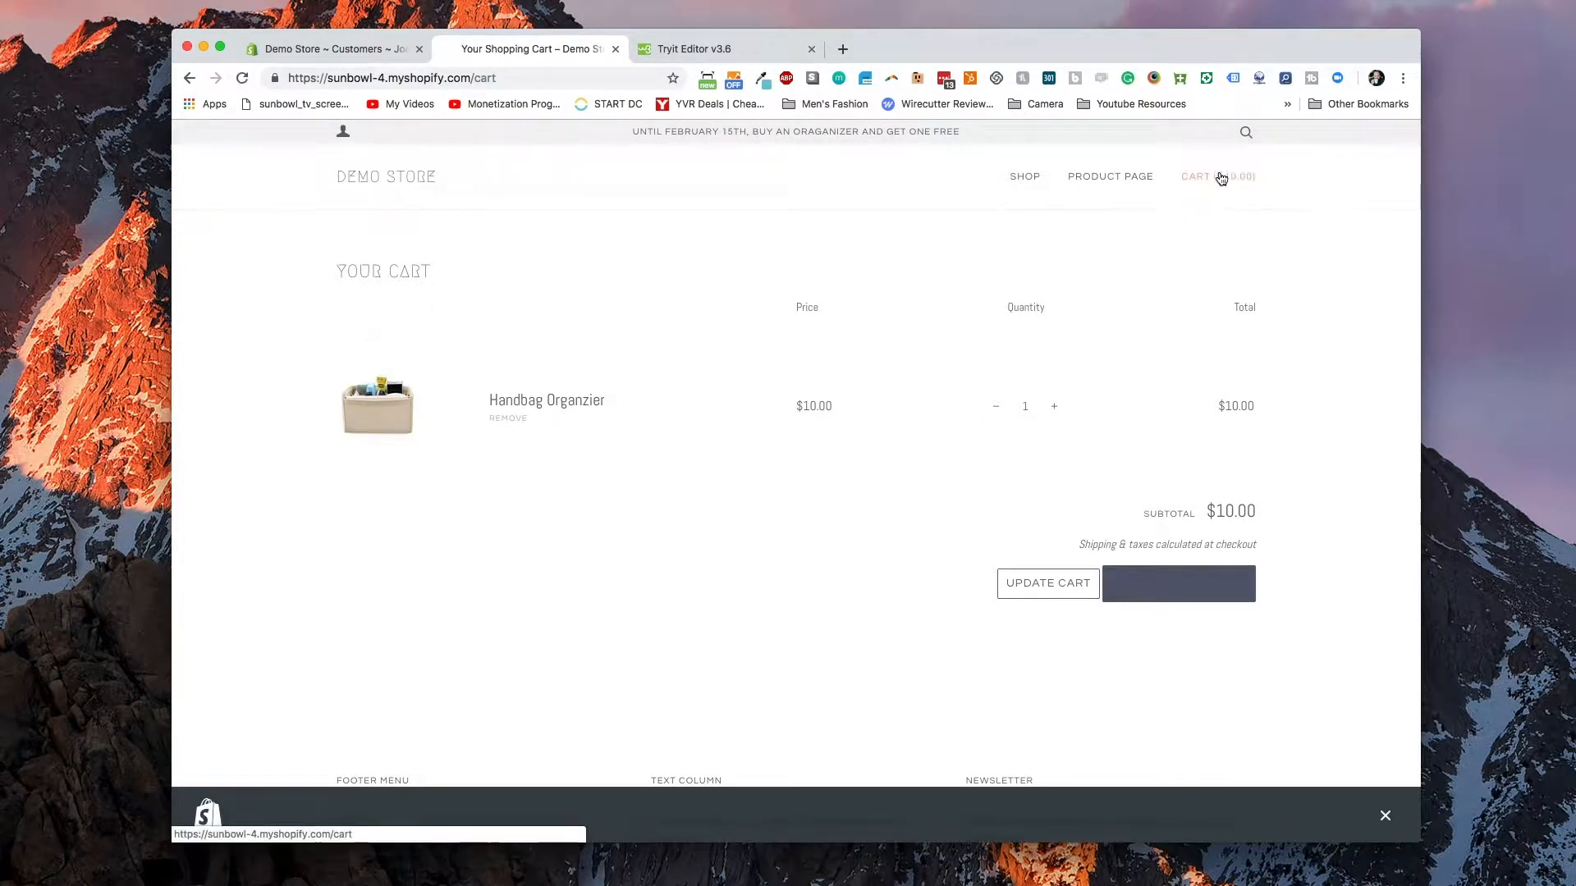
pyautogui.click(1195, 176)
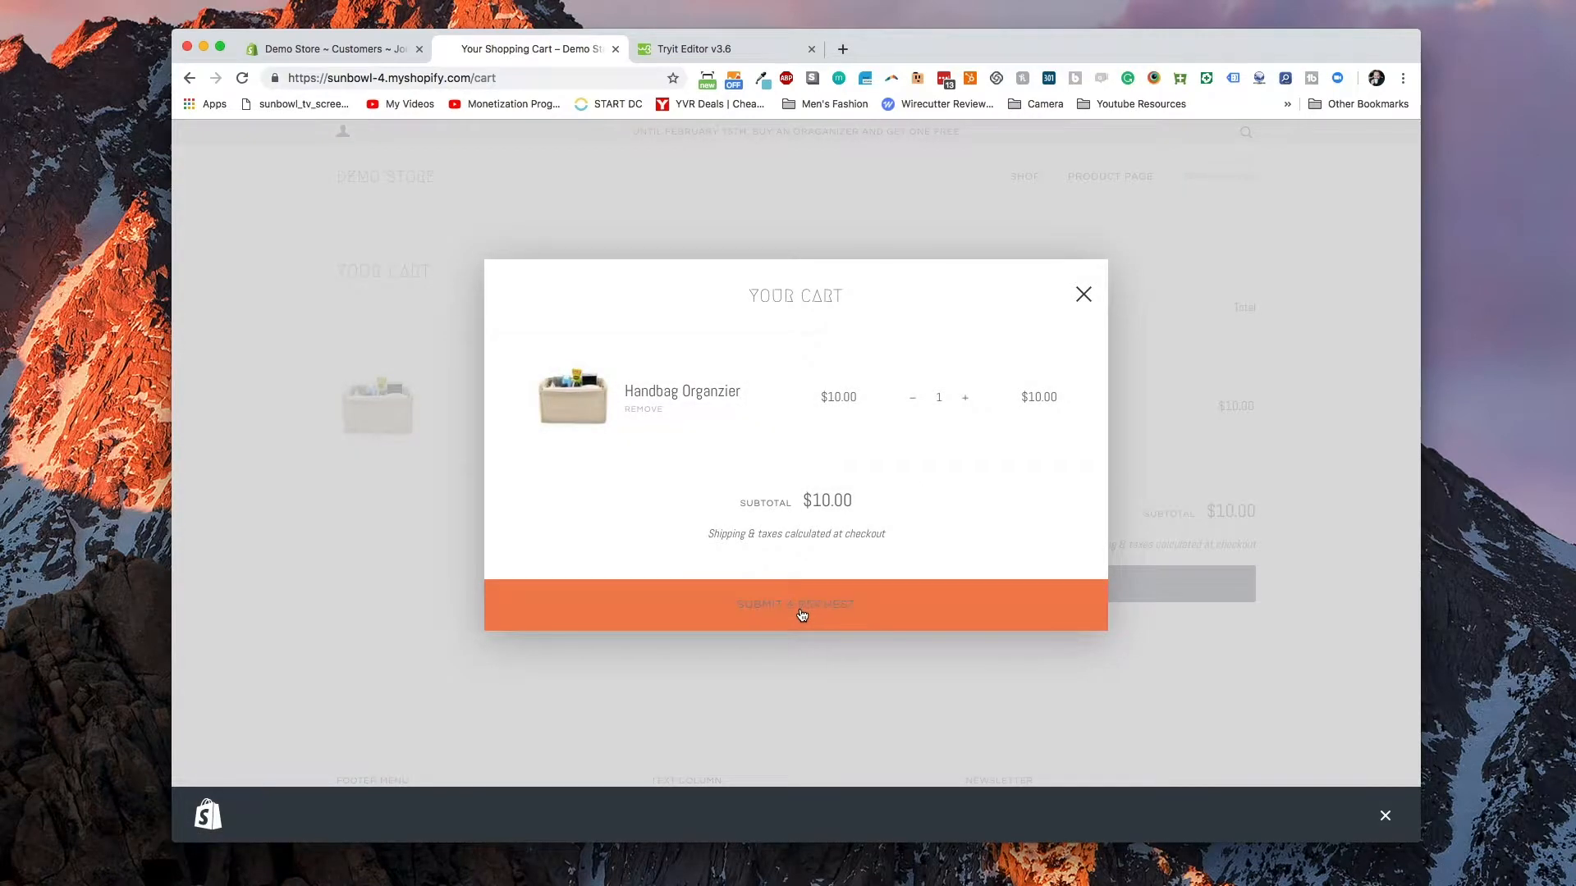
pyautogui.click(795, 604)
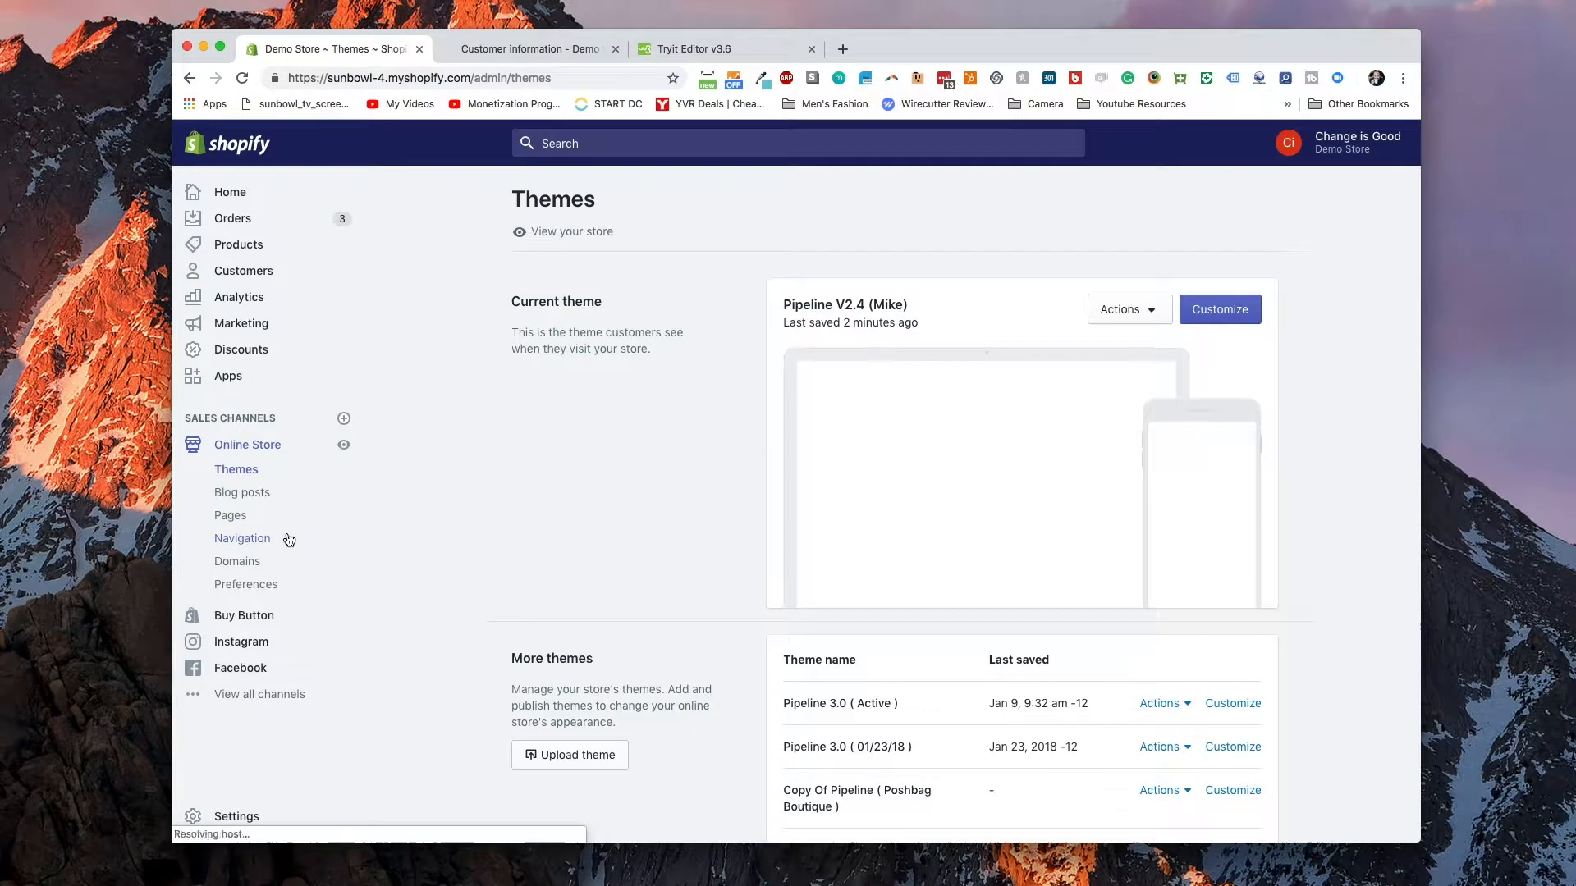
# - Open the current theme's code and delete the old wholesale code around the checkout button in cart.liquid
pyautogui.click(1122, 308)
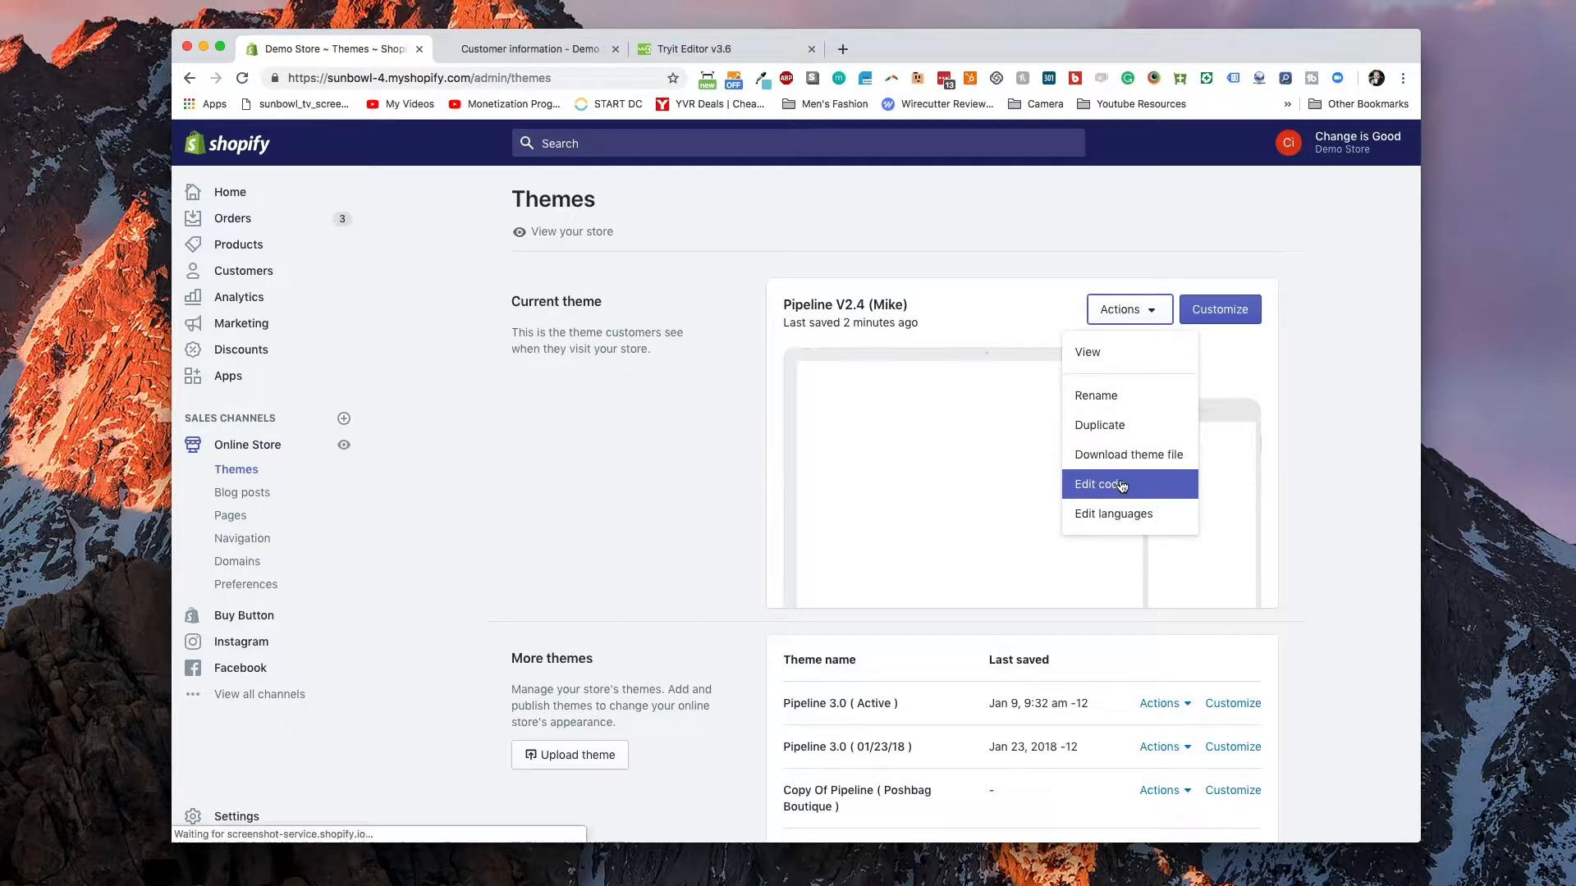
pyautogui.click(1097, 484)
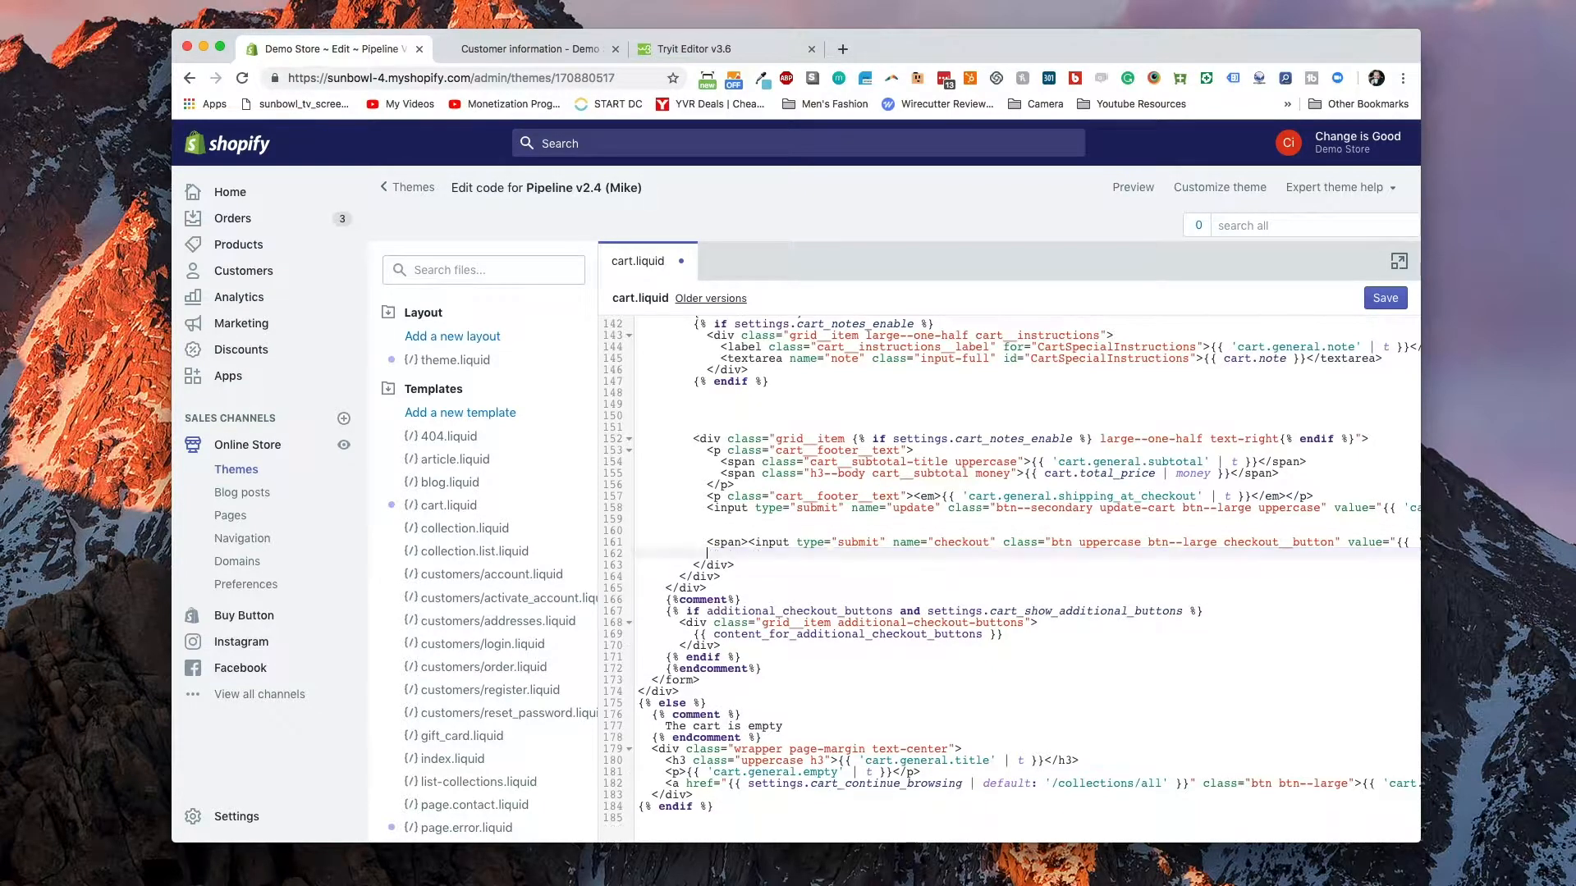
pyautogui.click(533, 48)
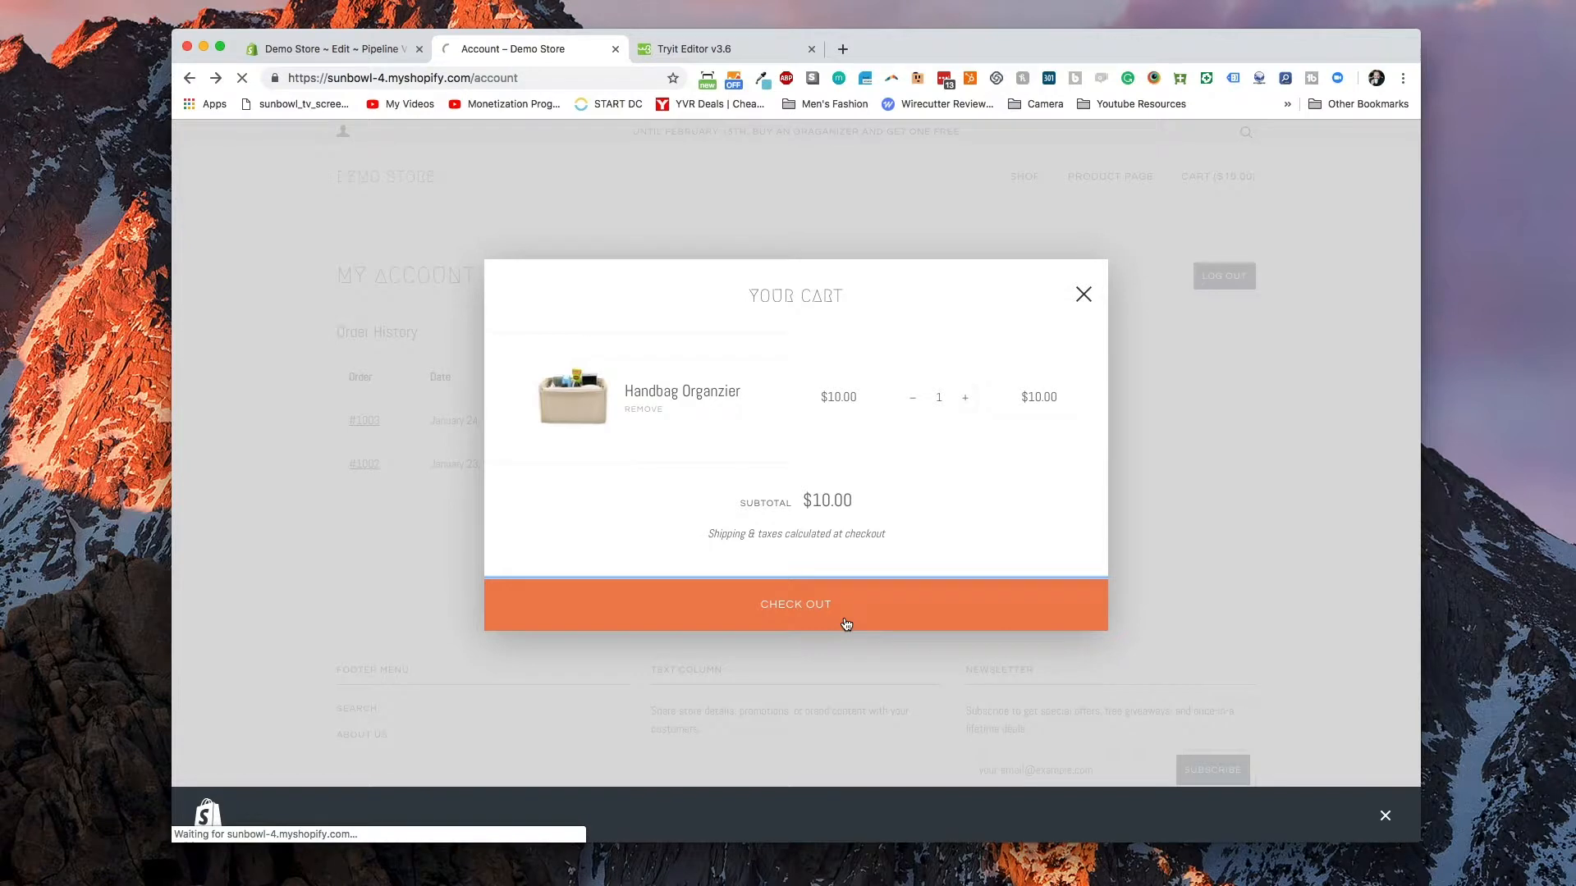
# - Proceed from the cart to checkout and confirm no discount, totalling $11.20
pyautogui.click(795, 604)
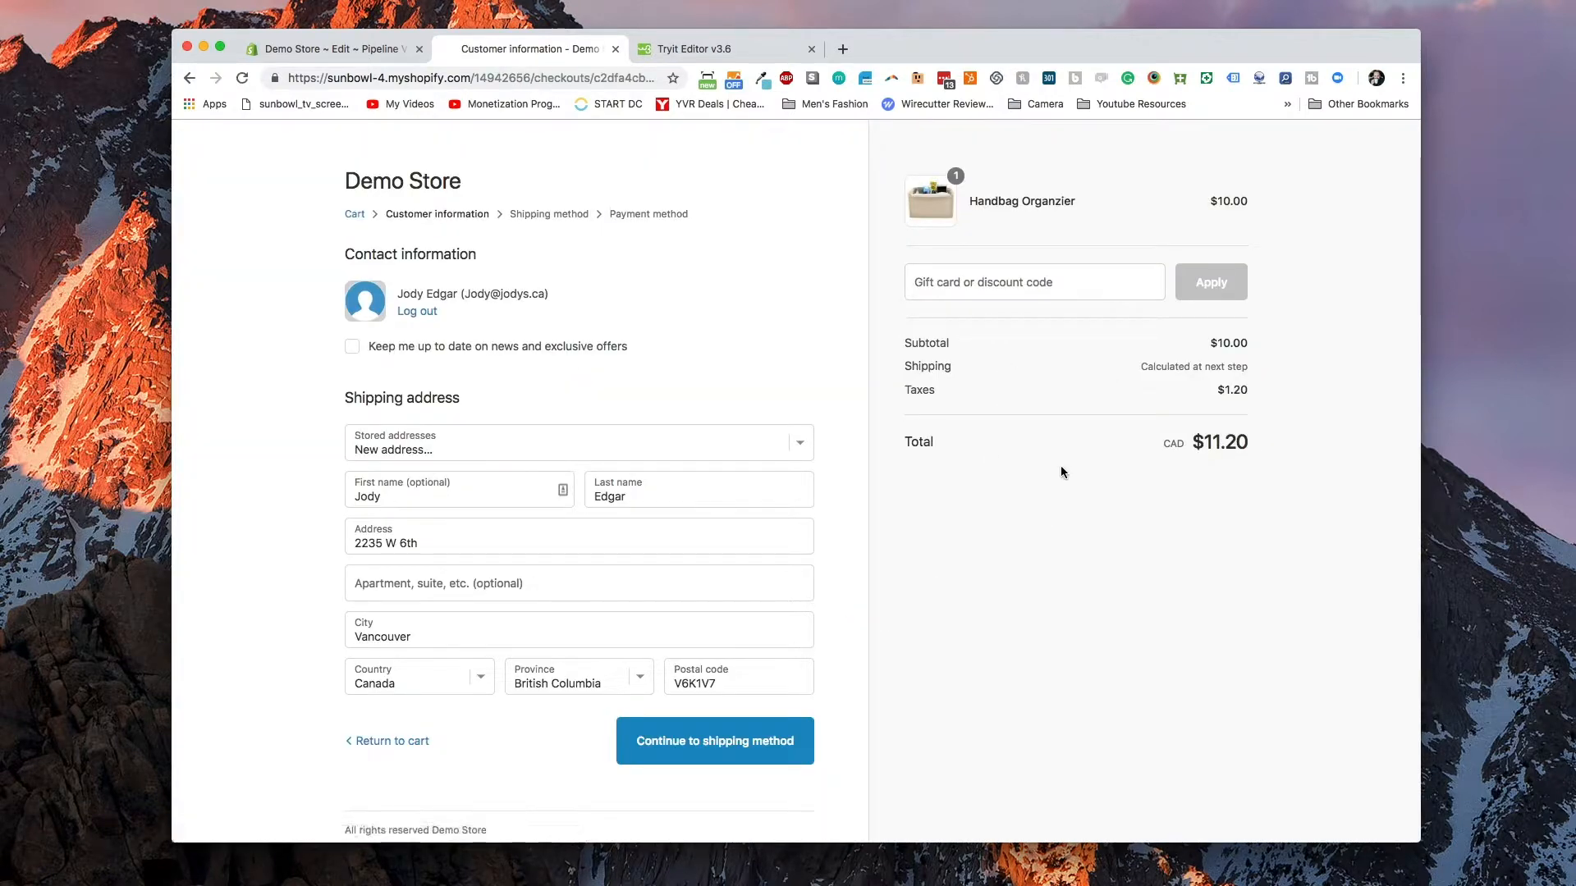